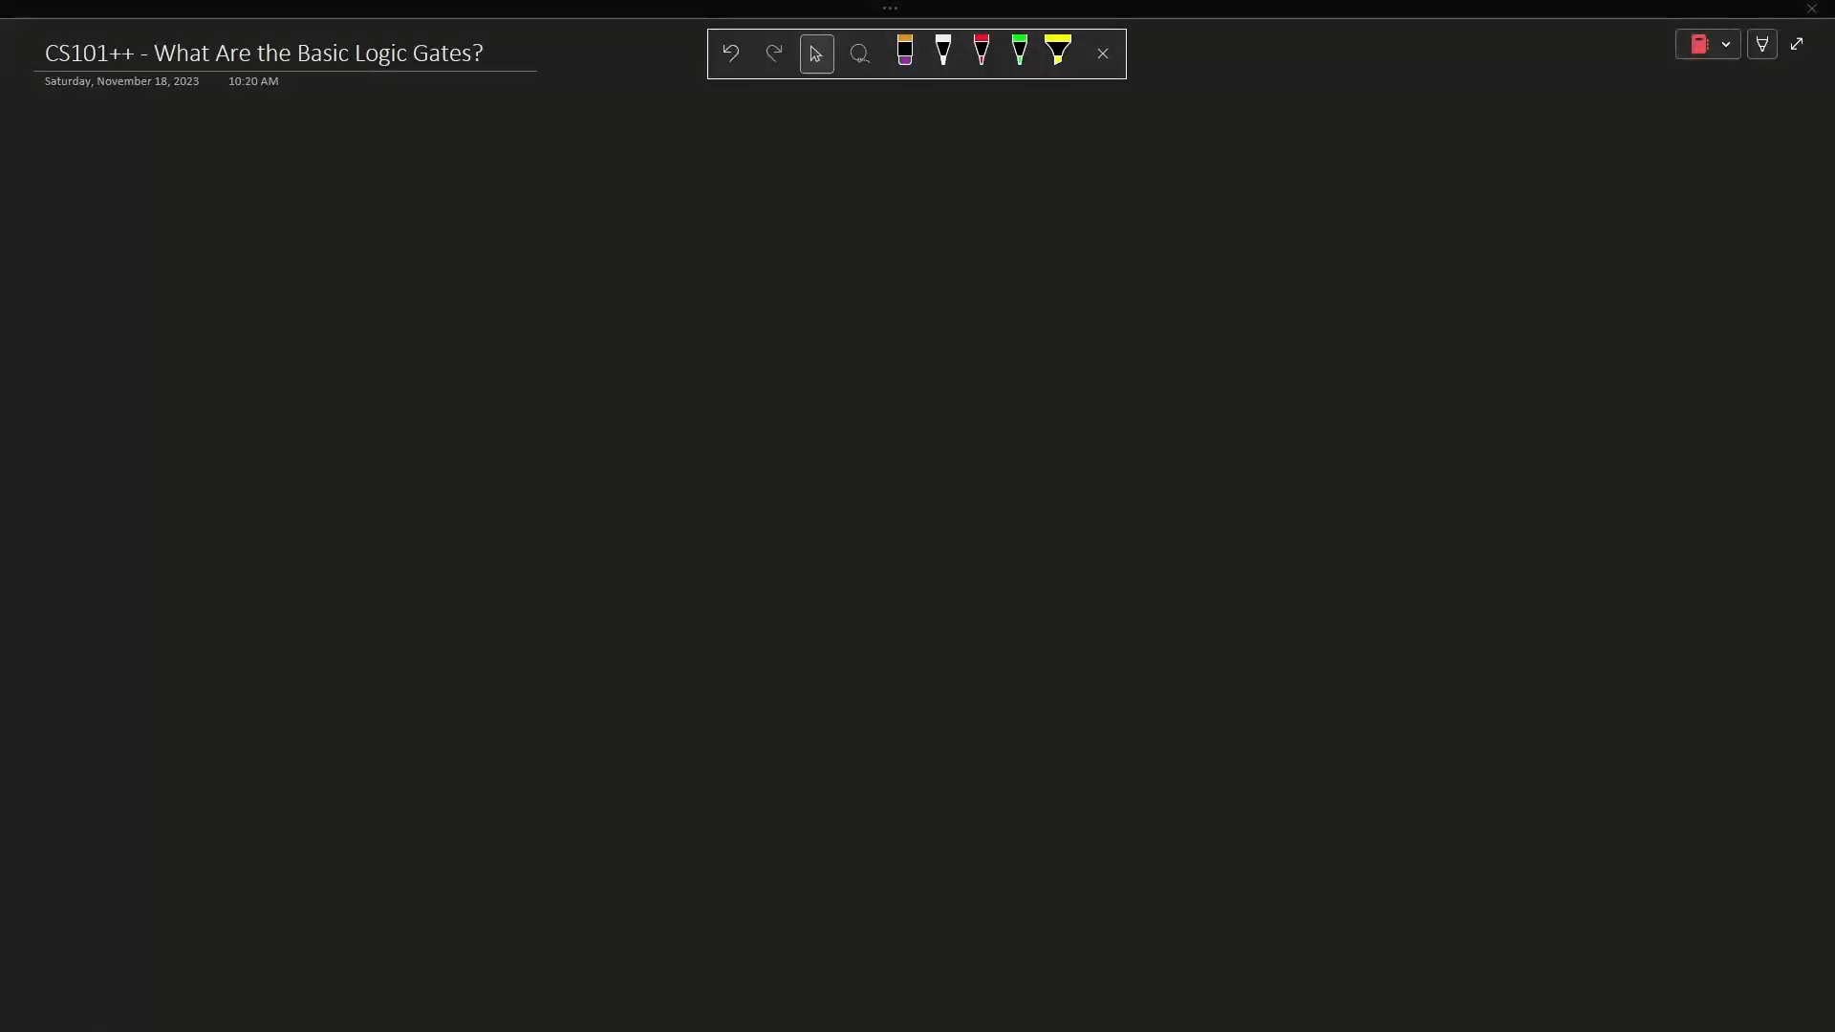
Pick the white pen for drawing on the blank 'What Are the Basic Logic Gates?' page.
click(942, 52)
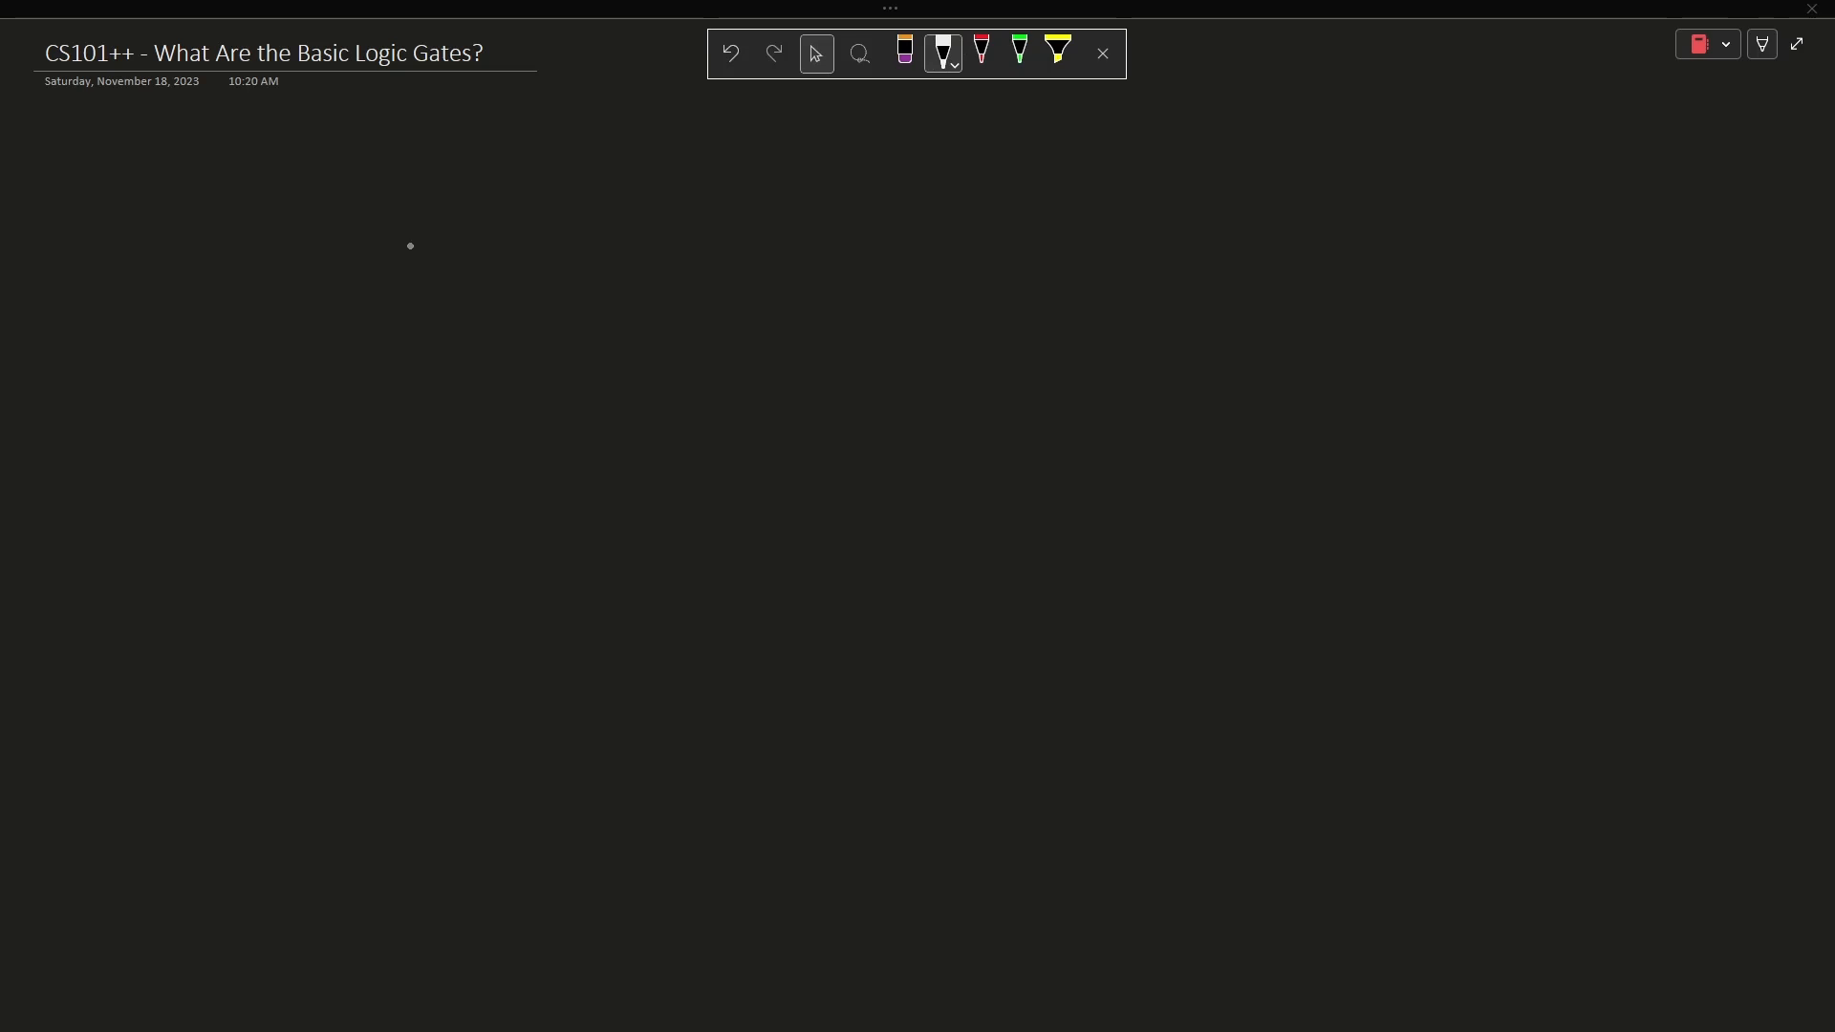
mouse_move(336, 291)
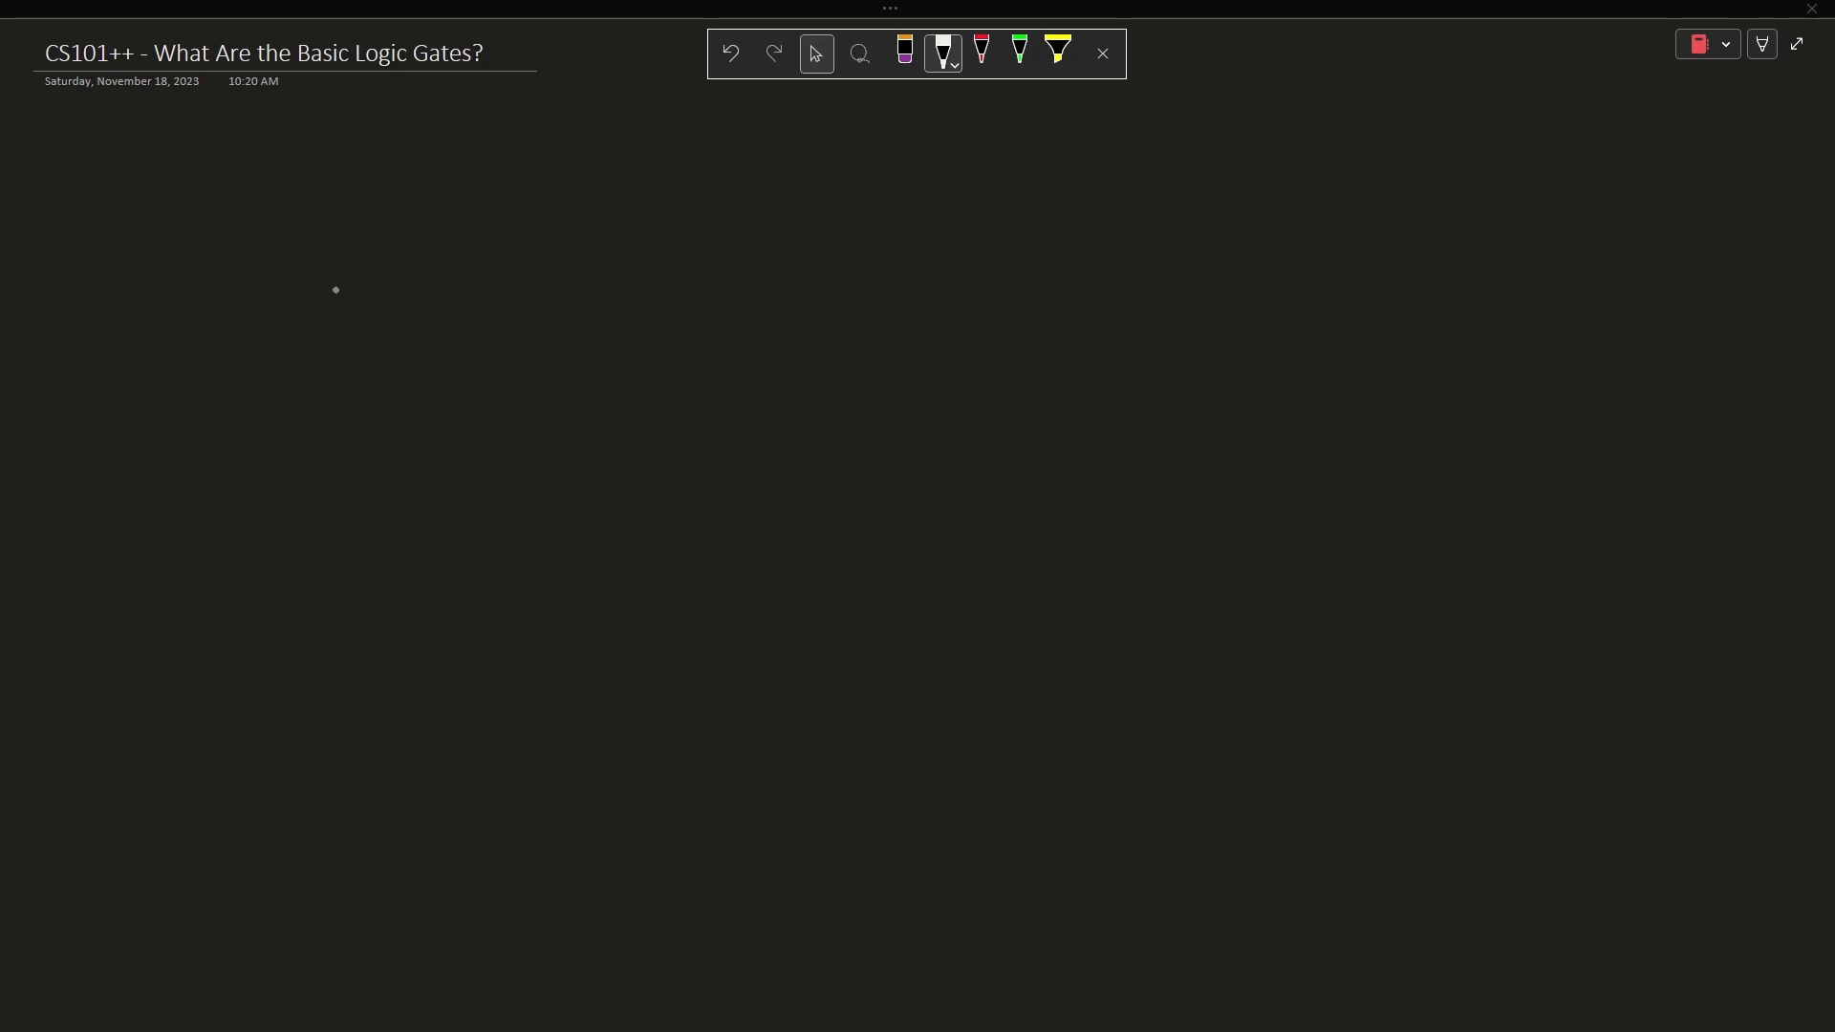
Draw the inverter symbol headed 'Inverter', labelling input A and barred output Ā.
drag(317, 303, 532, 303)
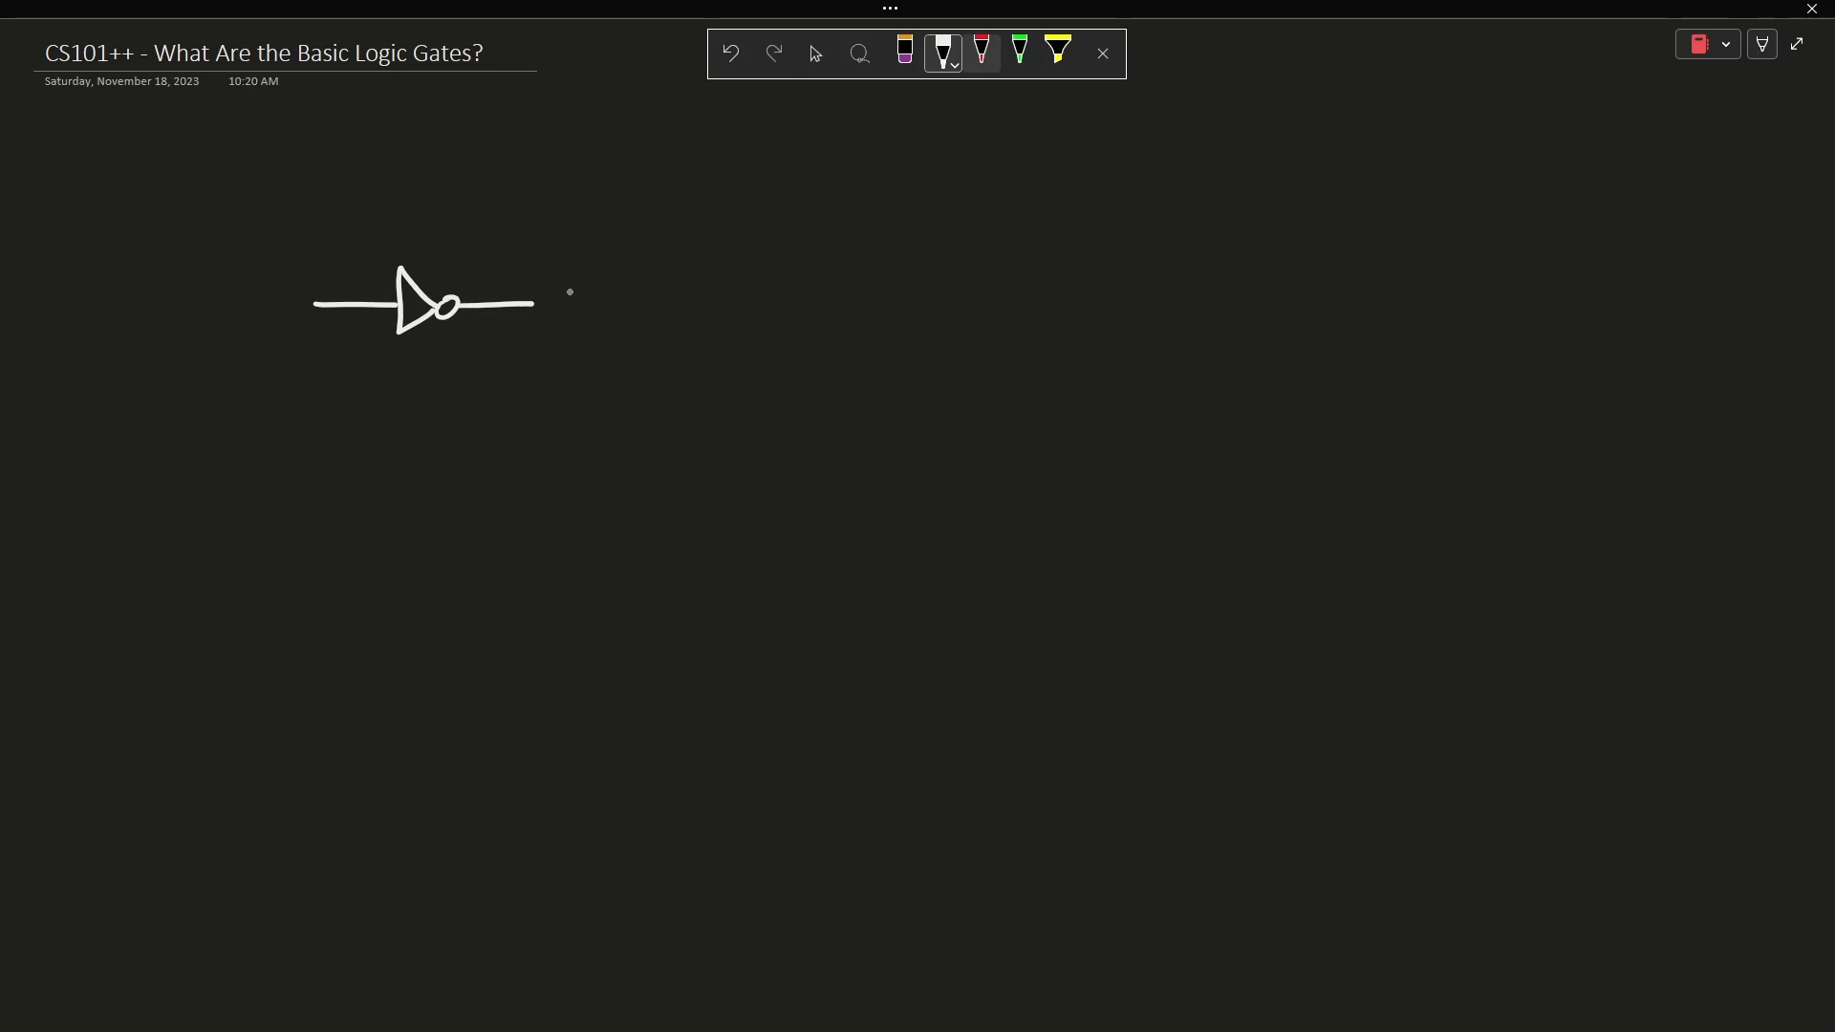
drag(328, 217, 533, 217)
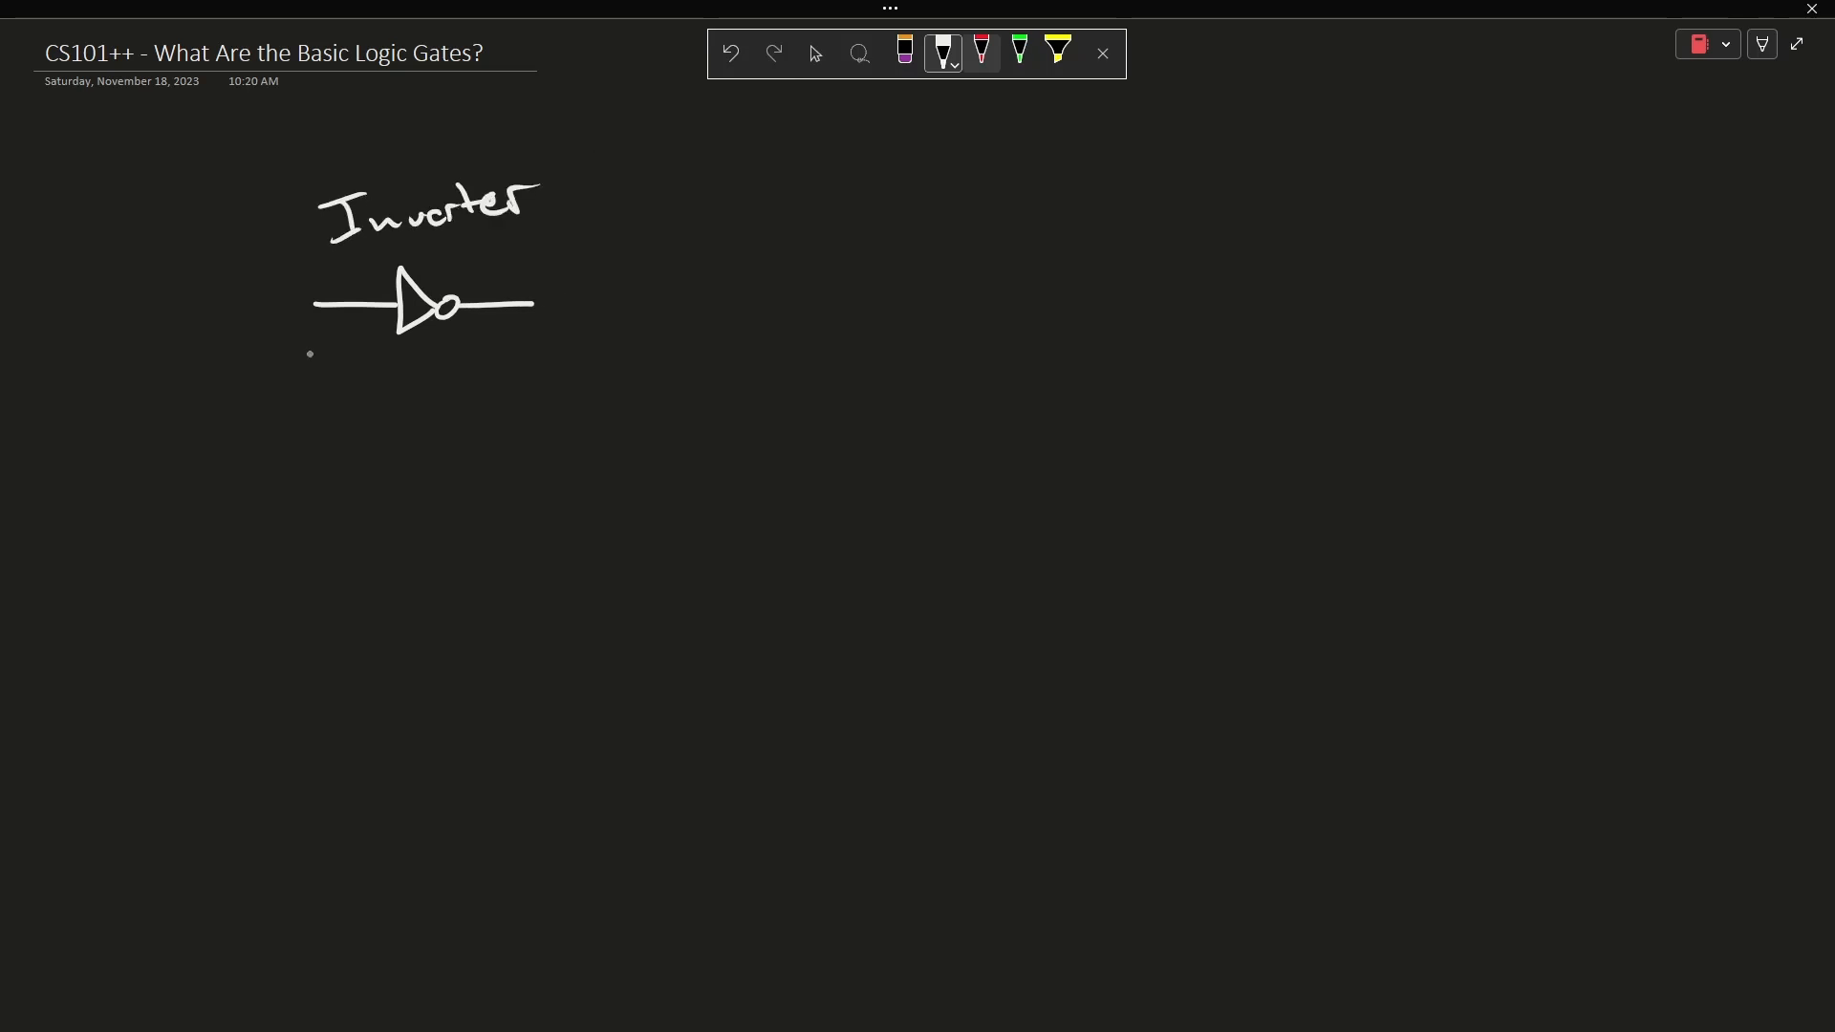
drag(257, 375, 339, 375)
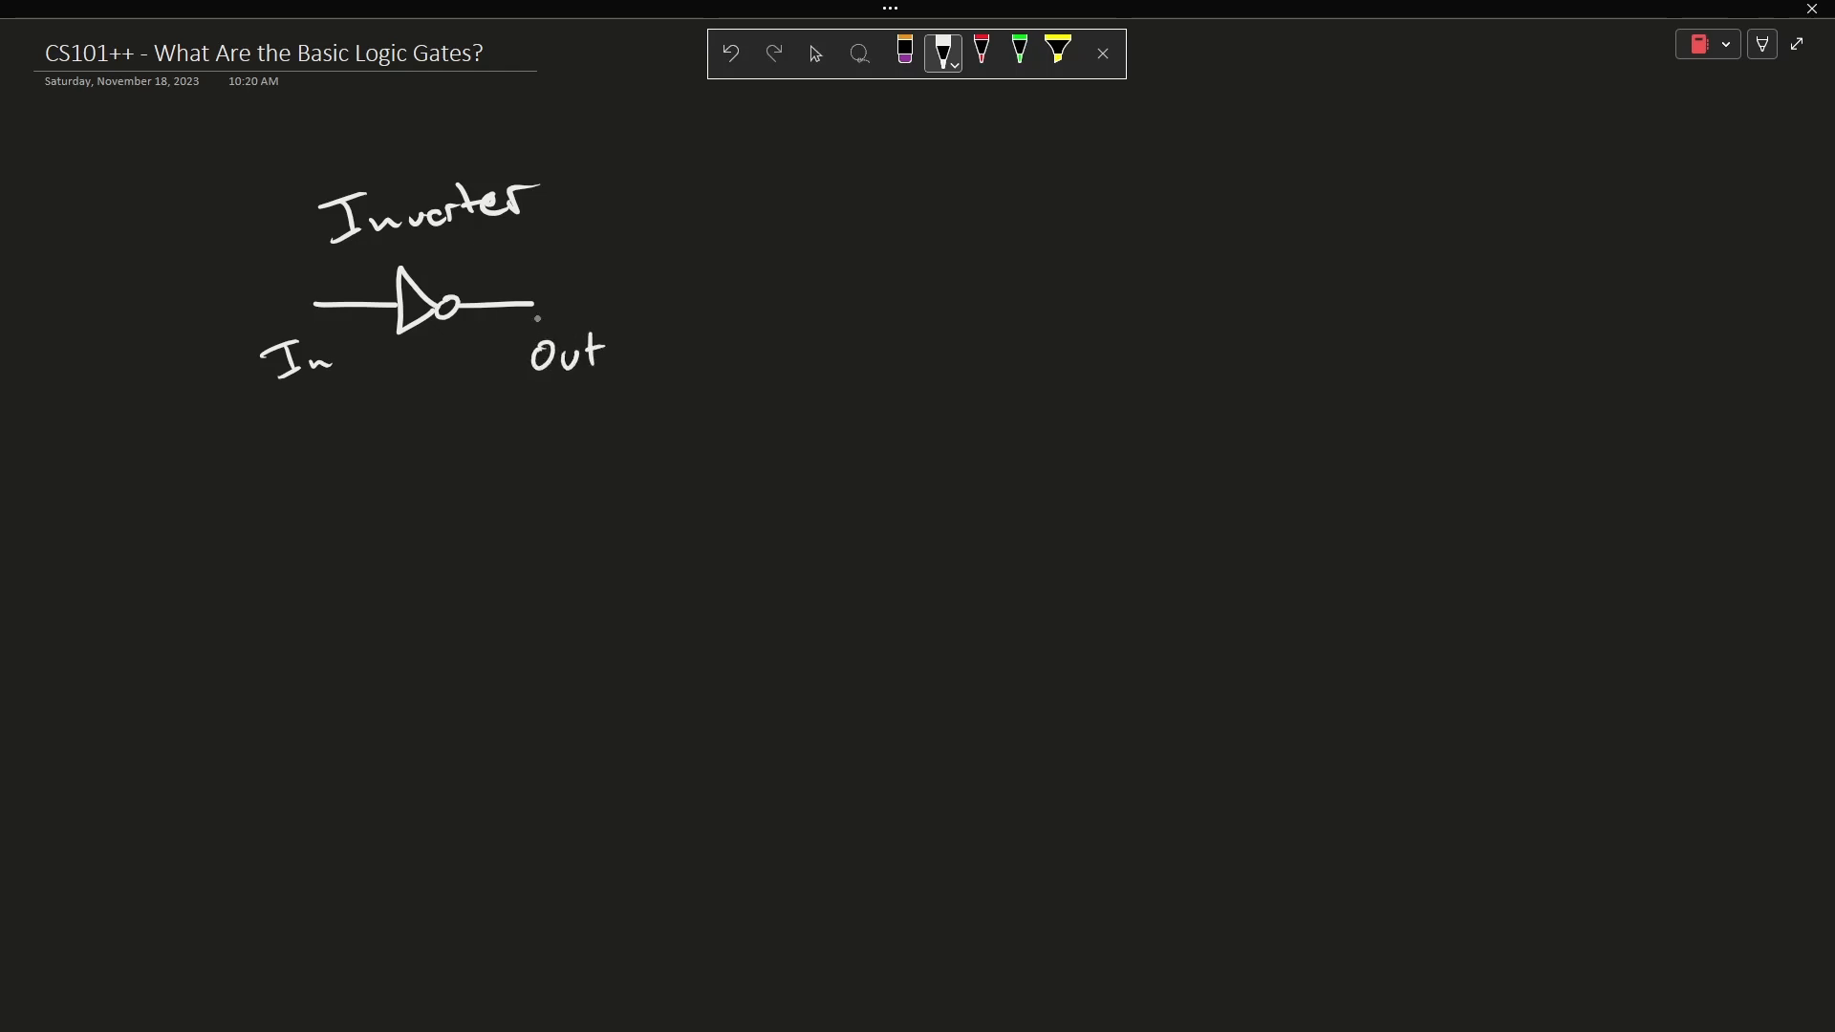
drag(532, 323, 606, 318)
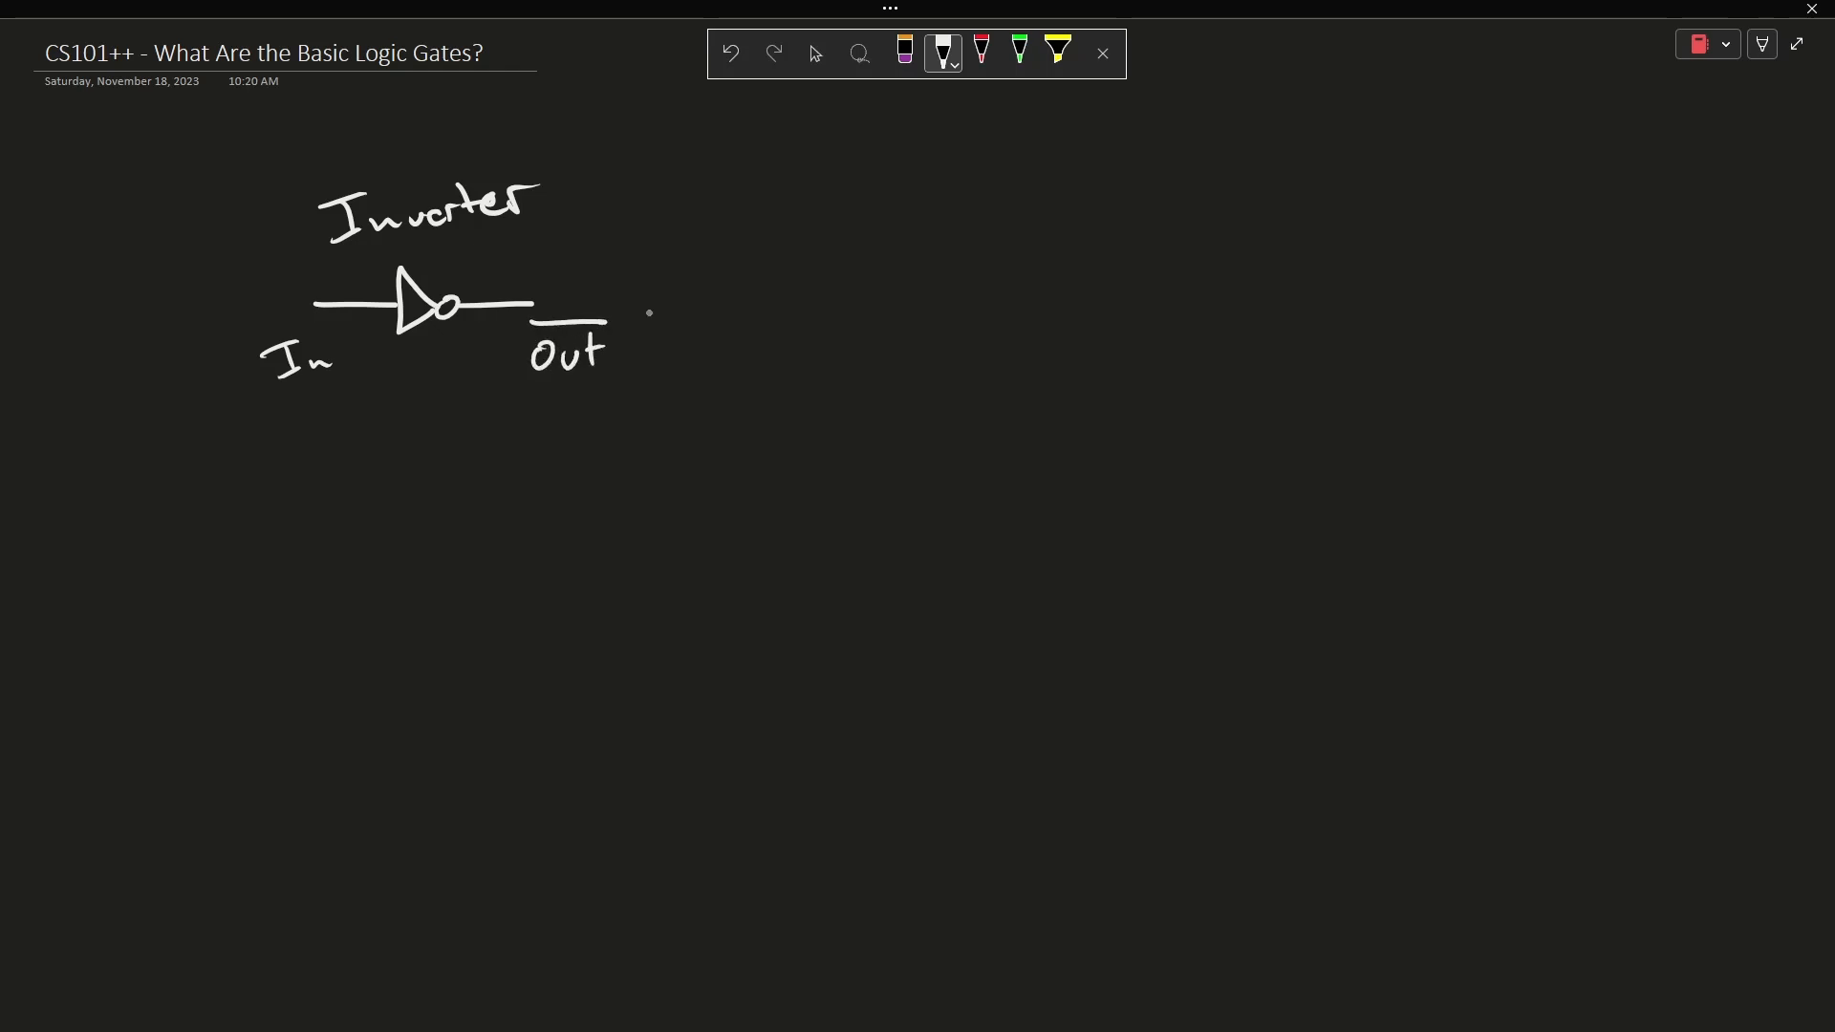
mouse_move(905, 164)
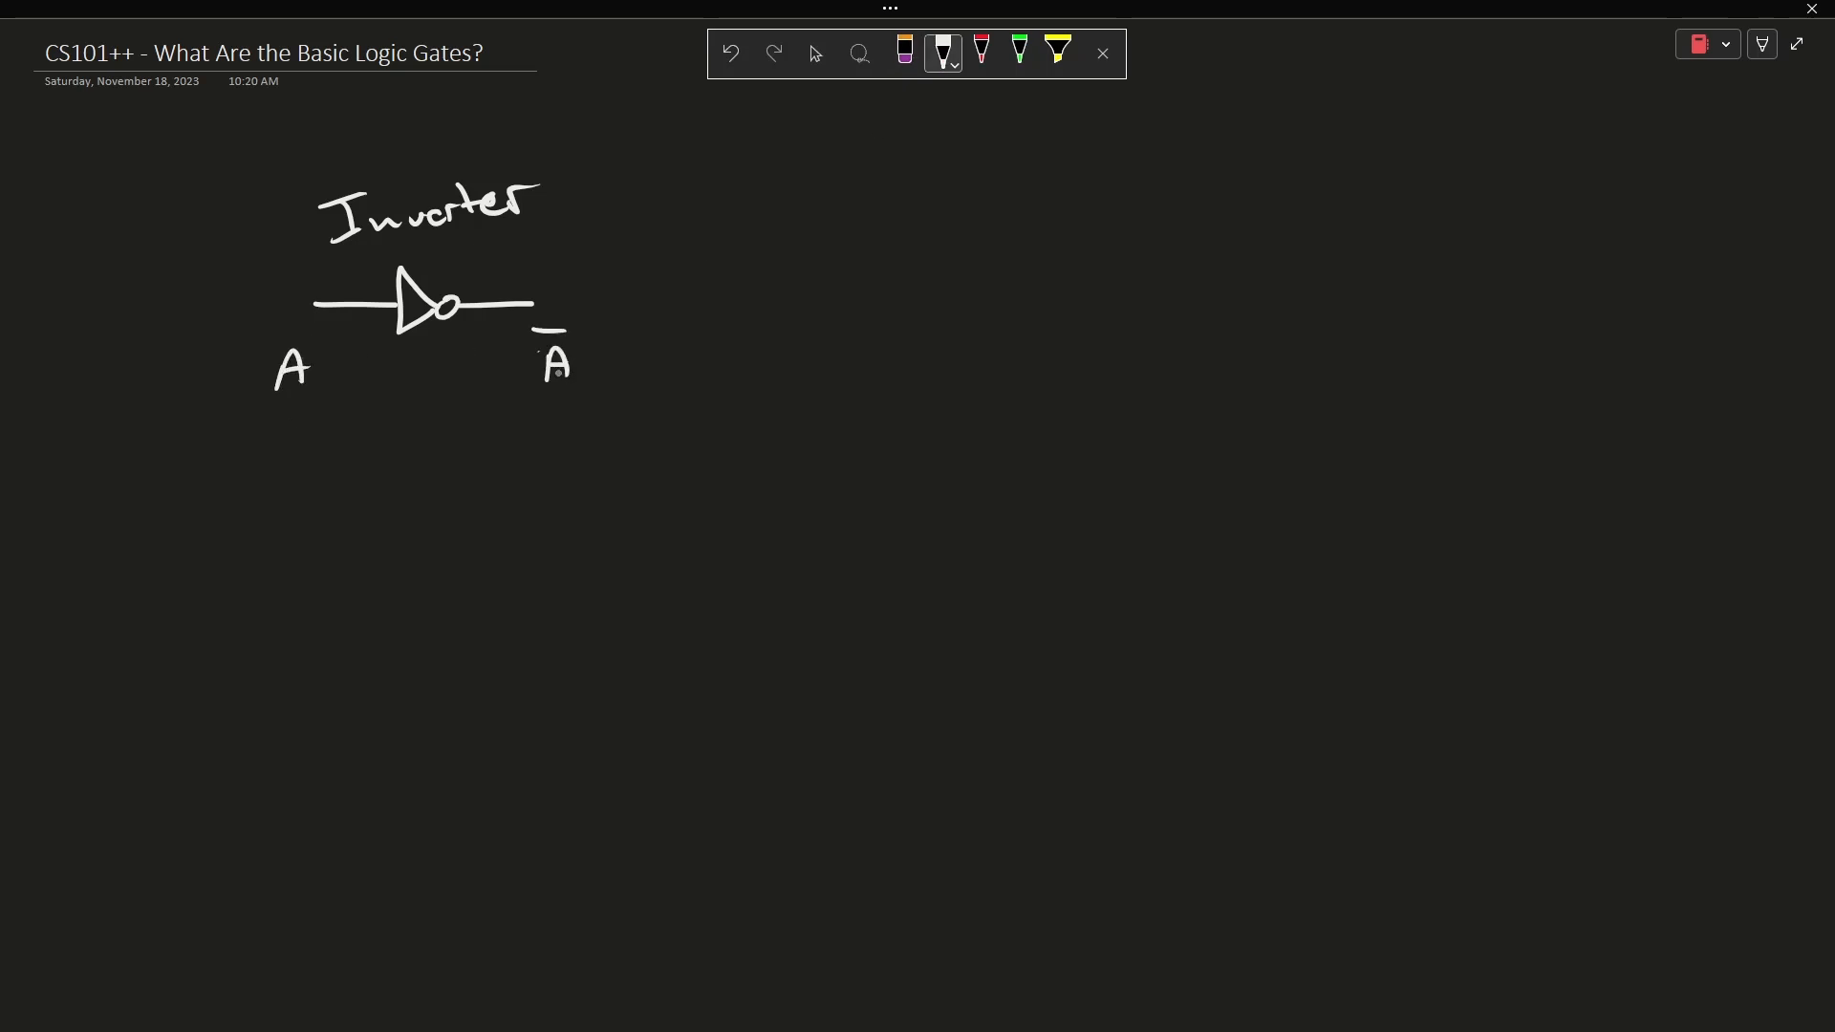
Write the True ⇒ False and False ⇒ True mapping with arrows and a green tick.
drag(249, 439, 251, 474)
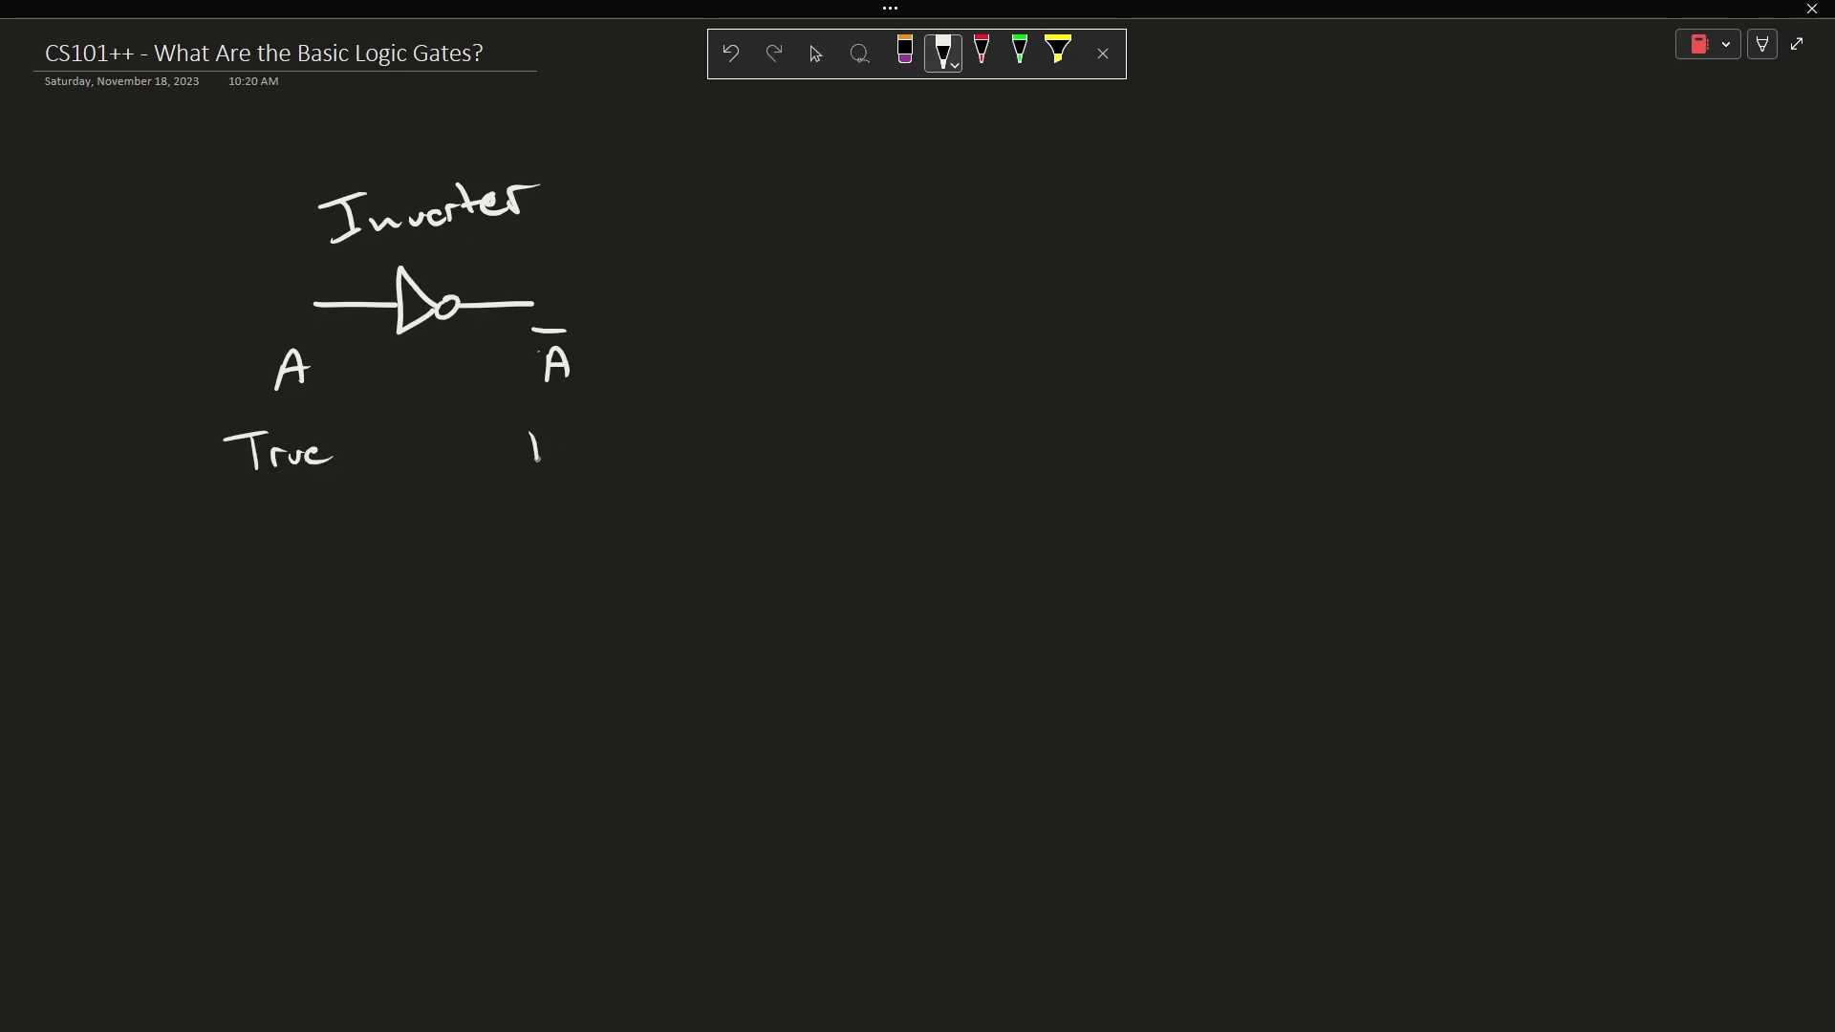
drag(532, 456, 632, 439)
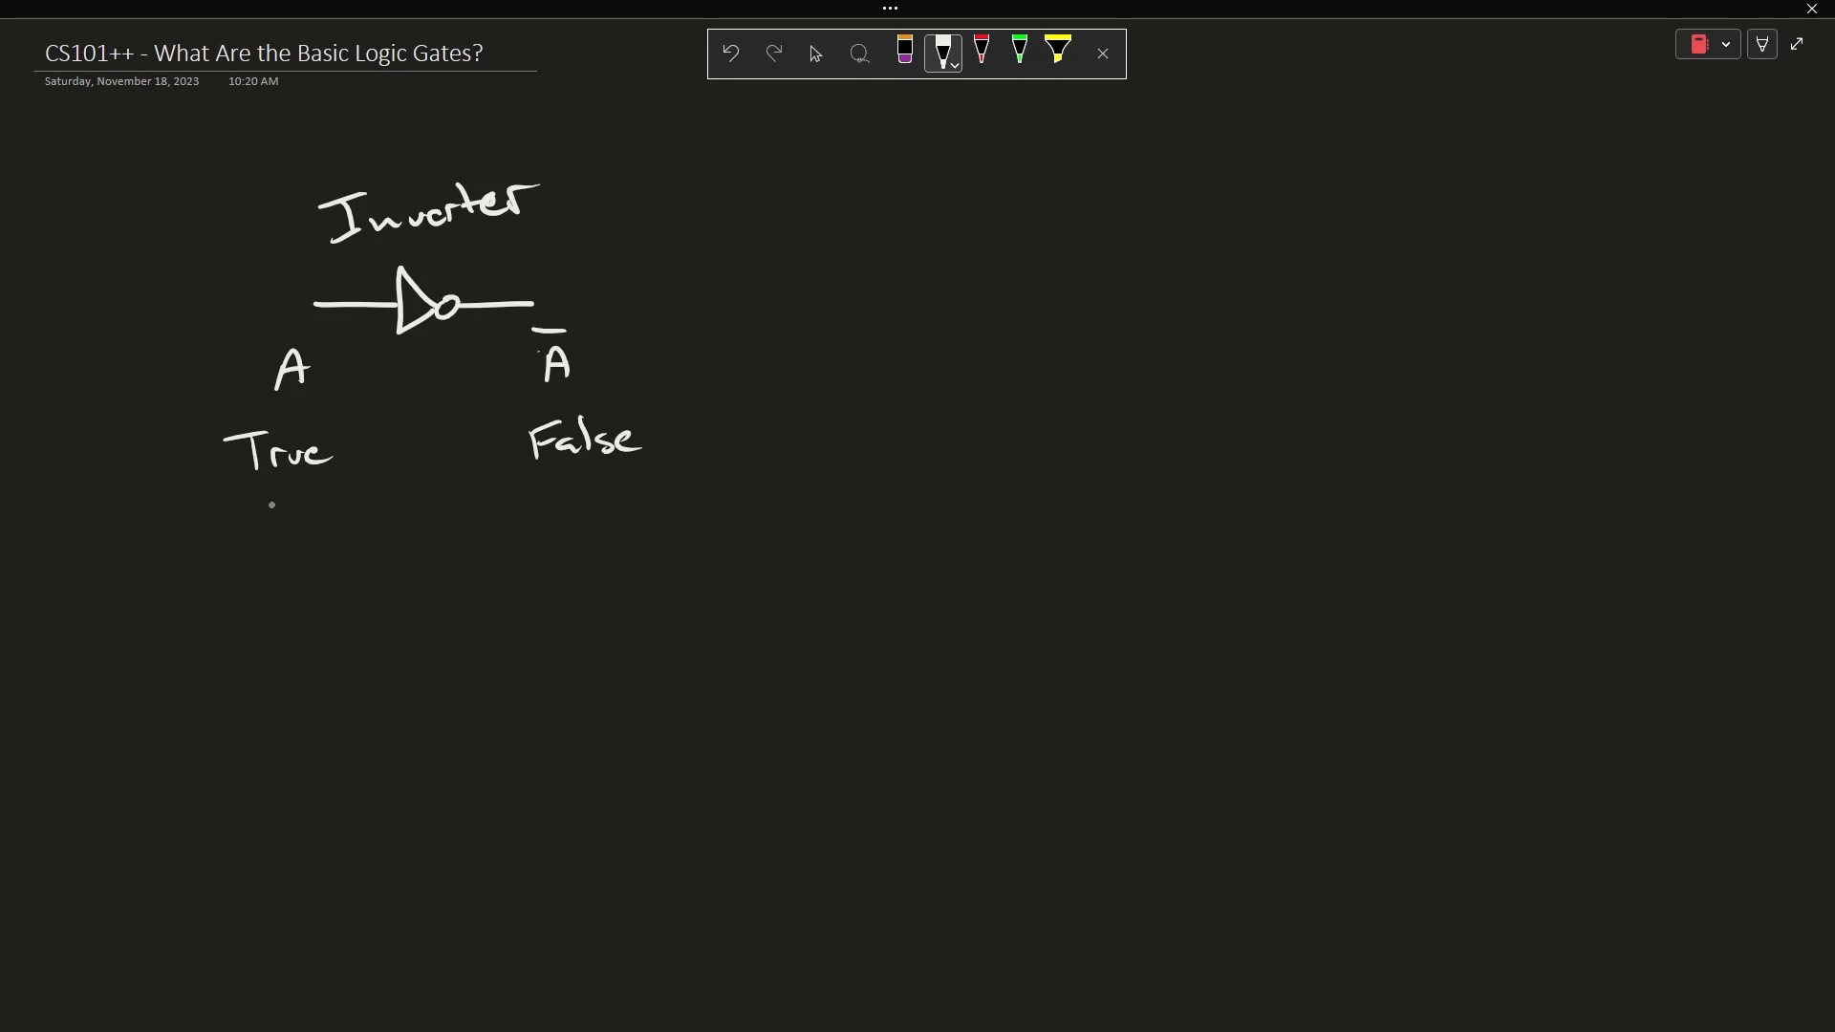
drag(234, 515, 345, 515)
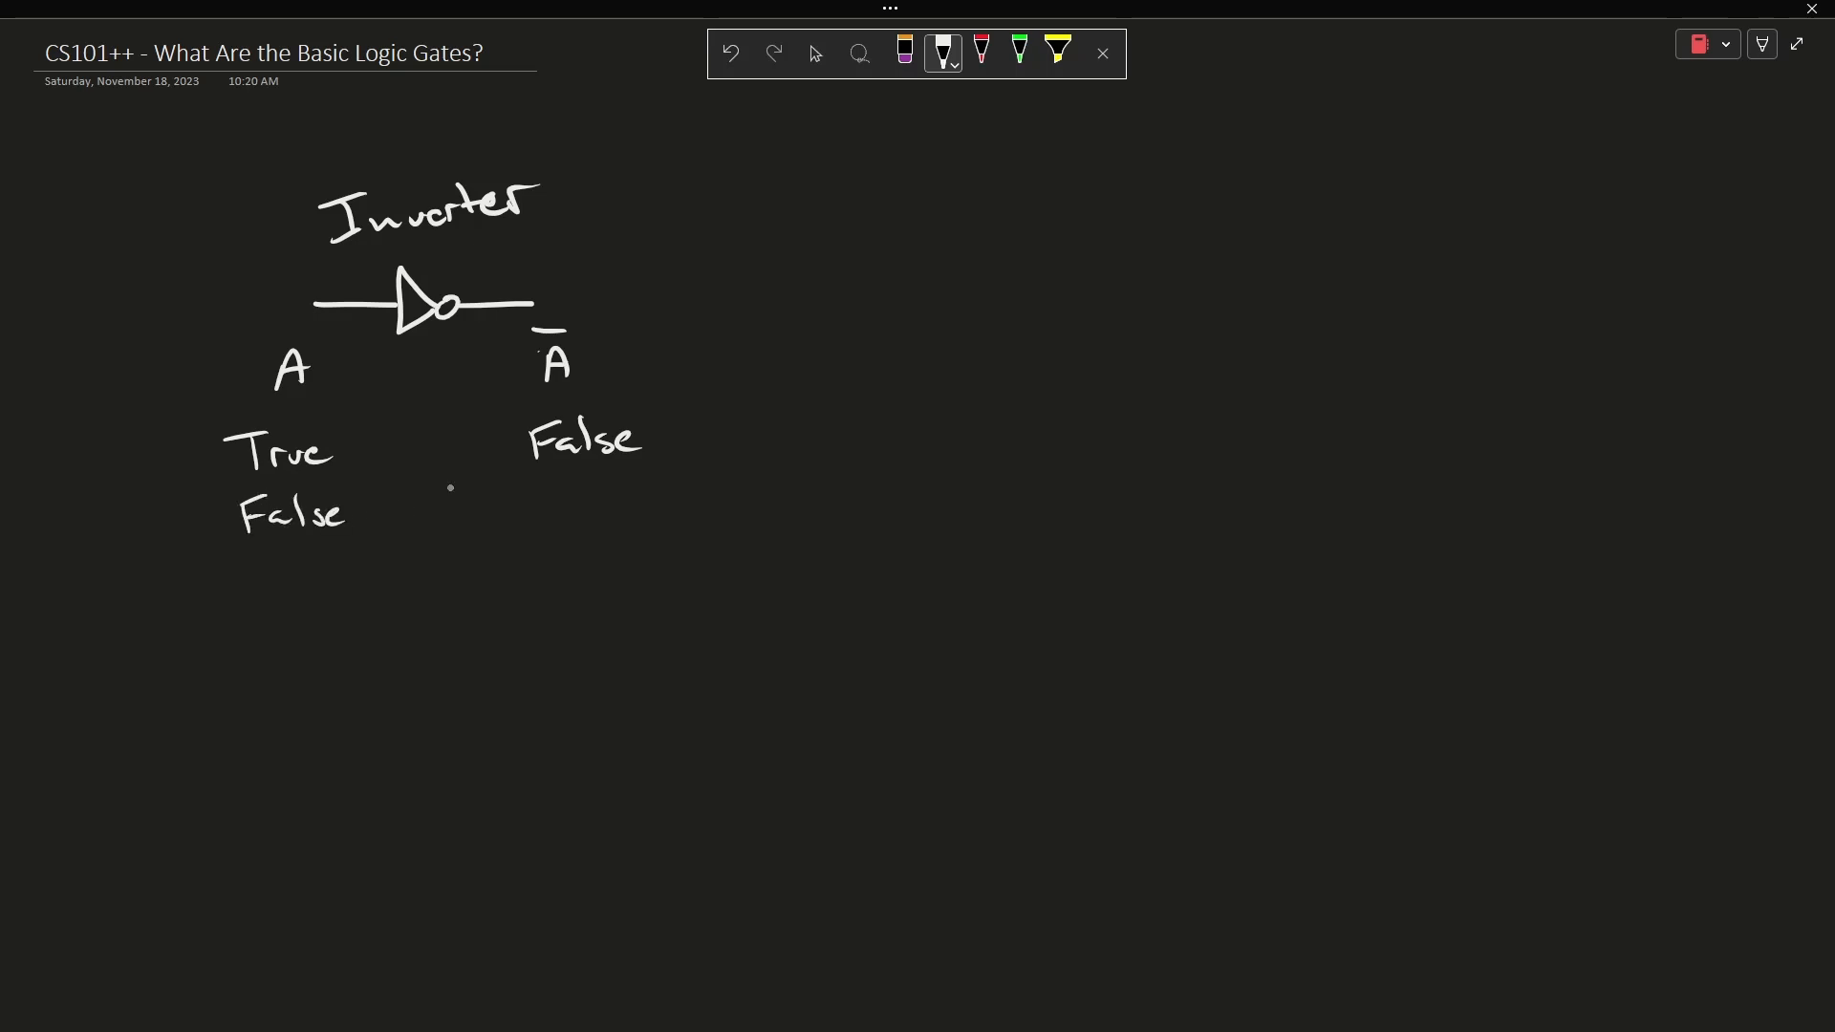
text(True)
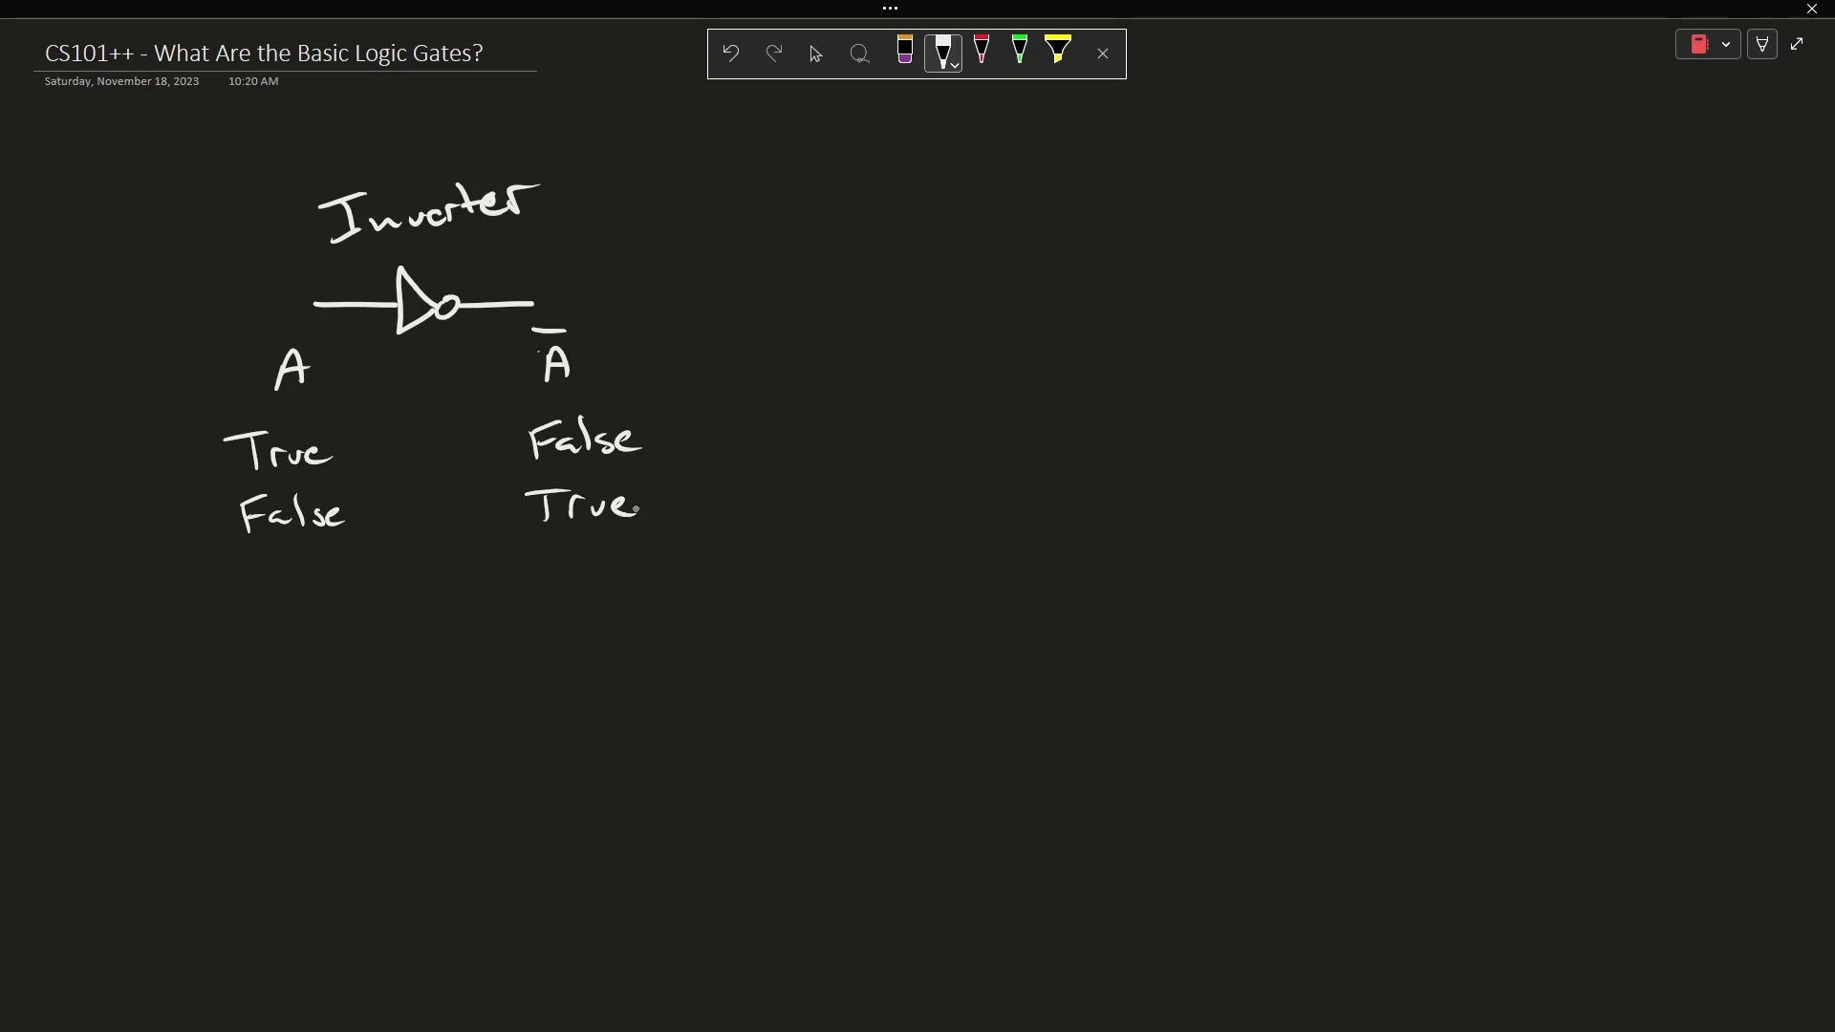
drag(381, 450, 444, 521)
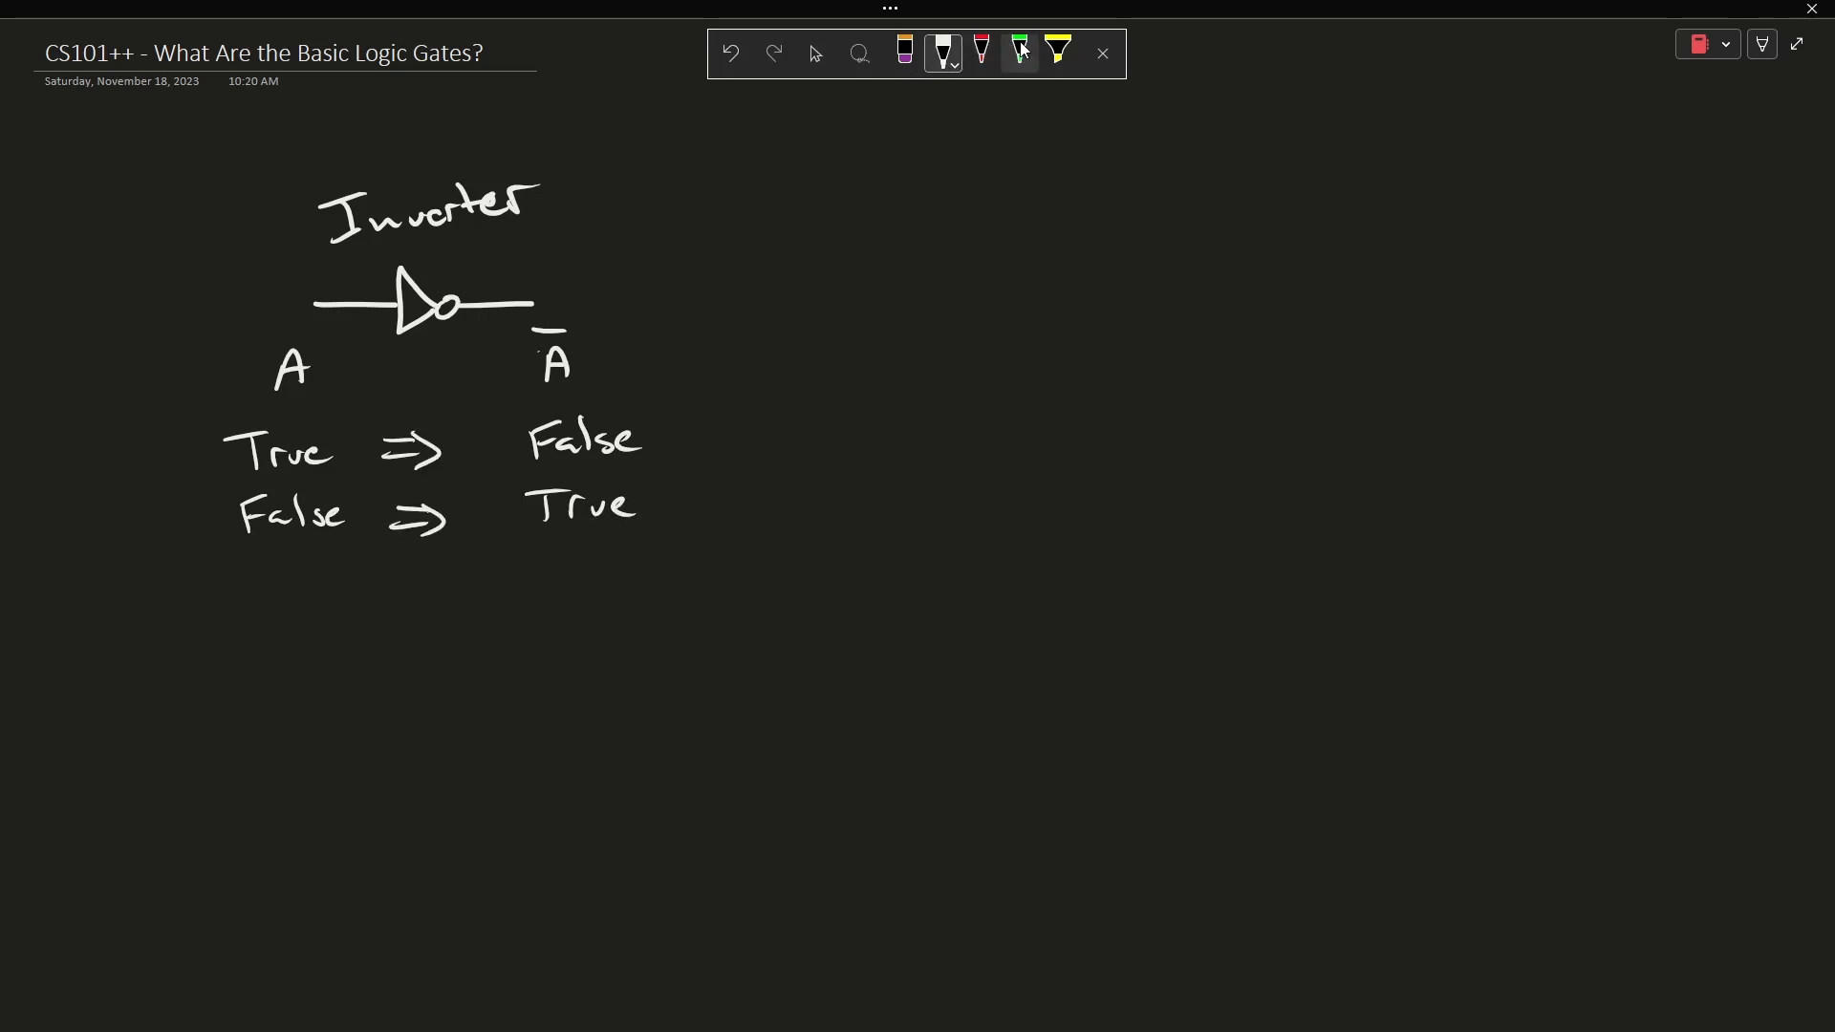
drag(573, 334, 620, 292)
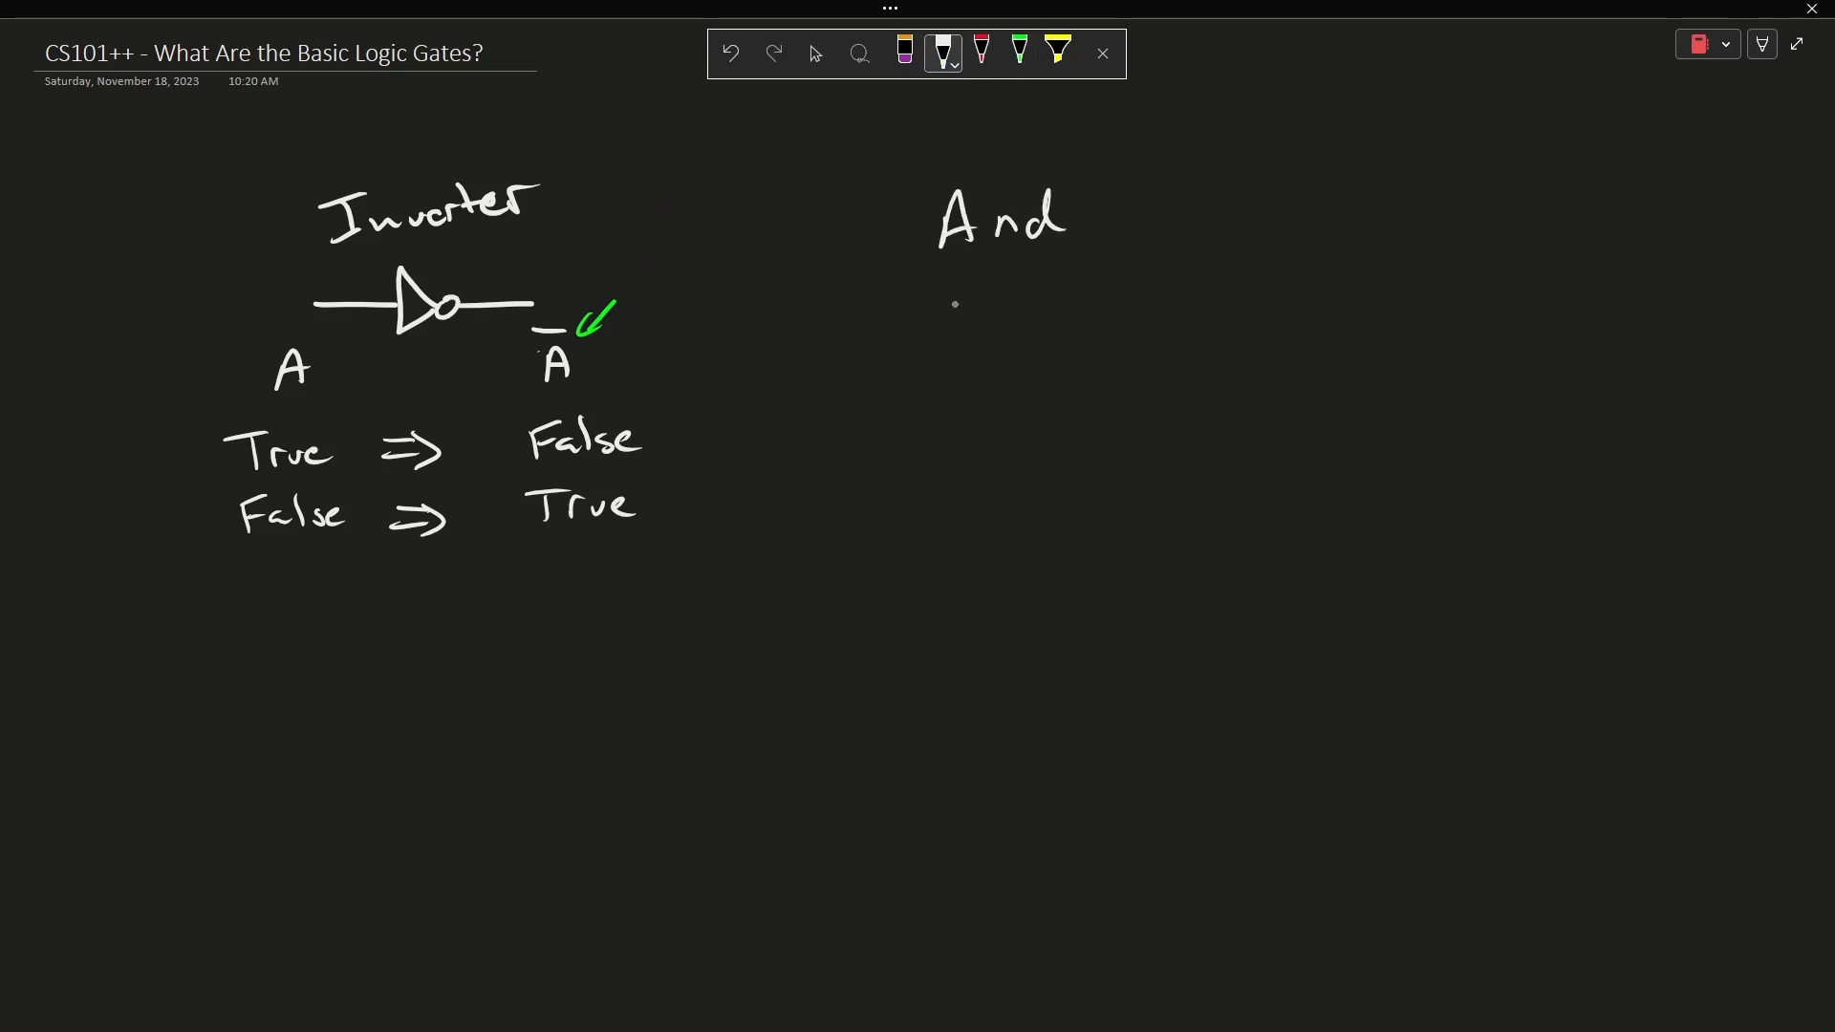
Draw the AND gate on A and B, write 'A and B', and the True True ⇒ True row.
drag(866, 339, 1065, 336)
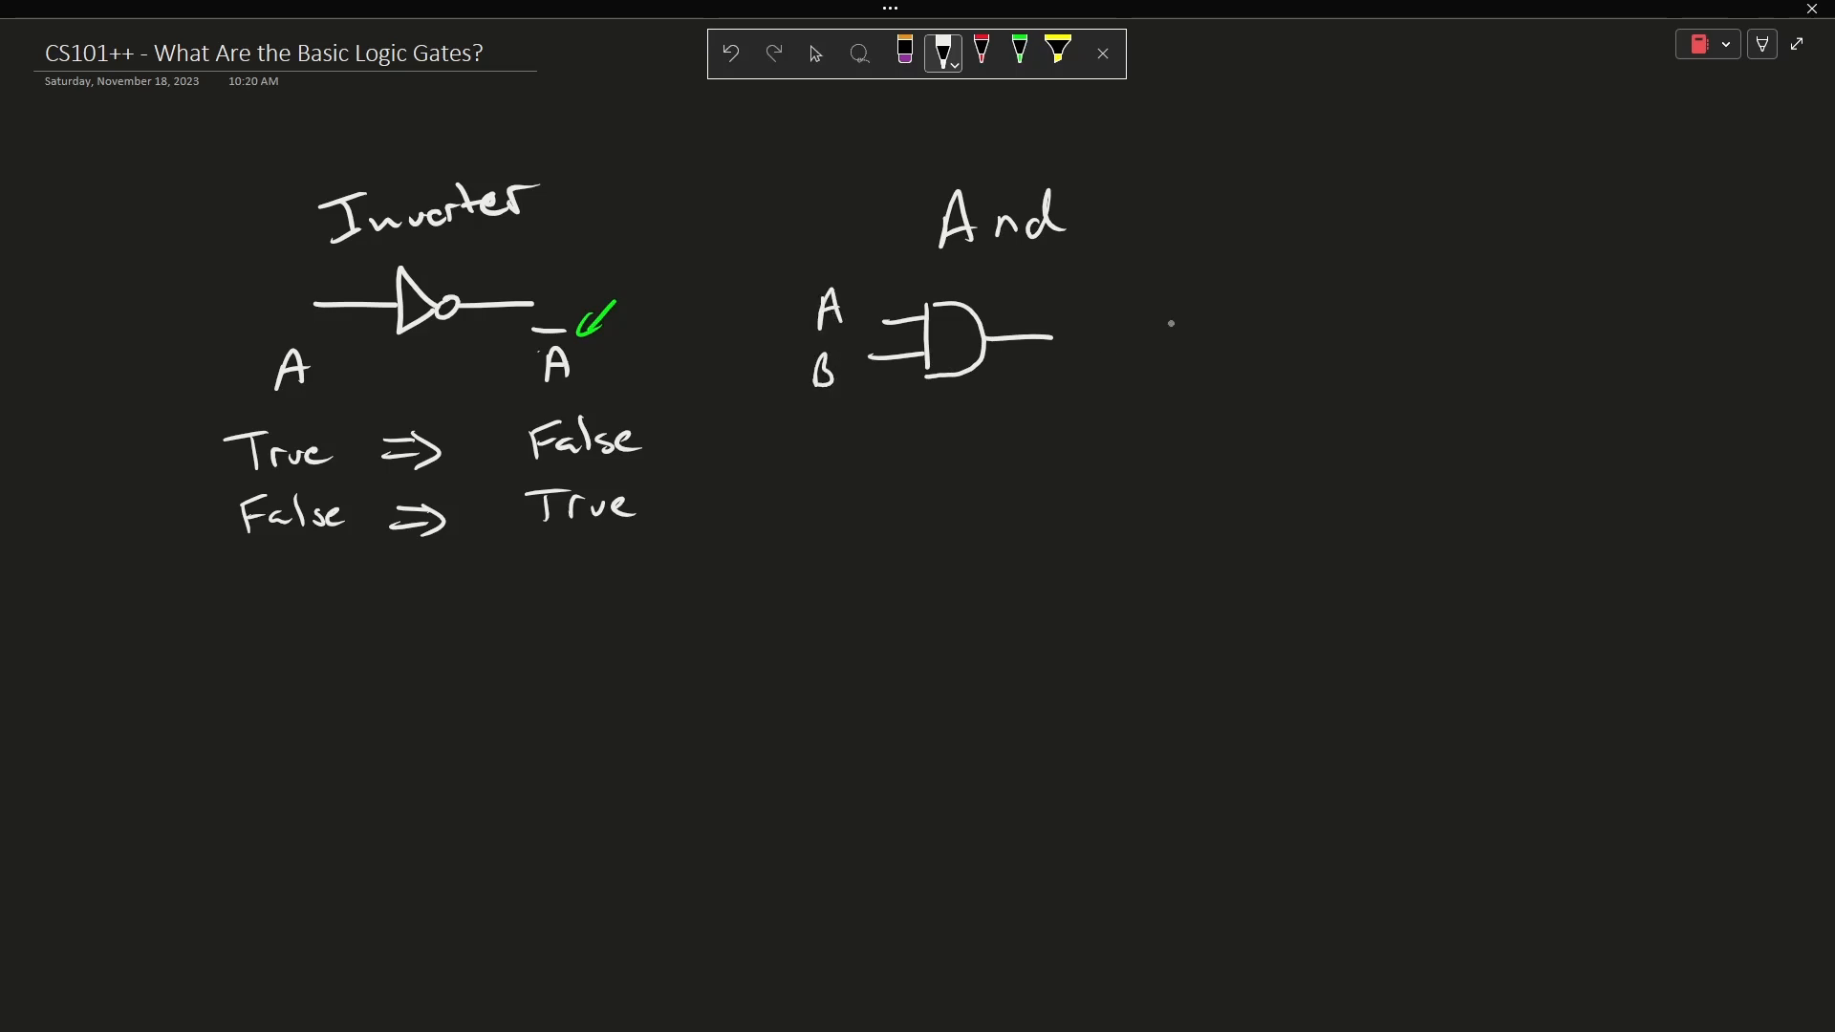
mouse_move(1117, 332)
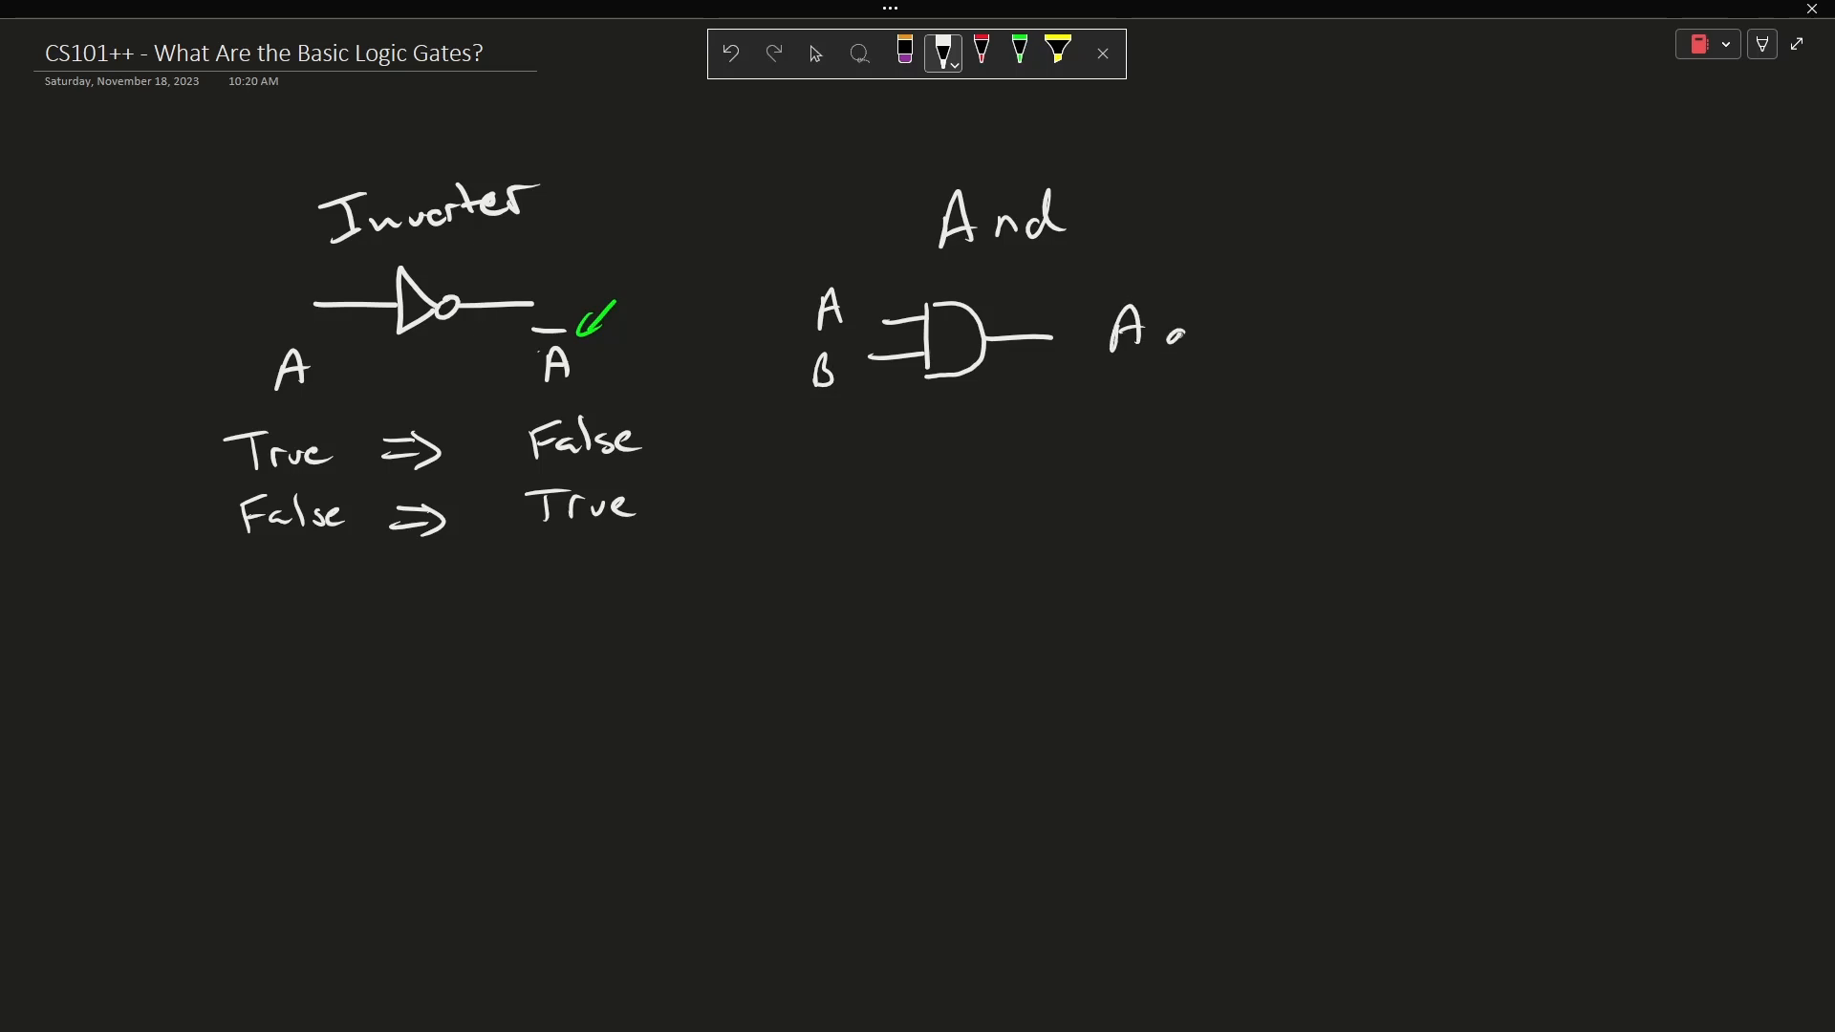
drag(1170, 333, 1299, 328)
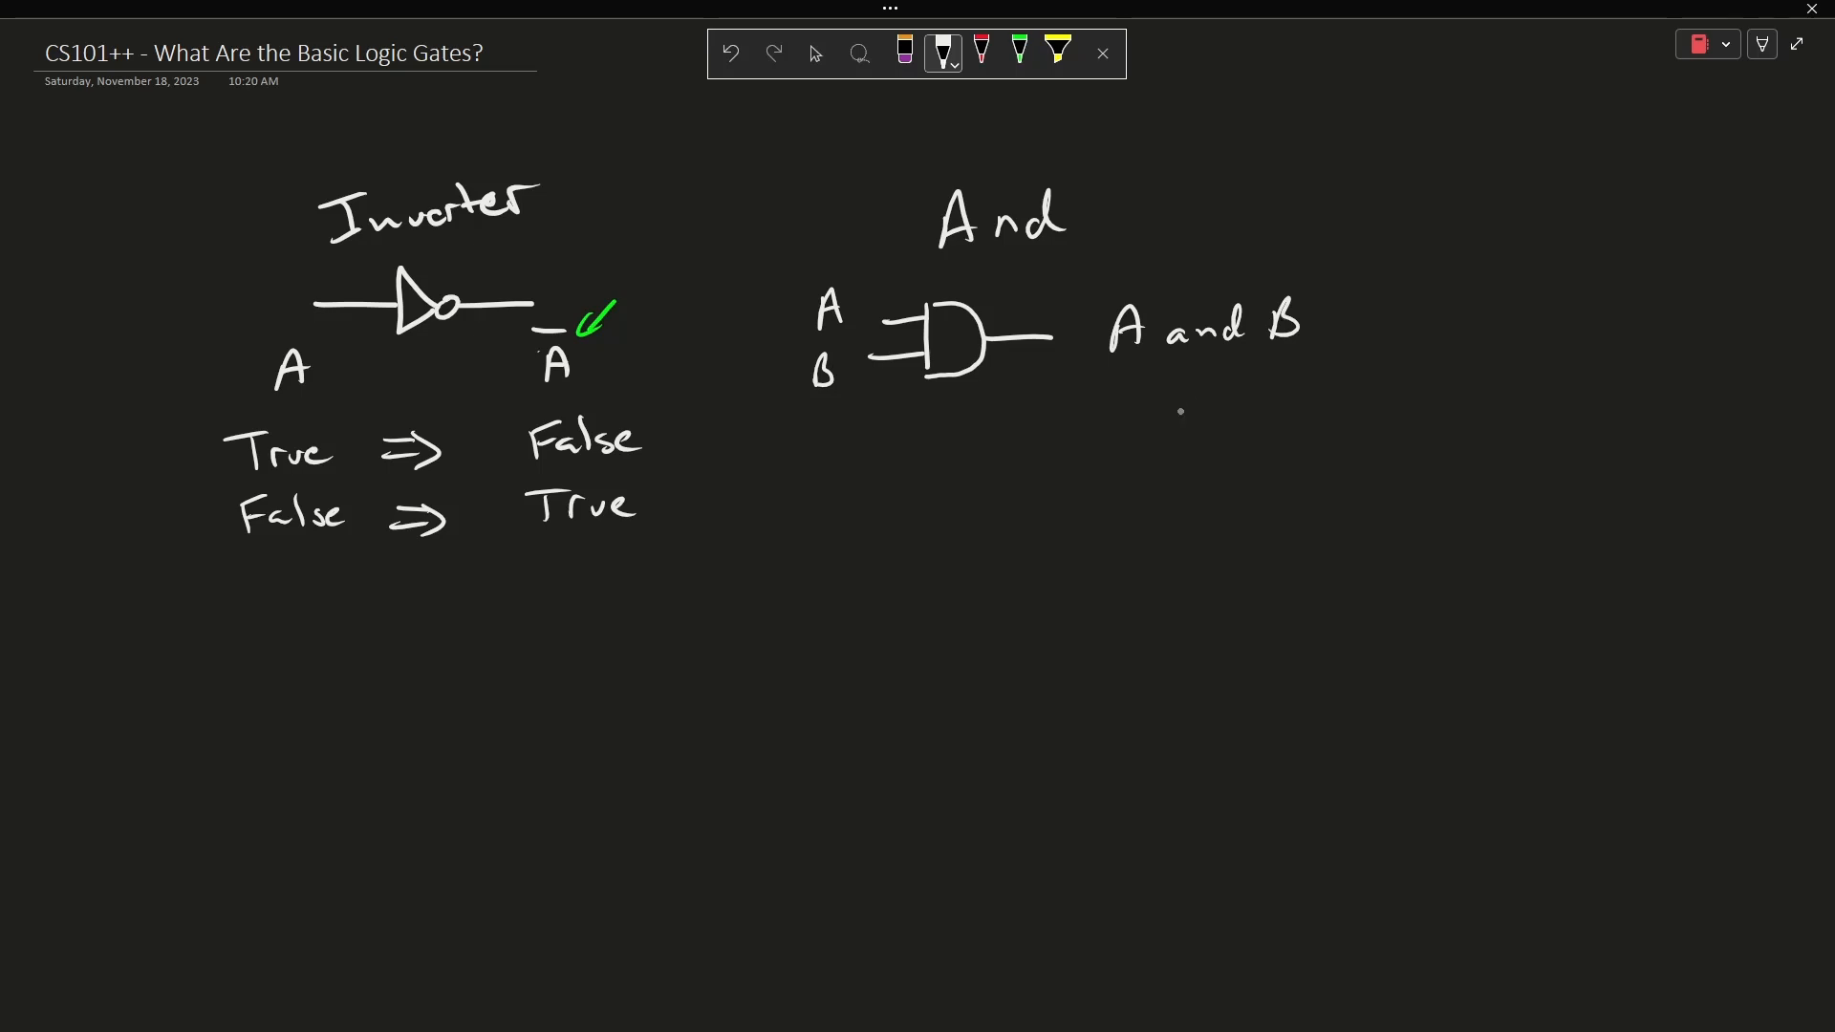
text(True True => True)
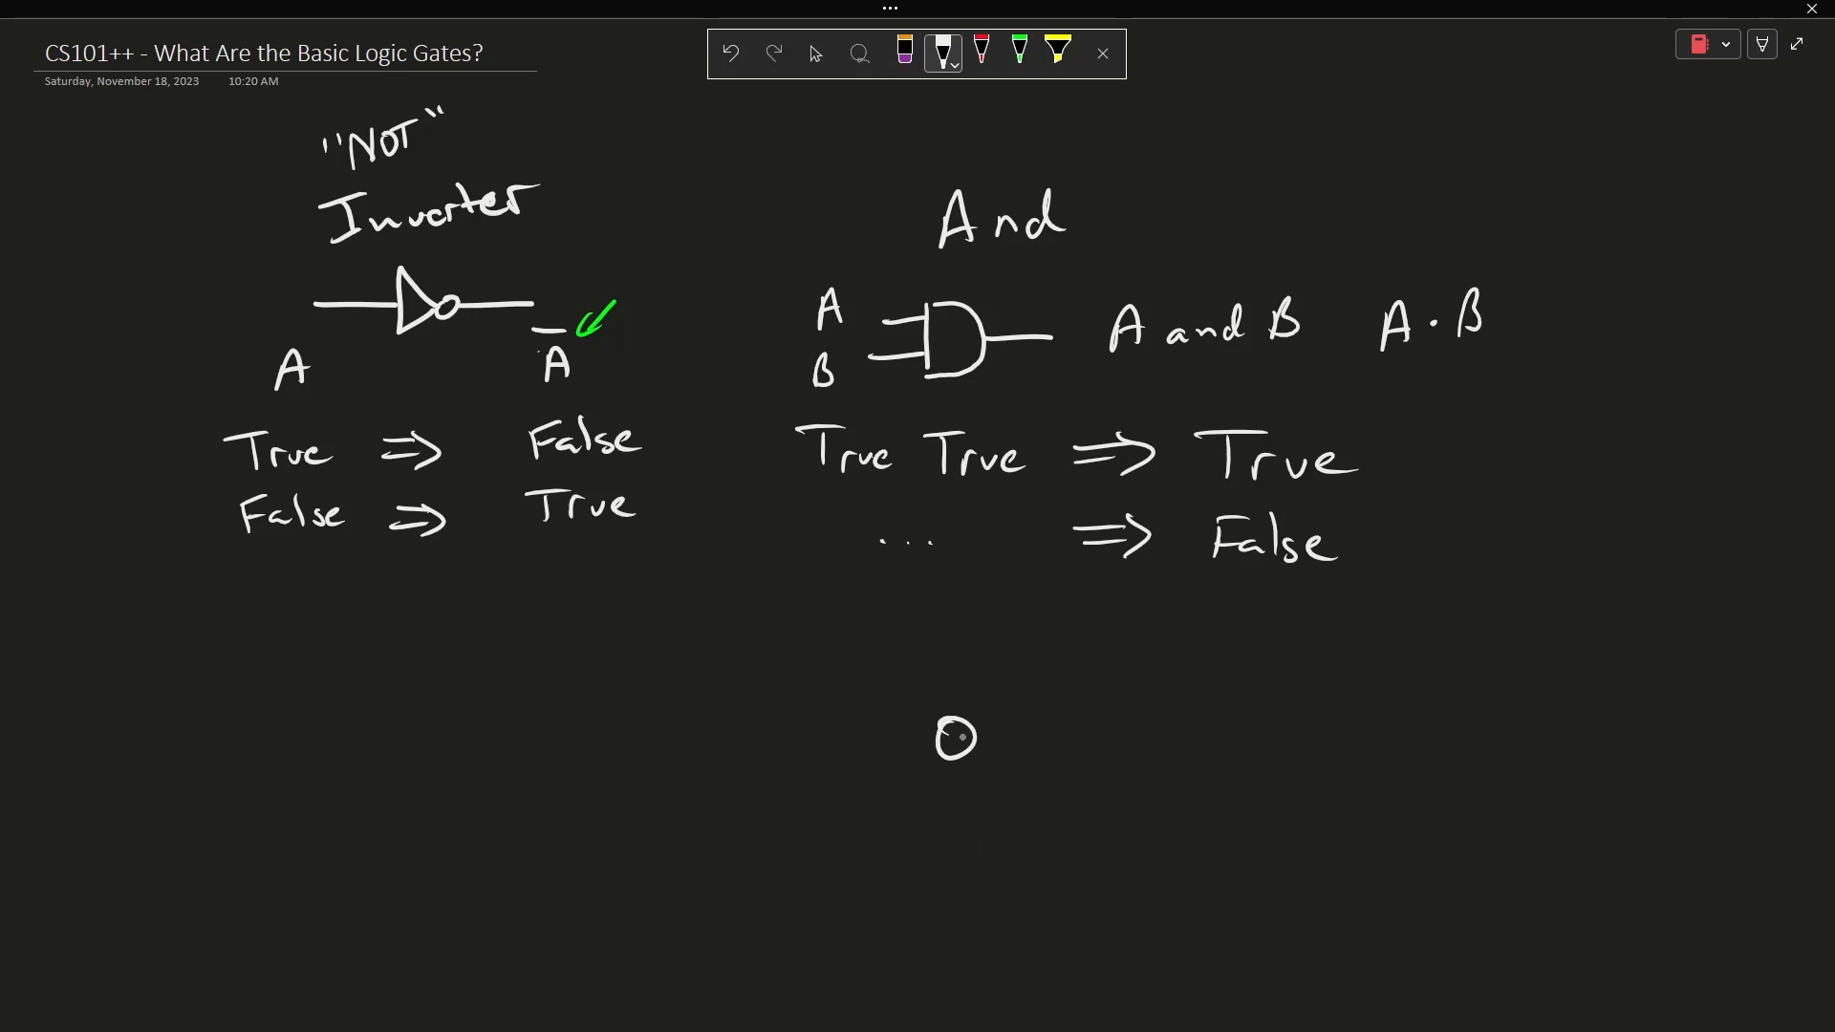
Write 'Or', draw the OR gate on A and B, and add the 'inclusive or' note.
text(Or)
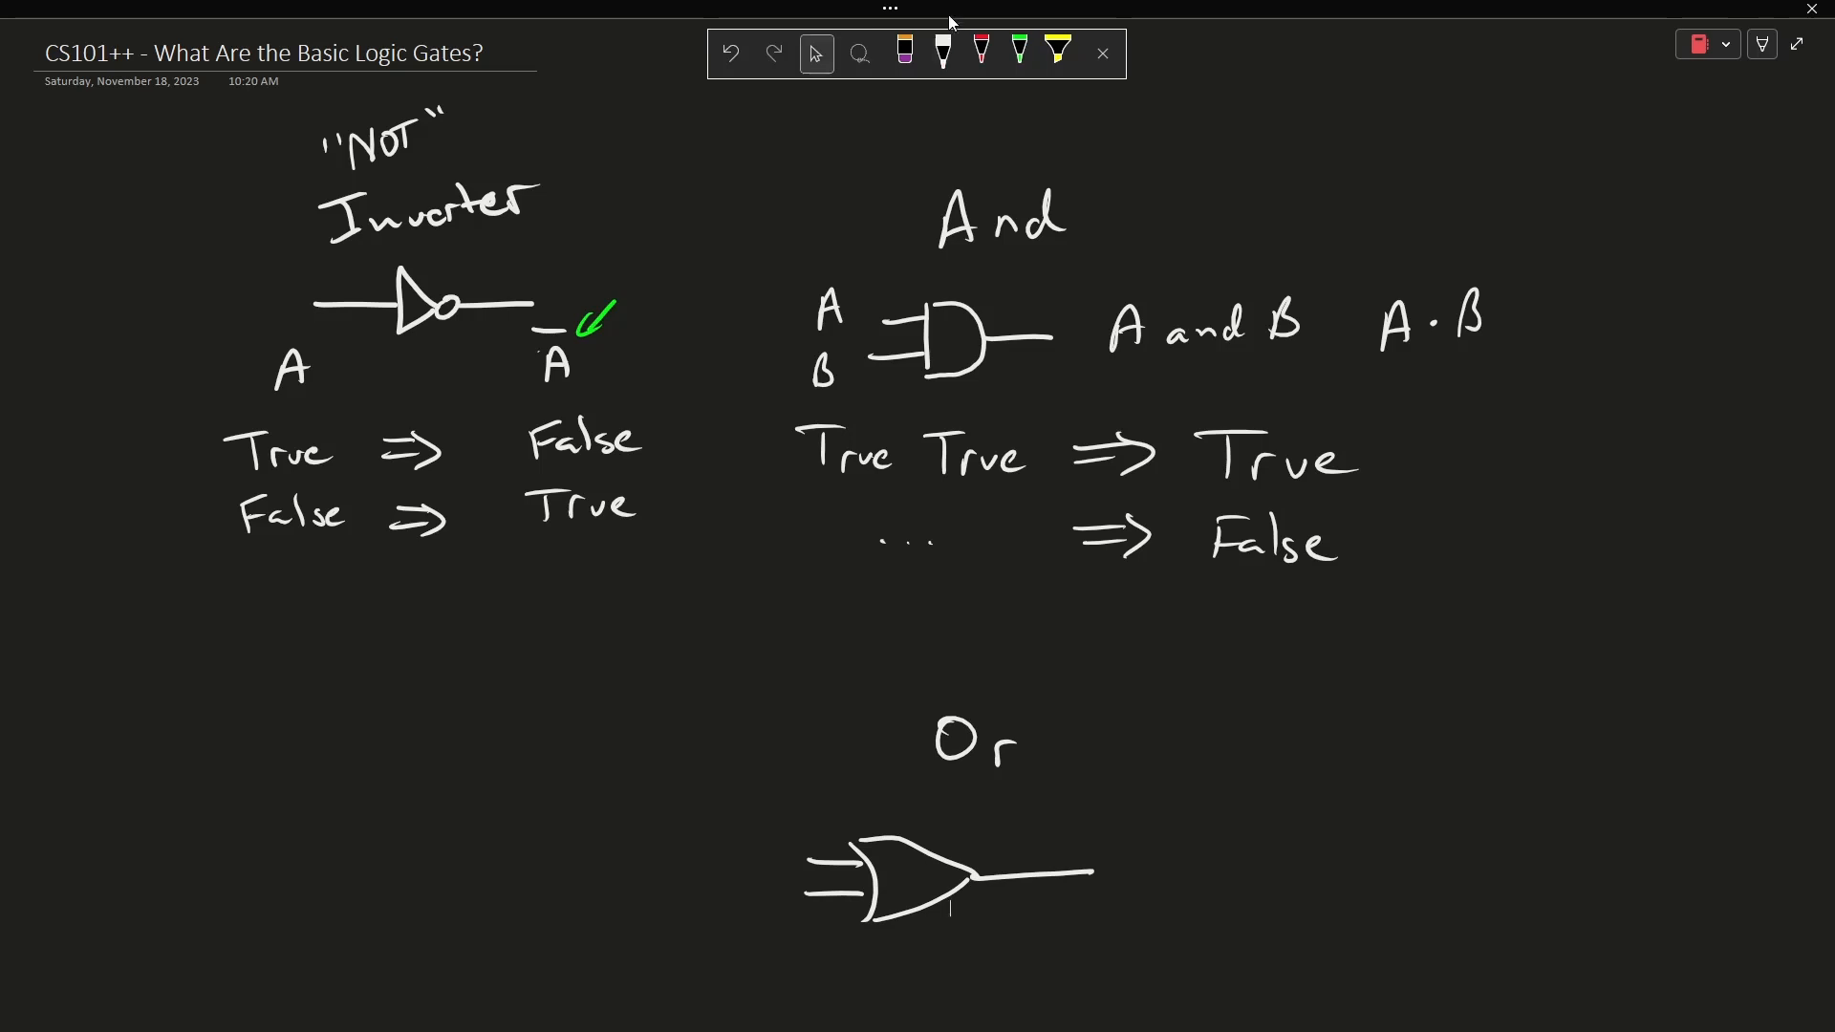
scroll(down, 3)
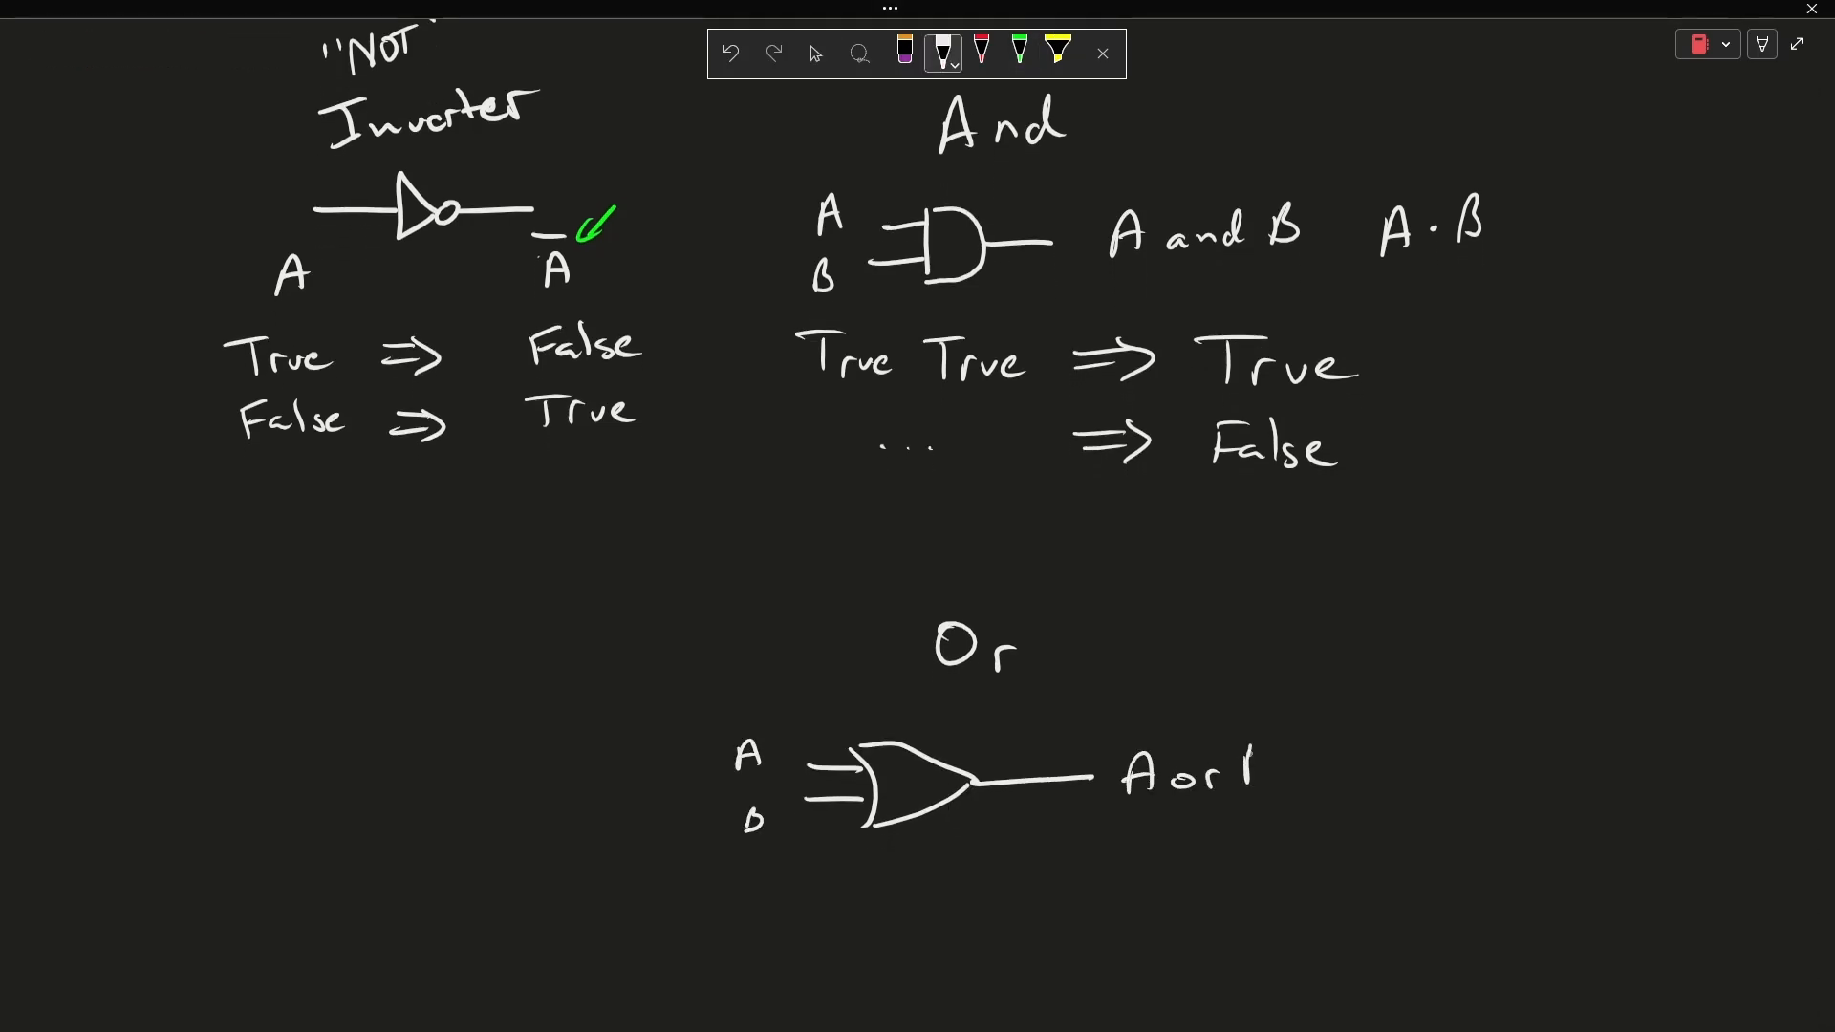
text(B)
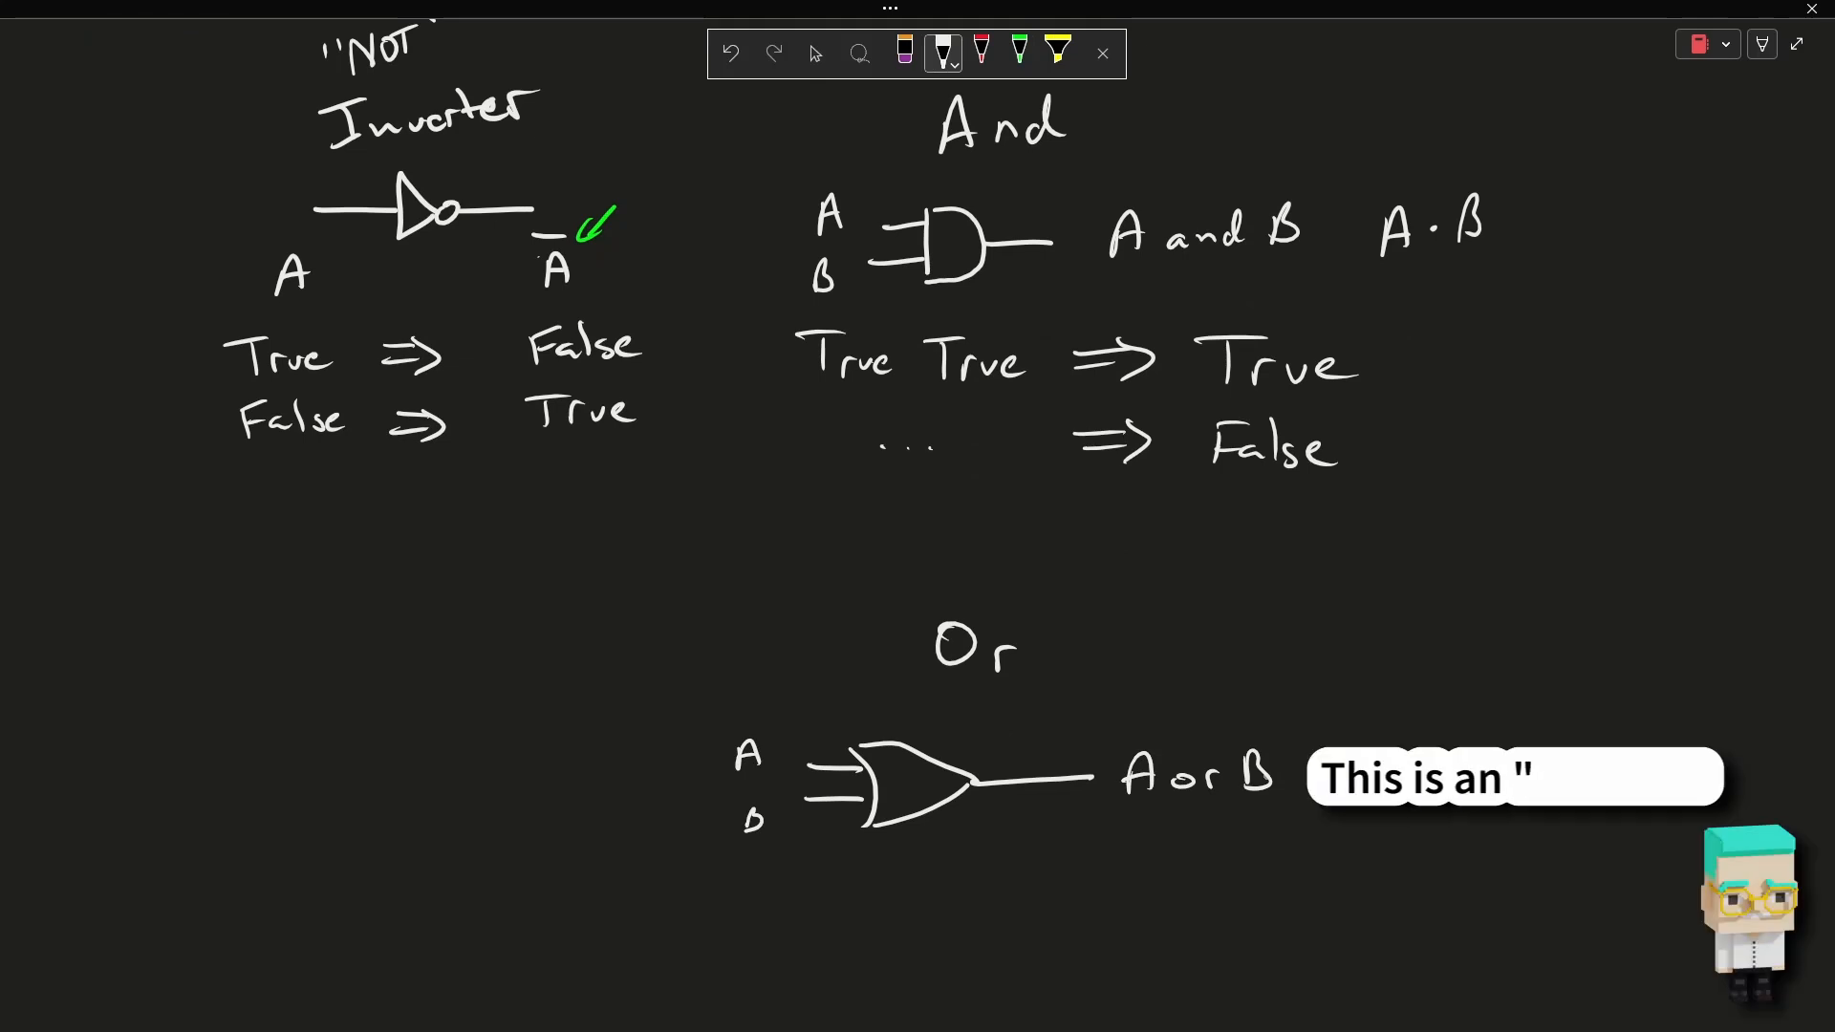
text(inclusive or")
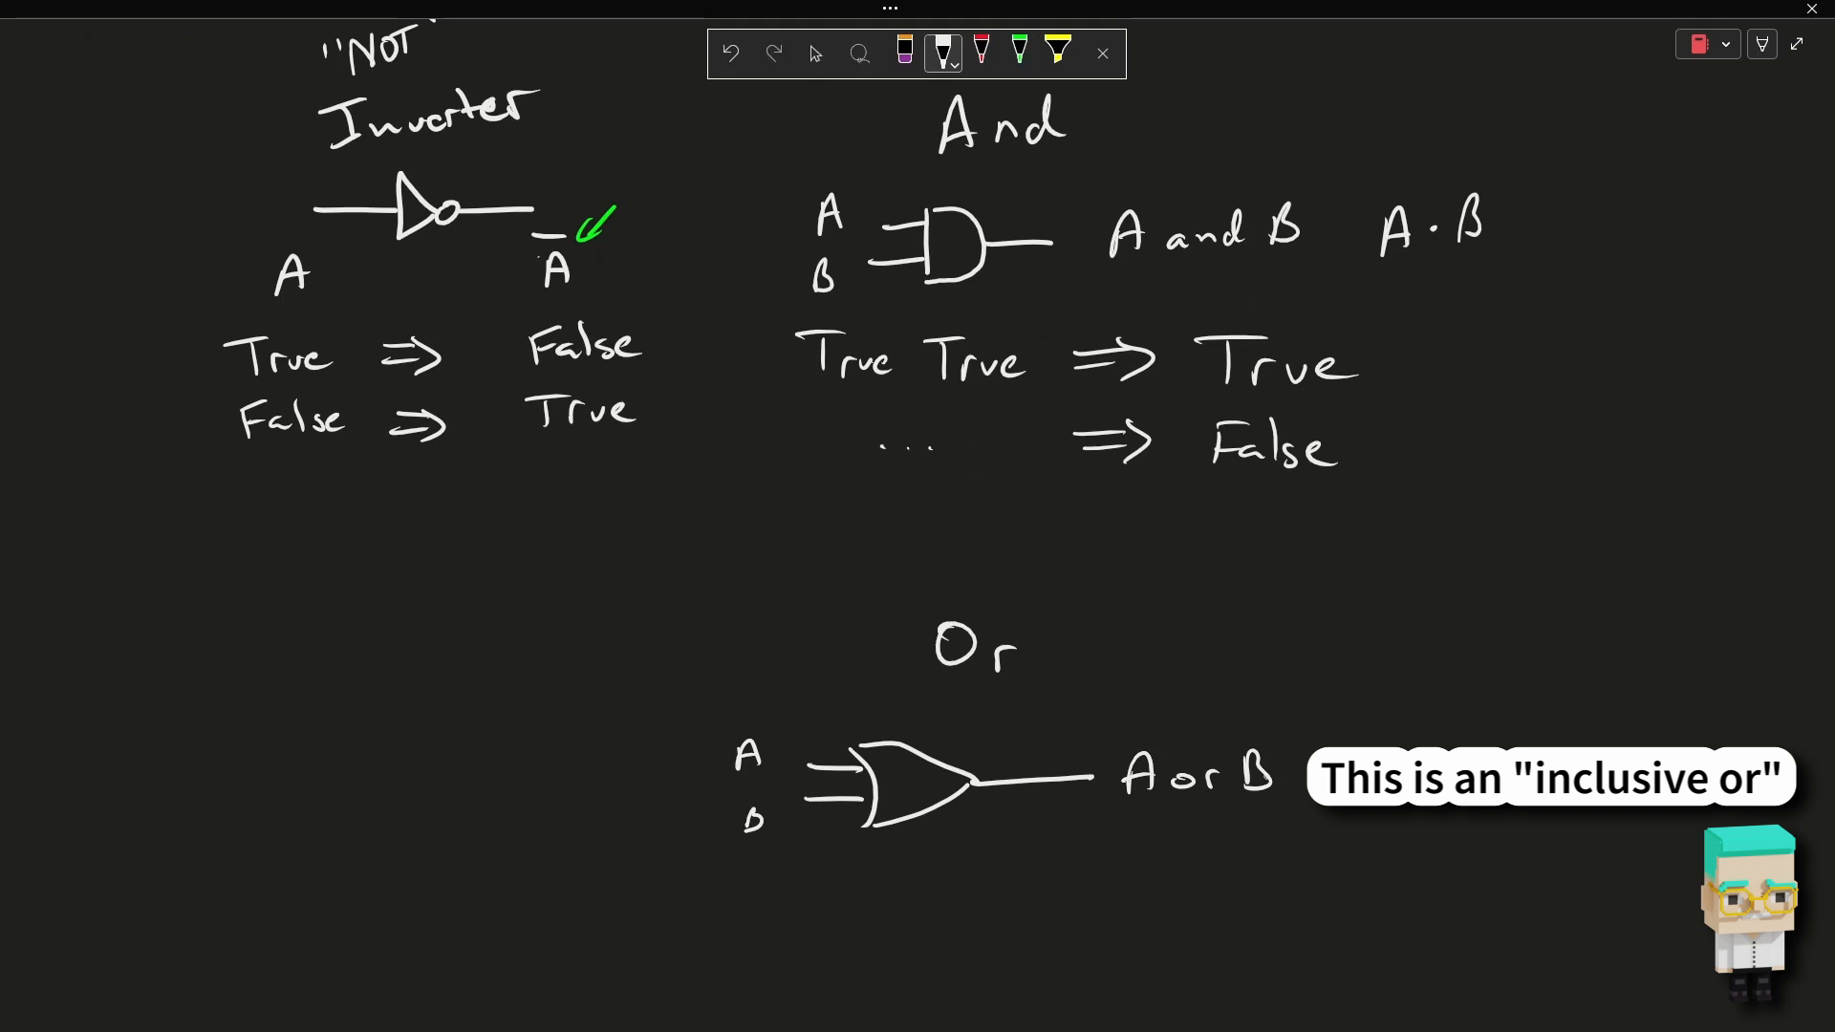
scroll(down, 3)
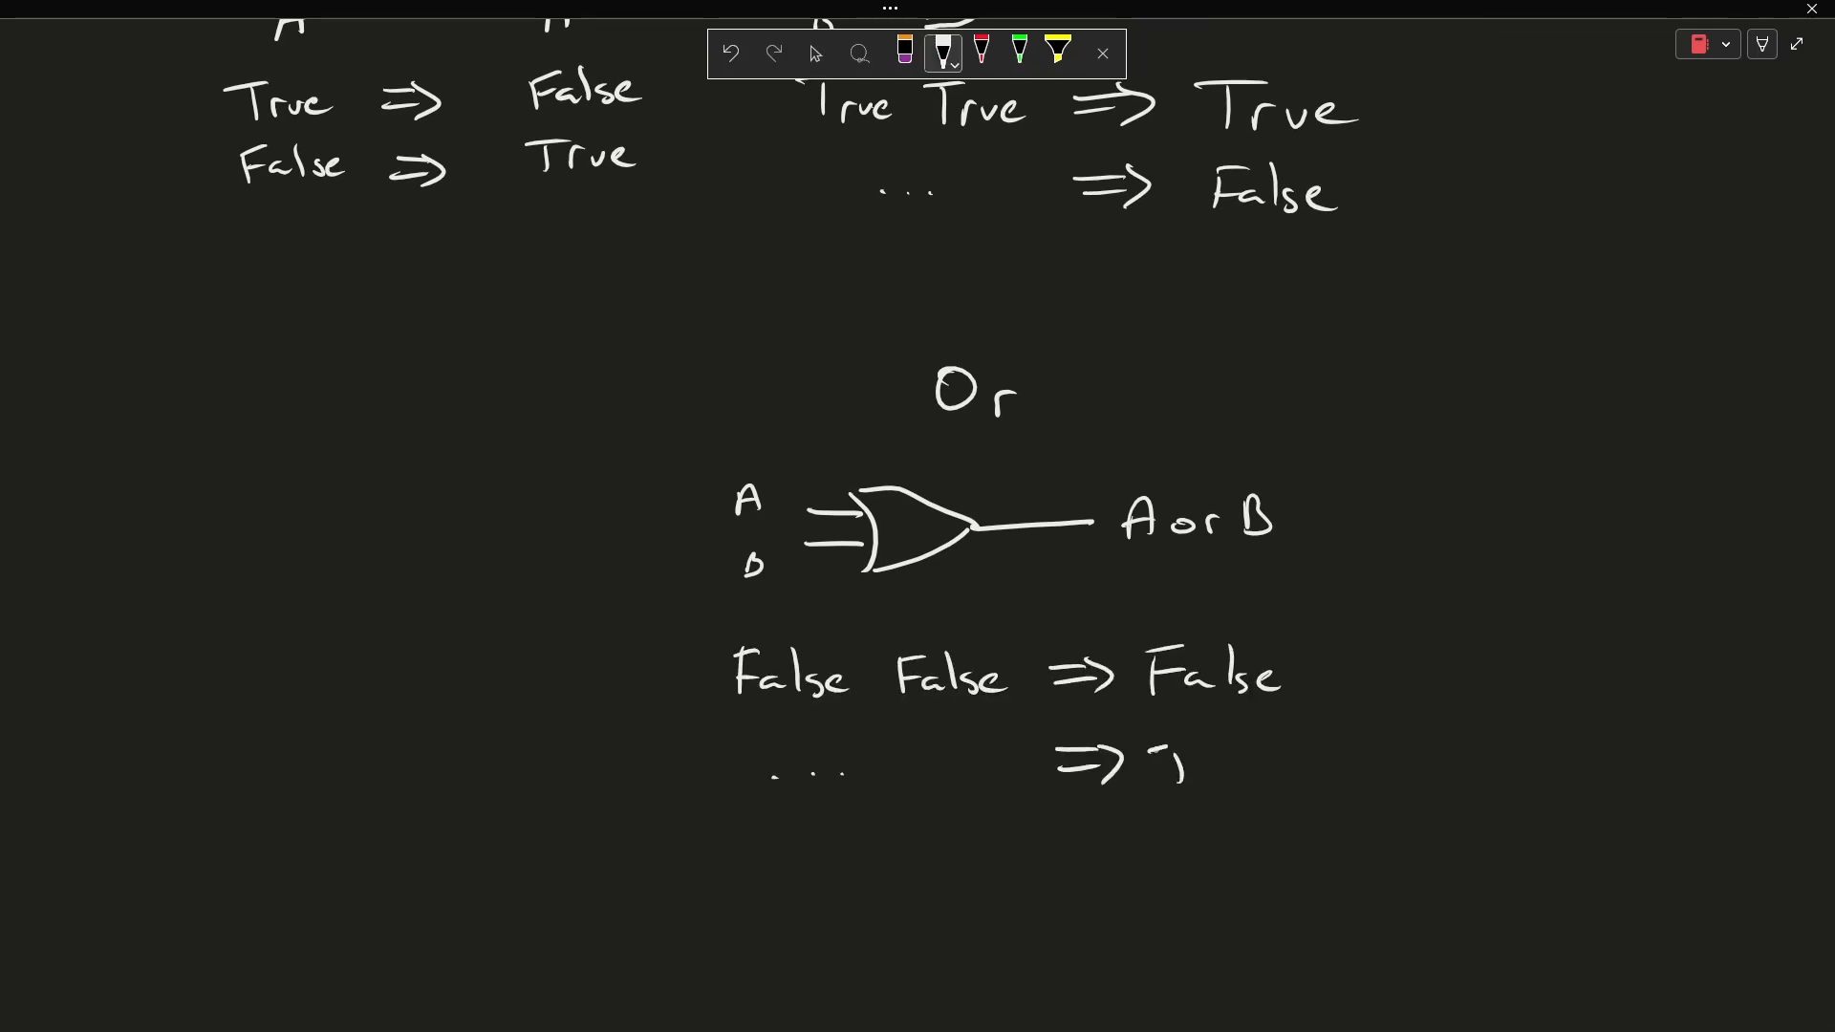
drag(1158, 773, 1235, 767)
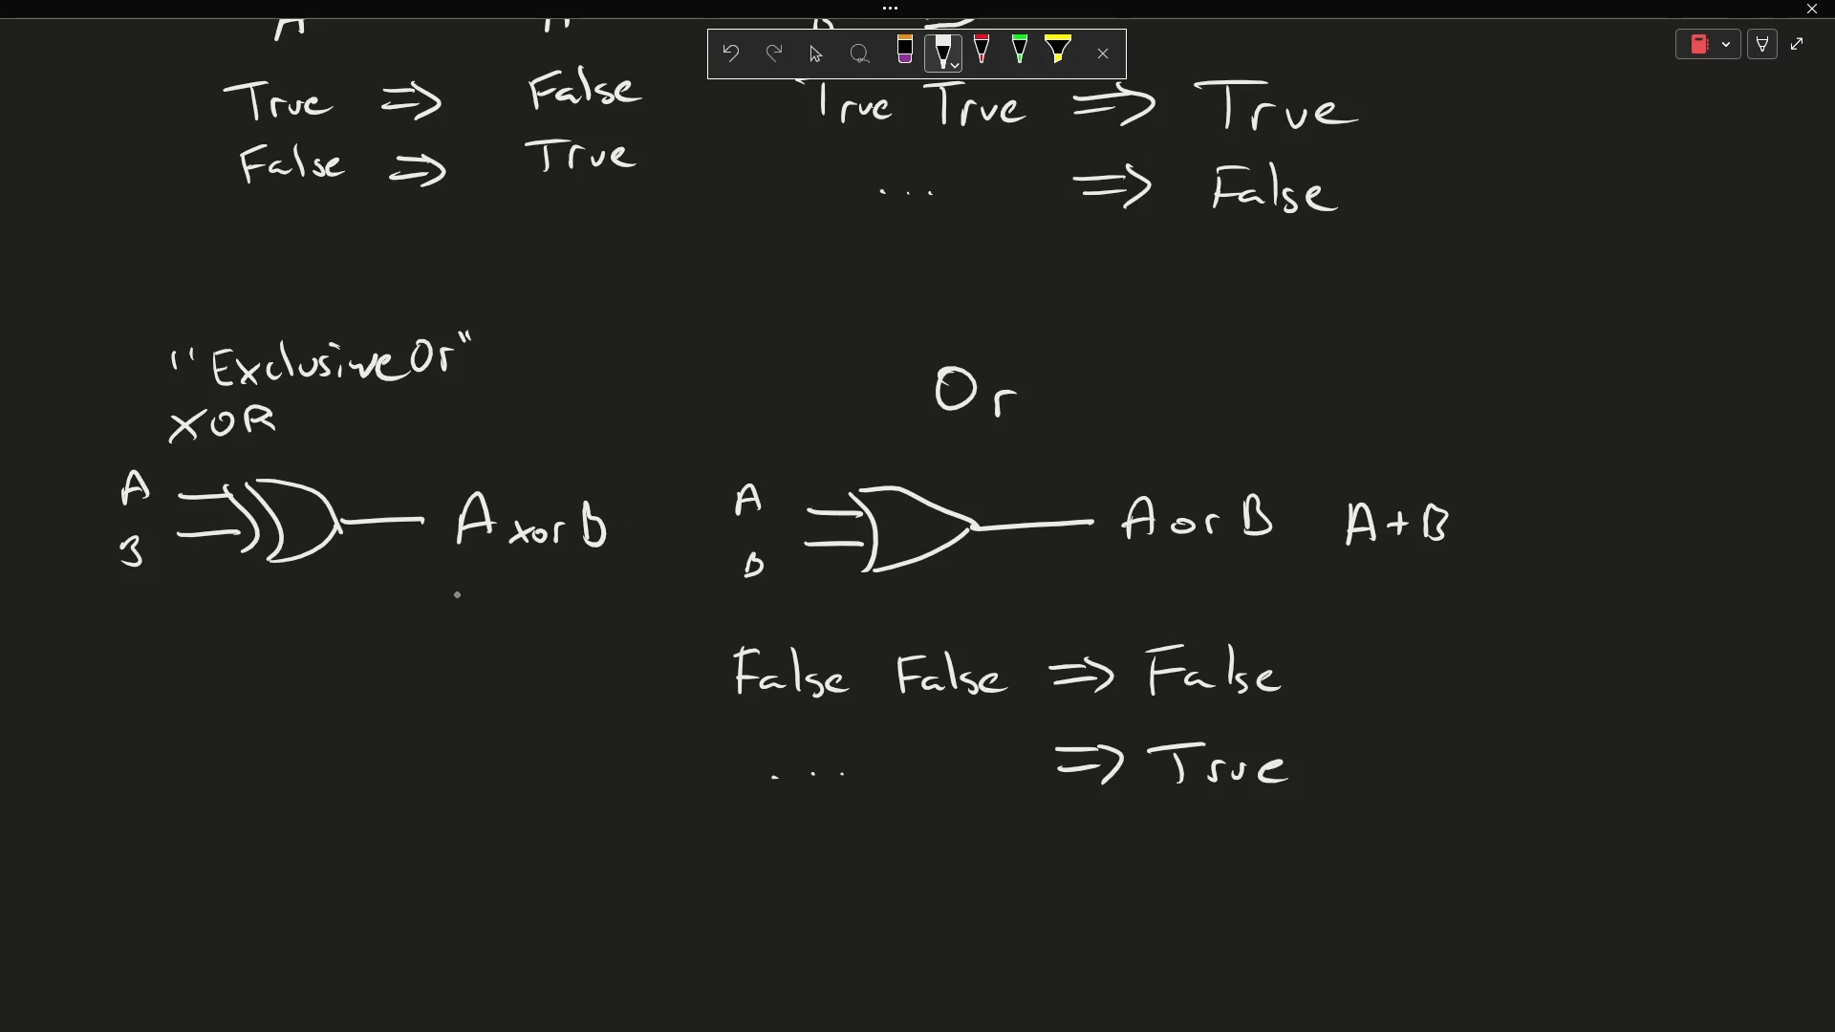
Write A ⊕ B under 'A xor B' and begin the F F truth-table rows.
drag(457, 603, 527, 608)
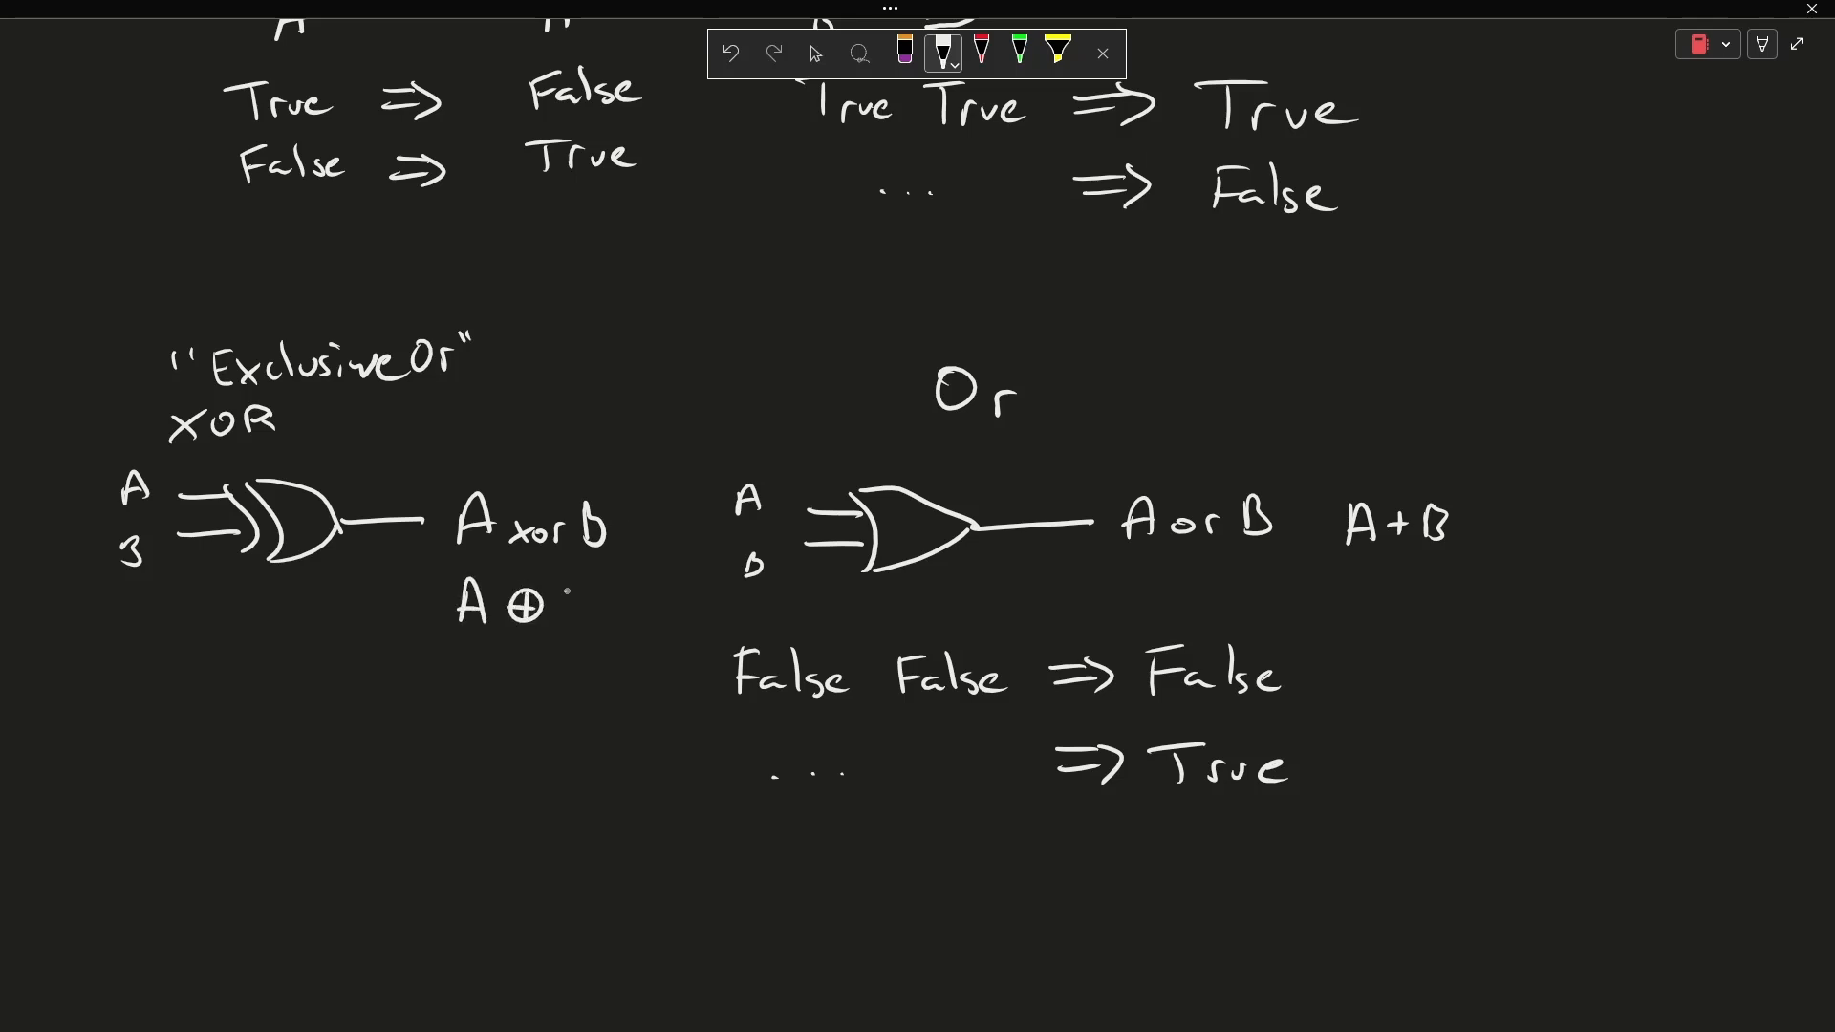
drag(559, 596, 579, 615)
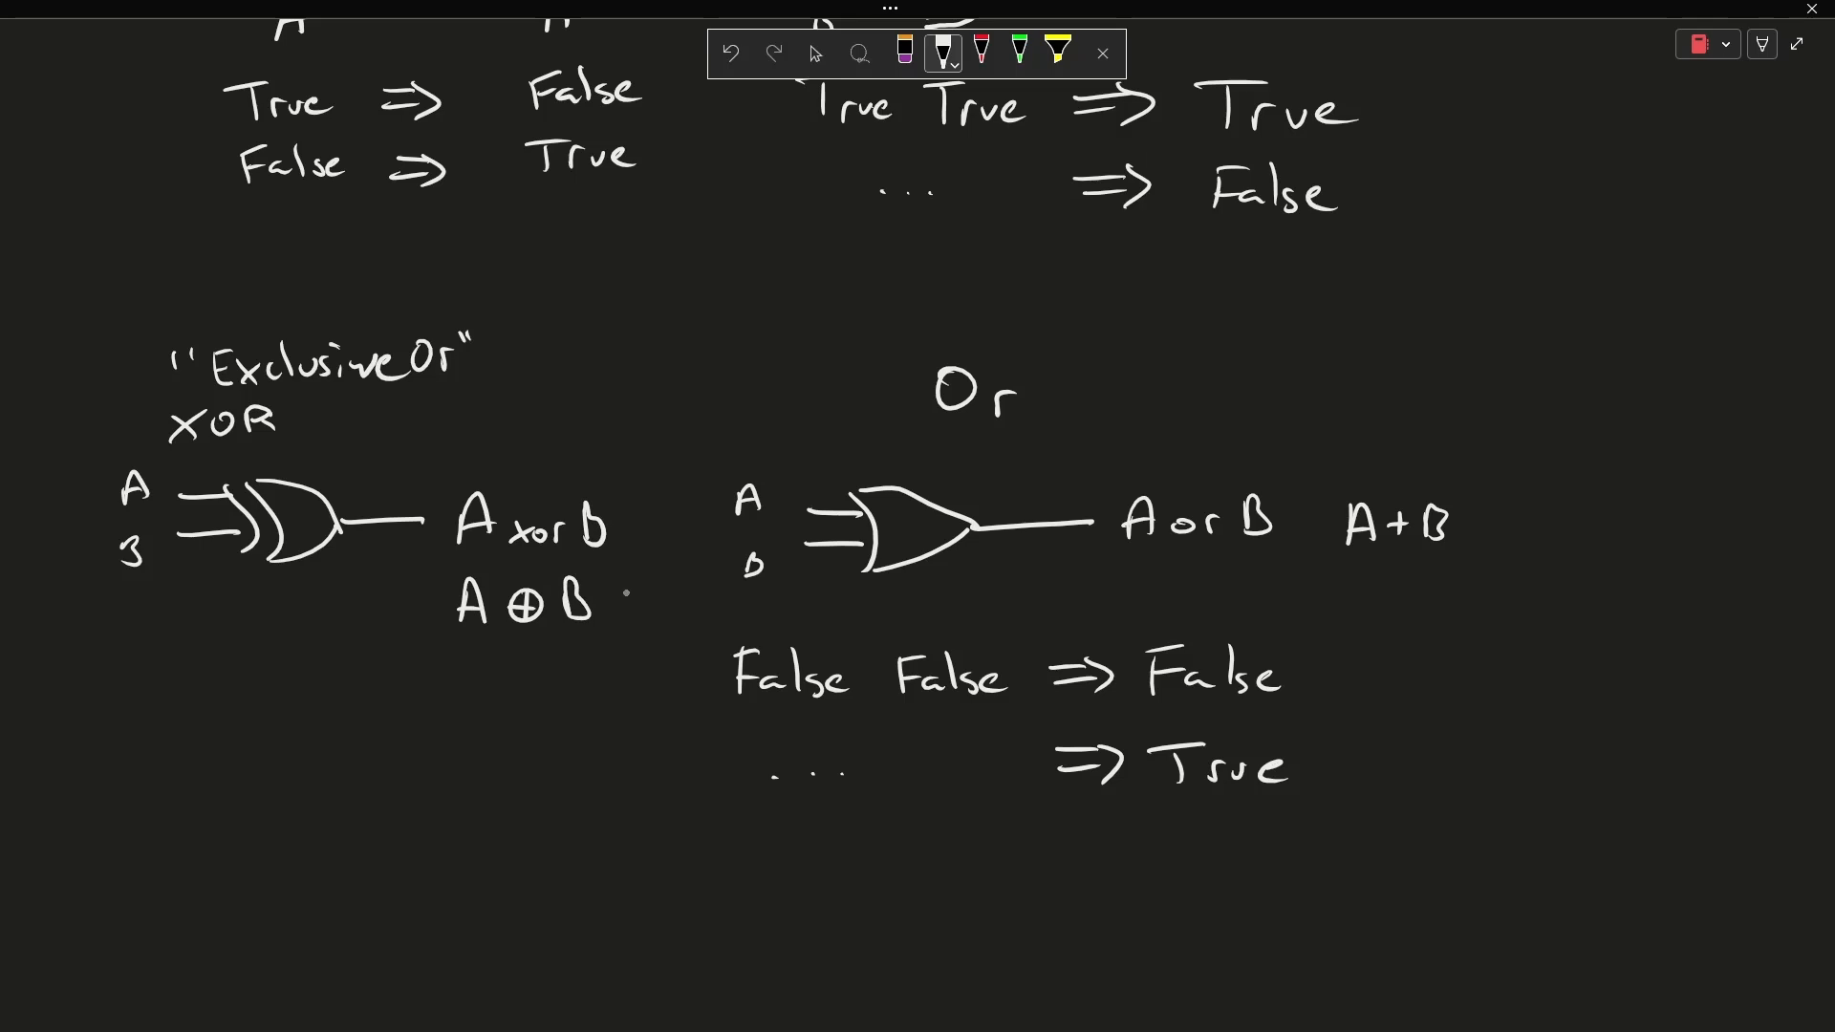
text(F F => F)
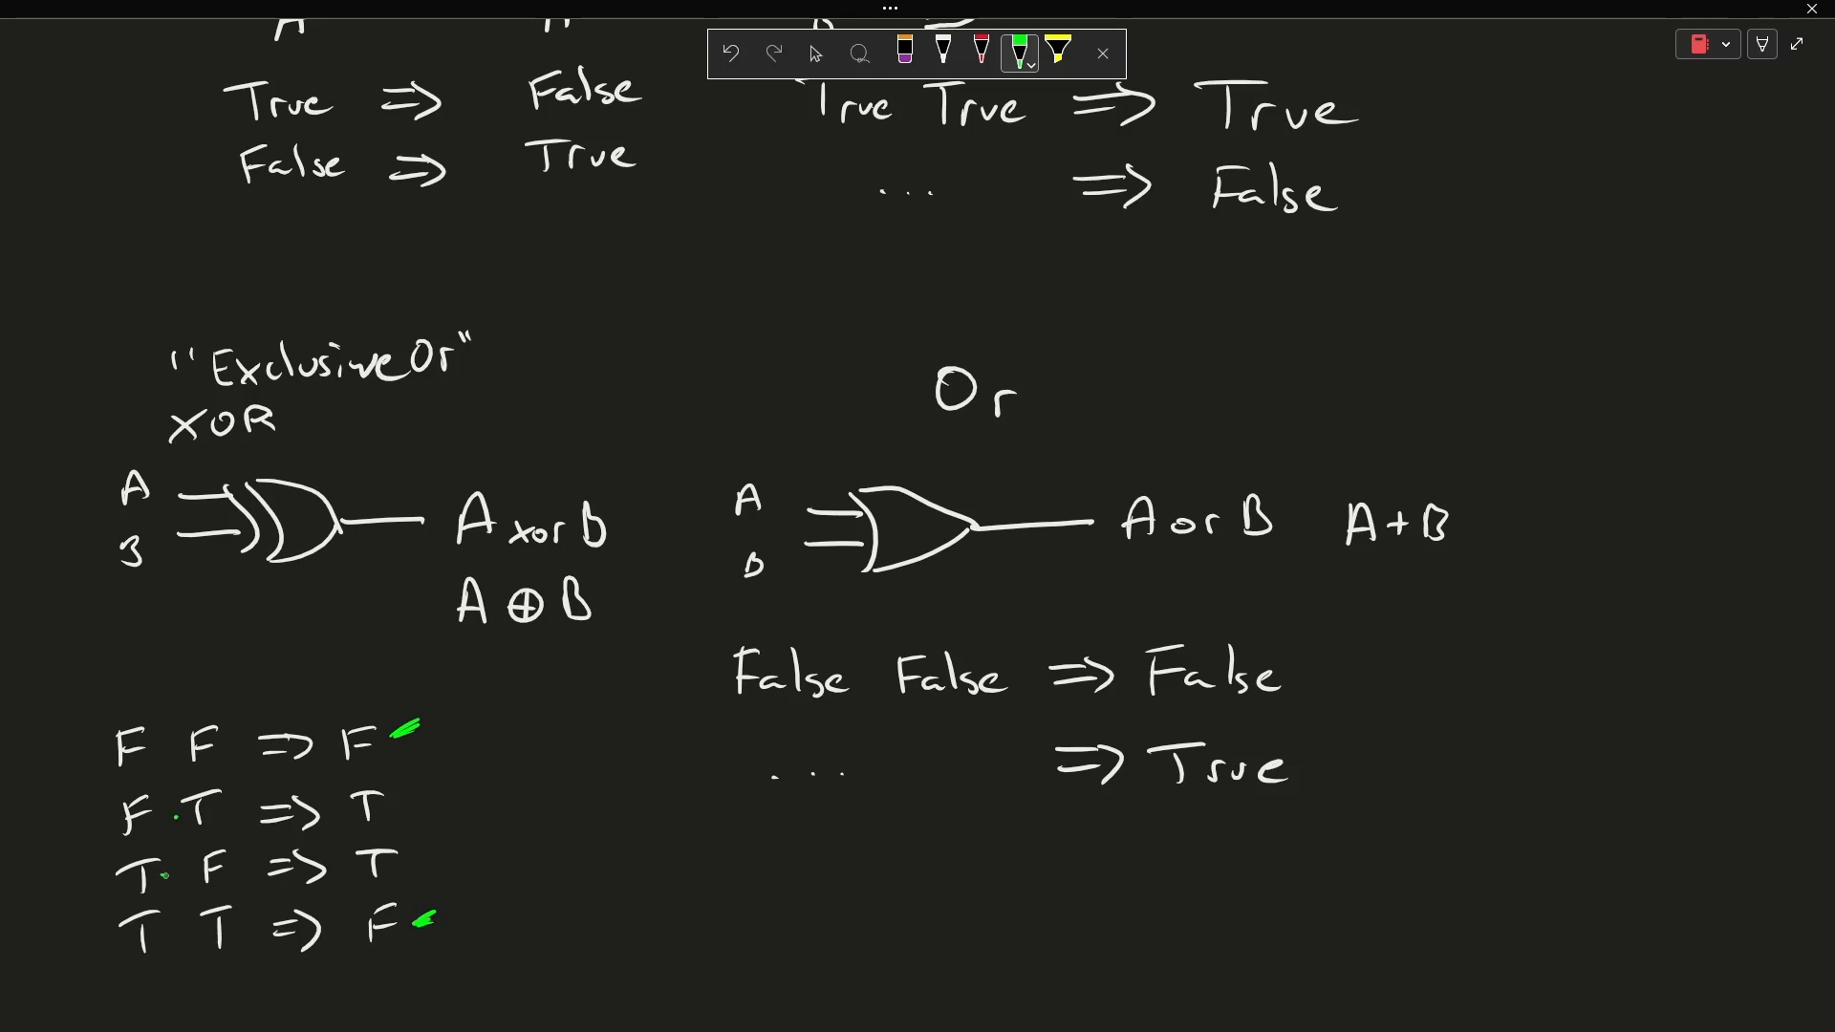
Arrow the inverter's negation bubble in red and output Ā in green.
scroll(down, 3)
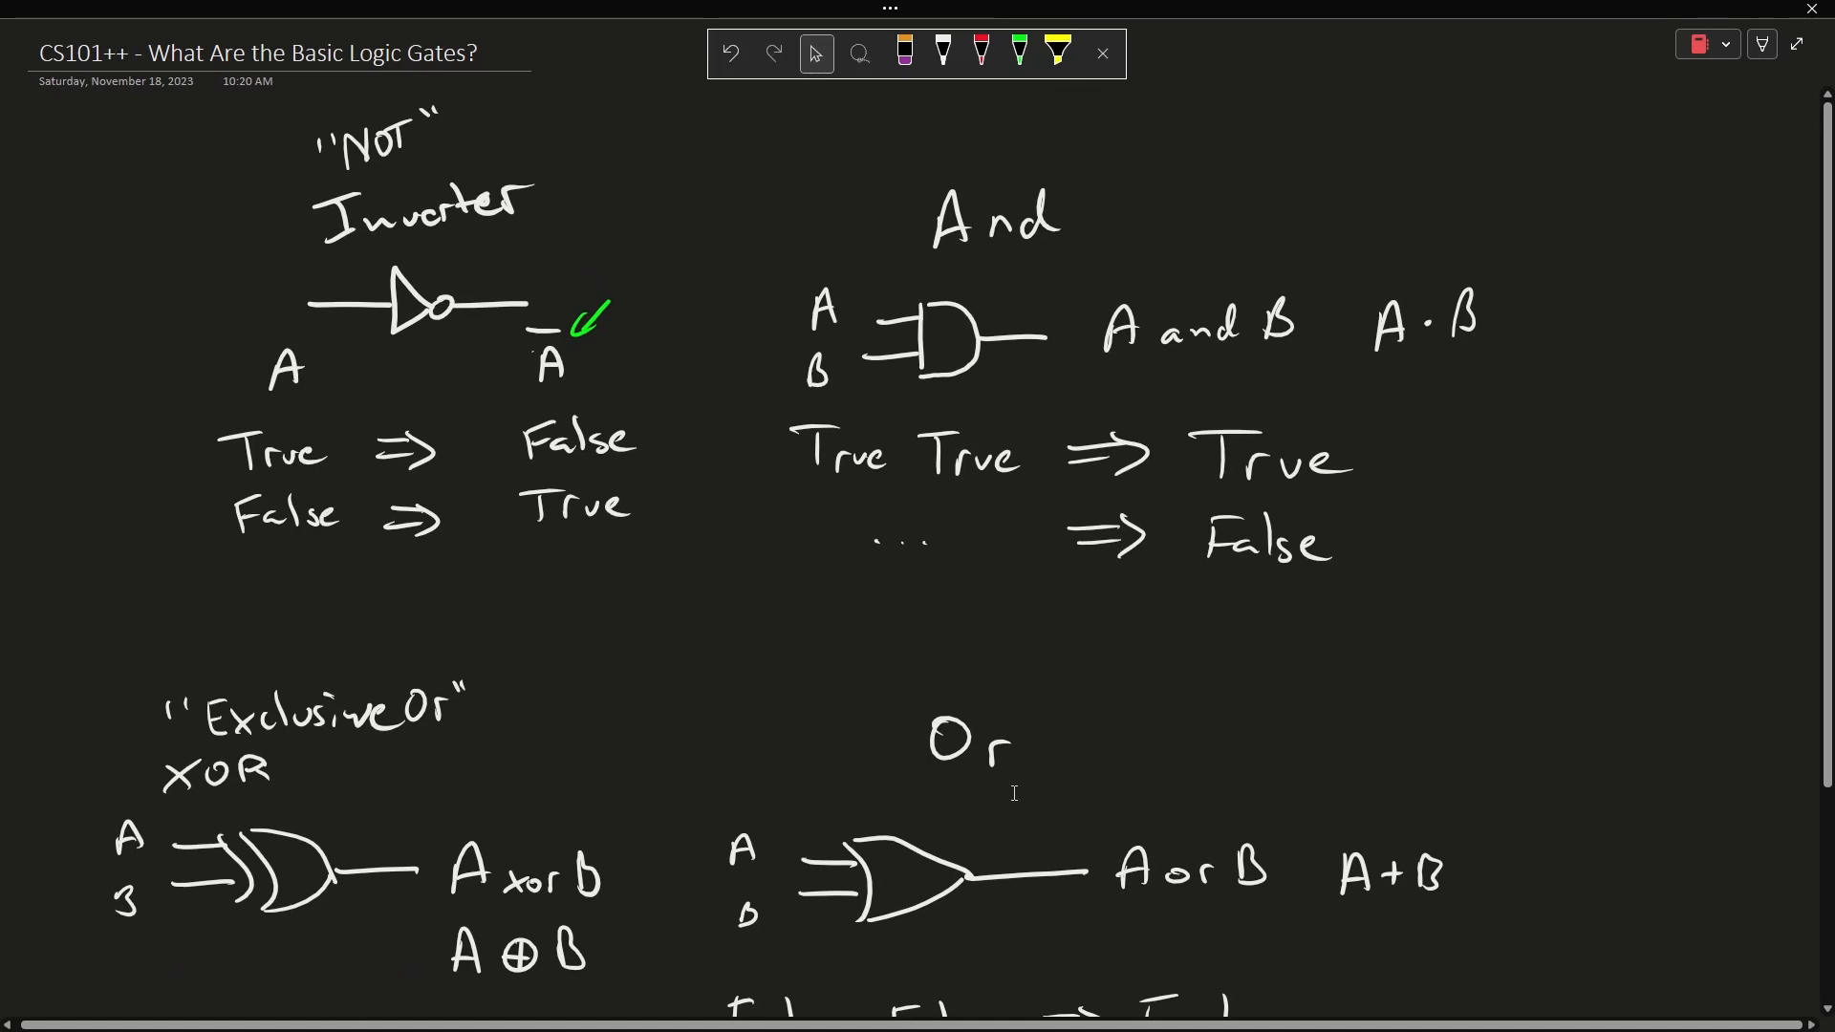
click(978, 52)
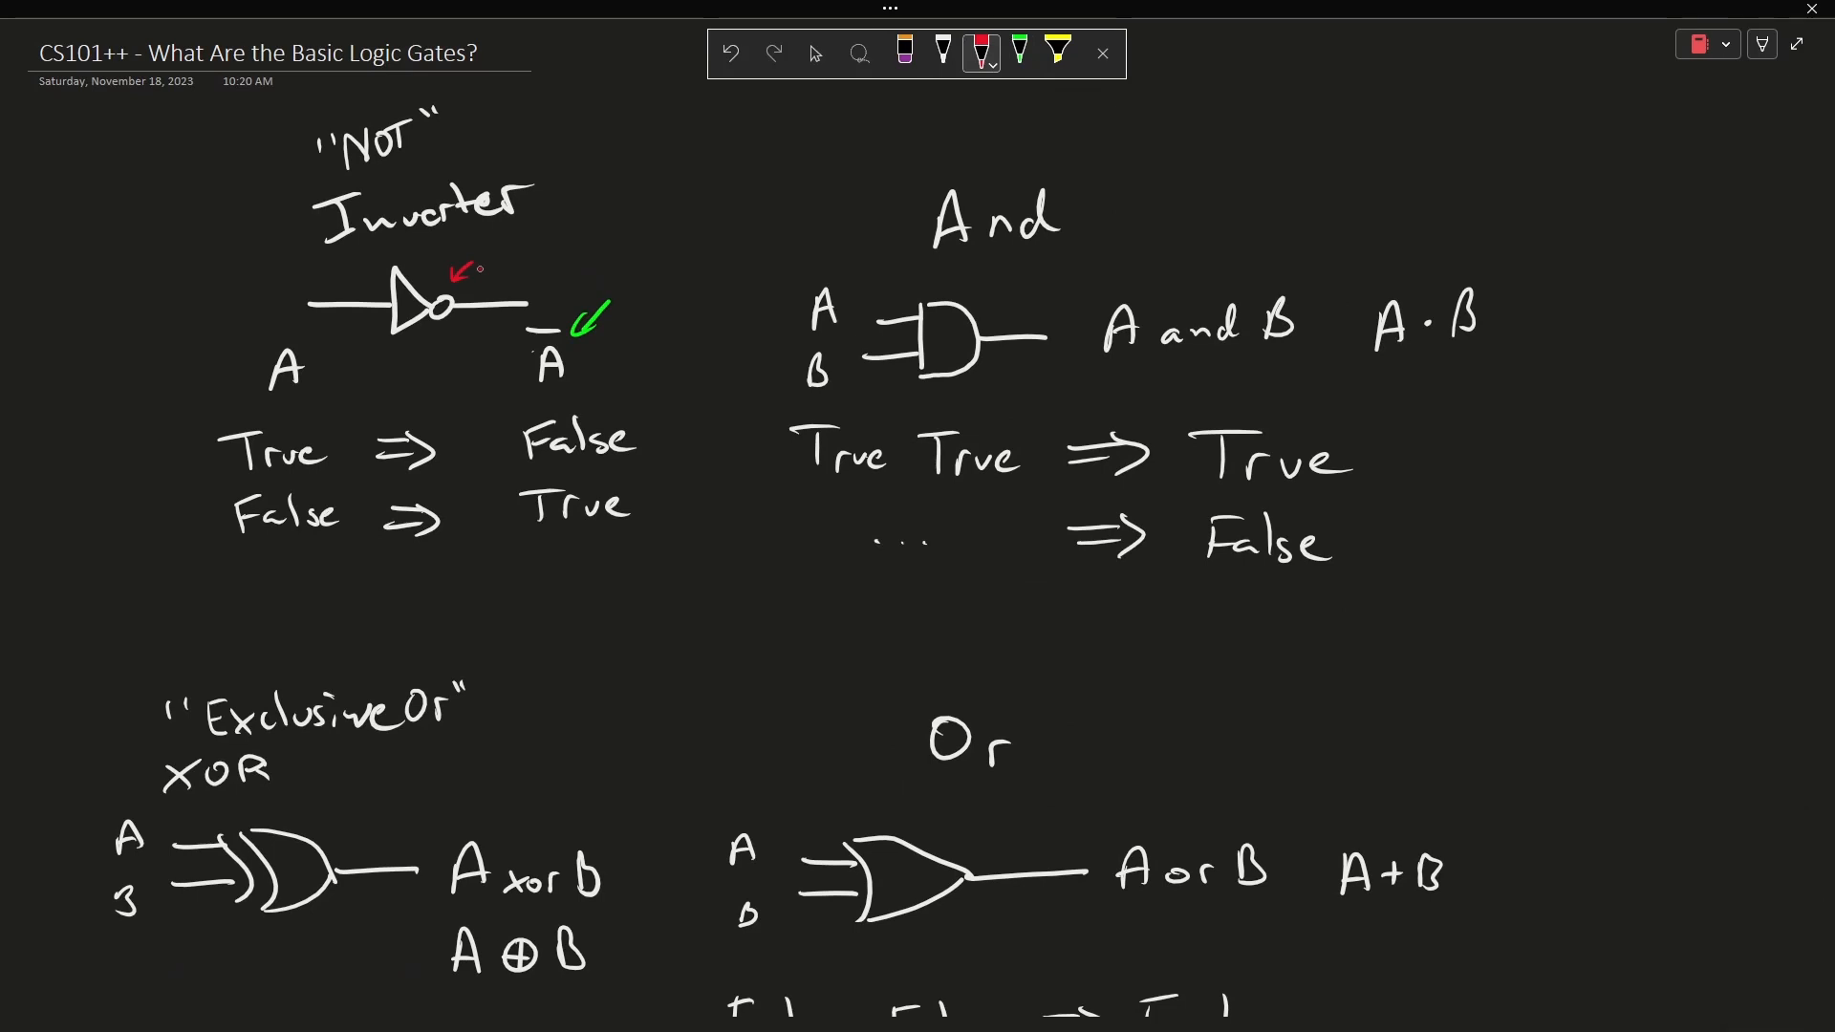
click(815, 53)
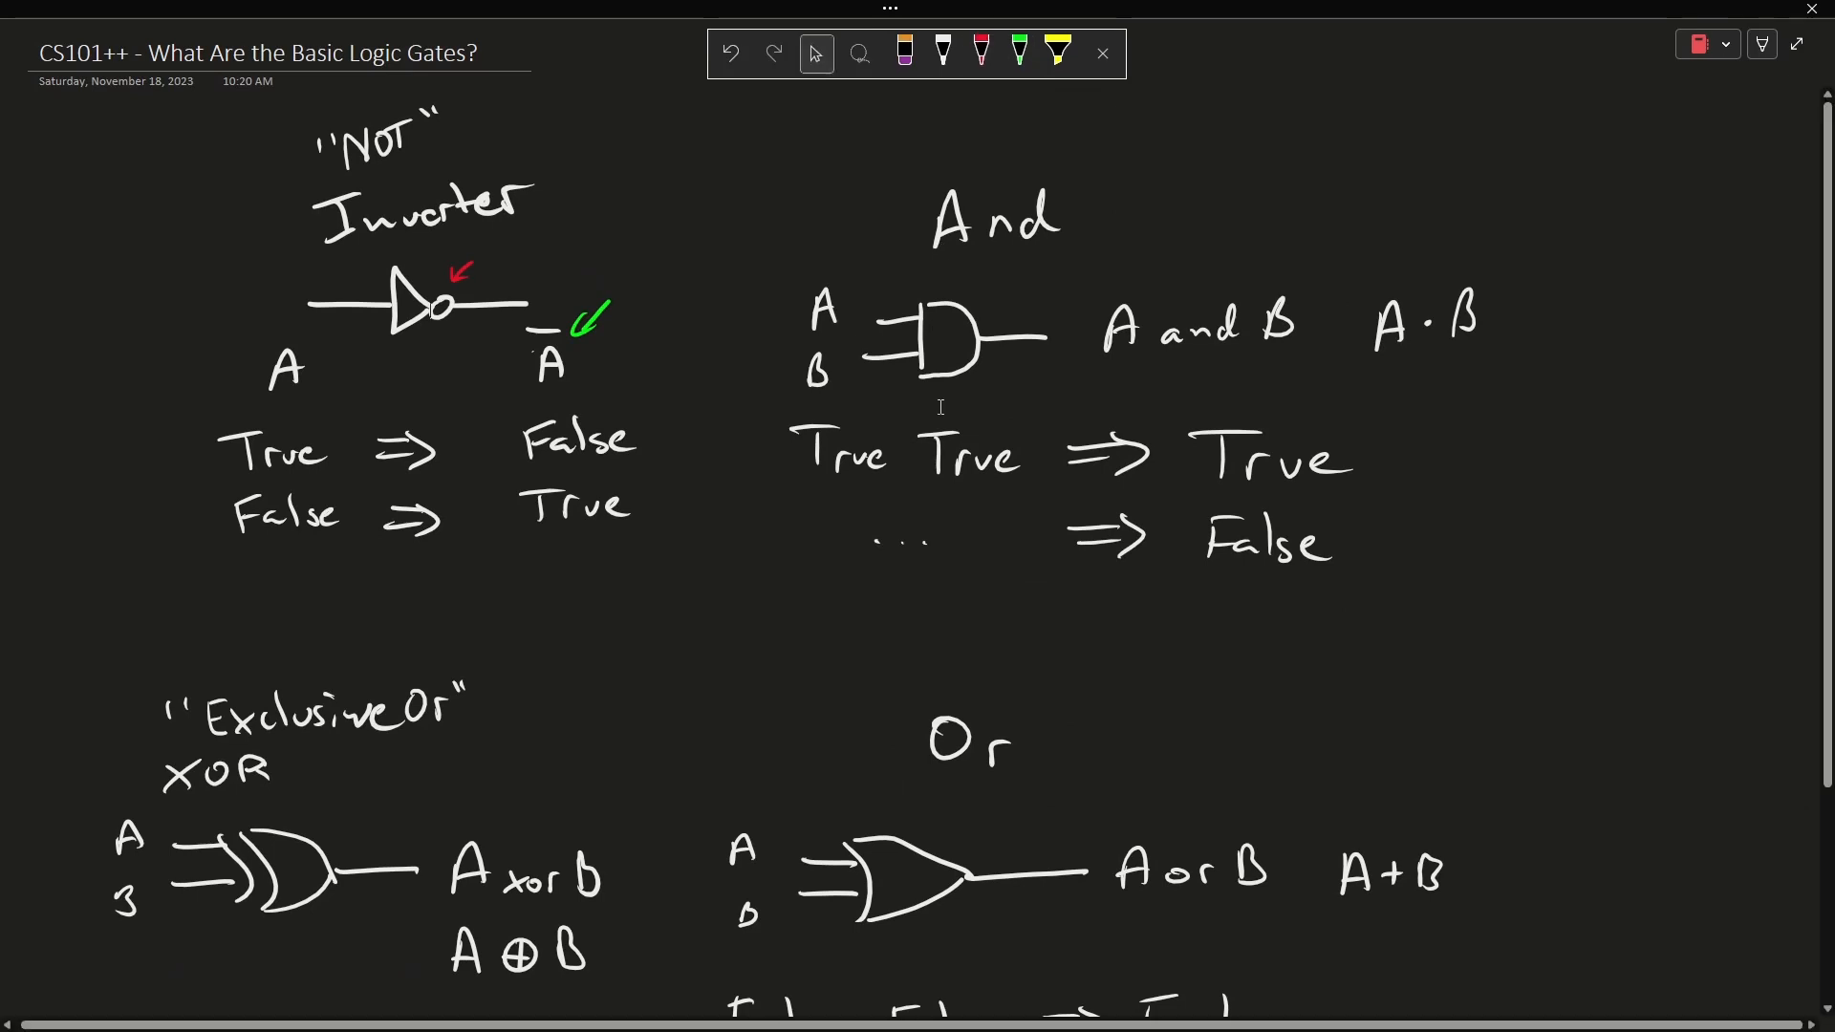
Draw the NAND gate, arrow its bubble in red, and write A·B with an overbar.
scroll(down, 3)
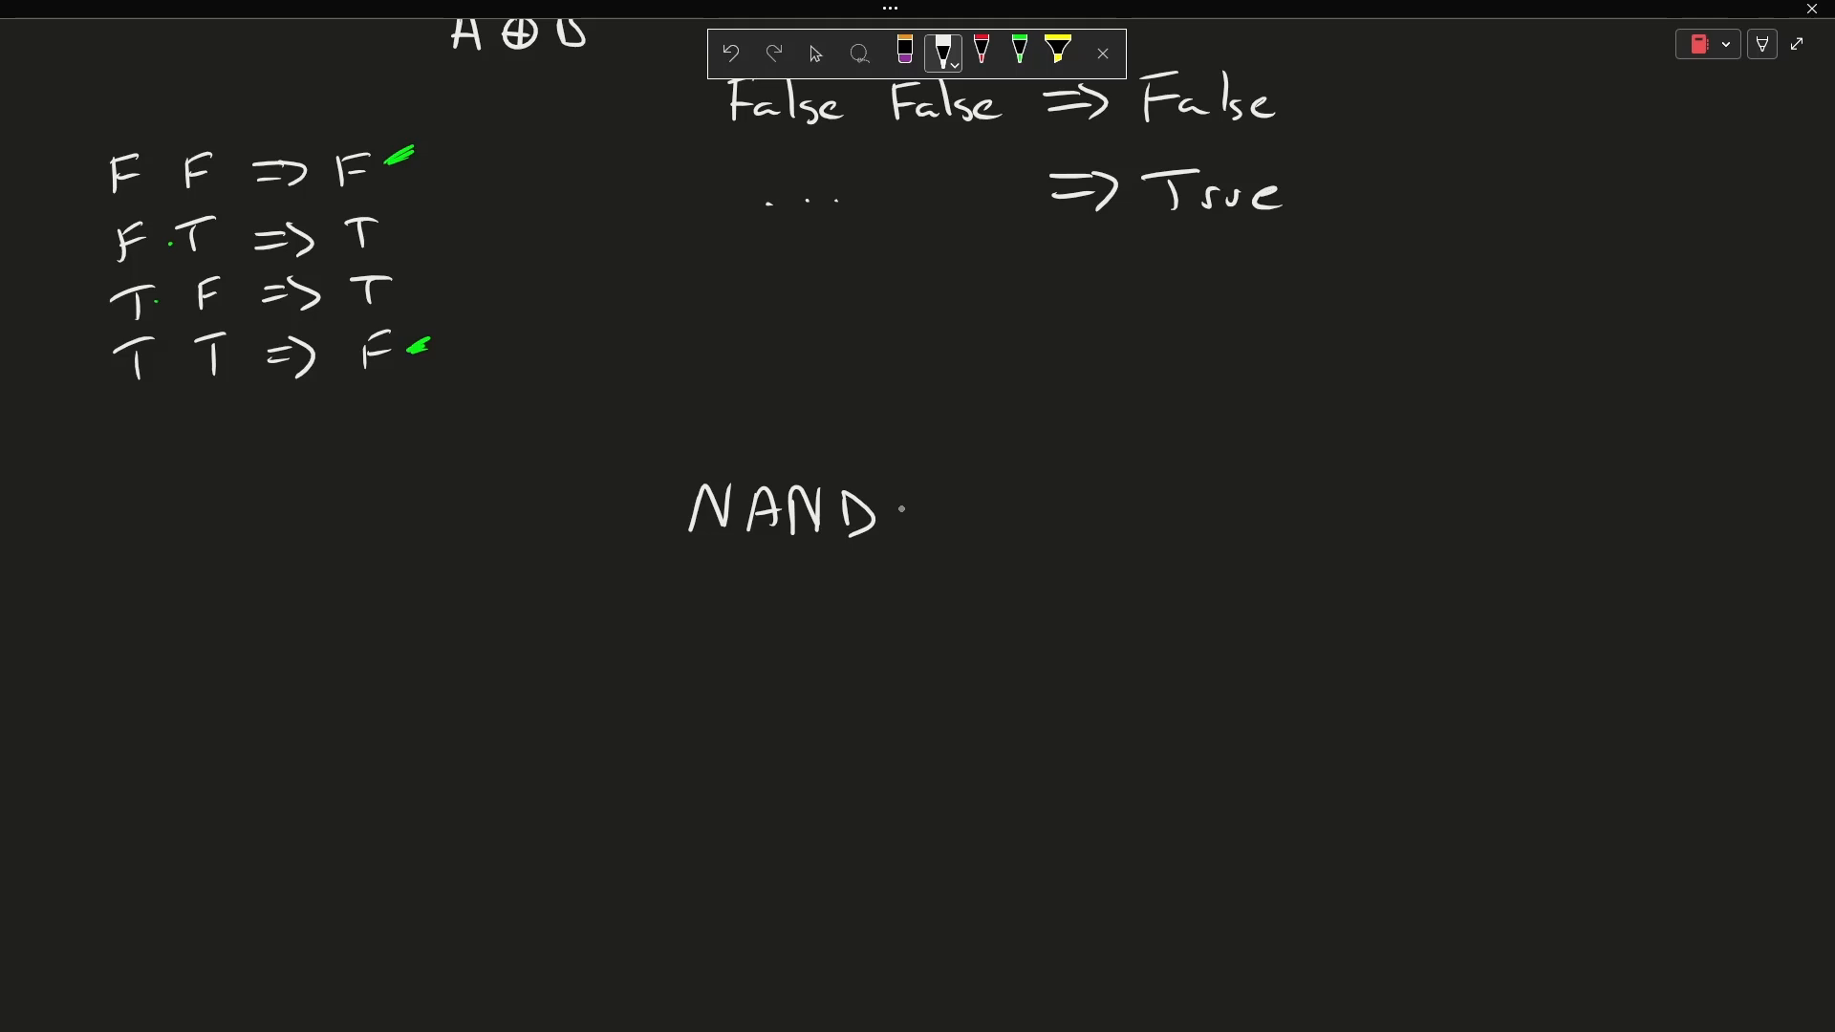
drag(716, 667, 796, 667)
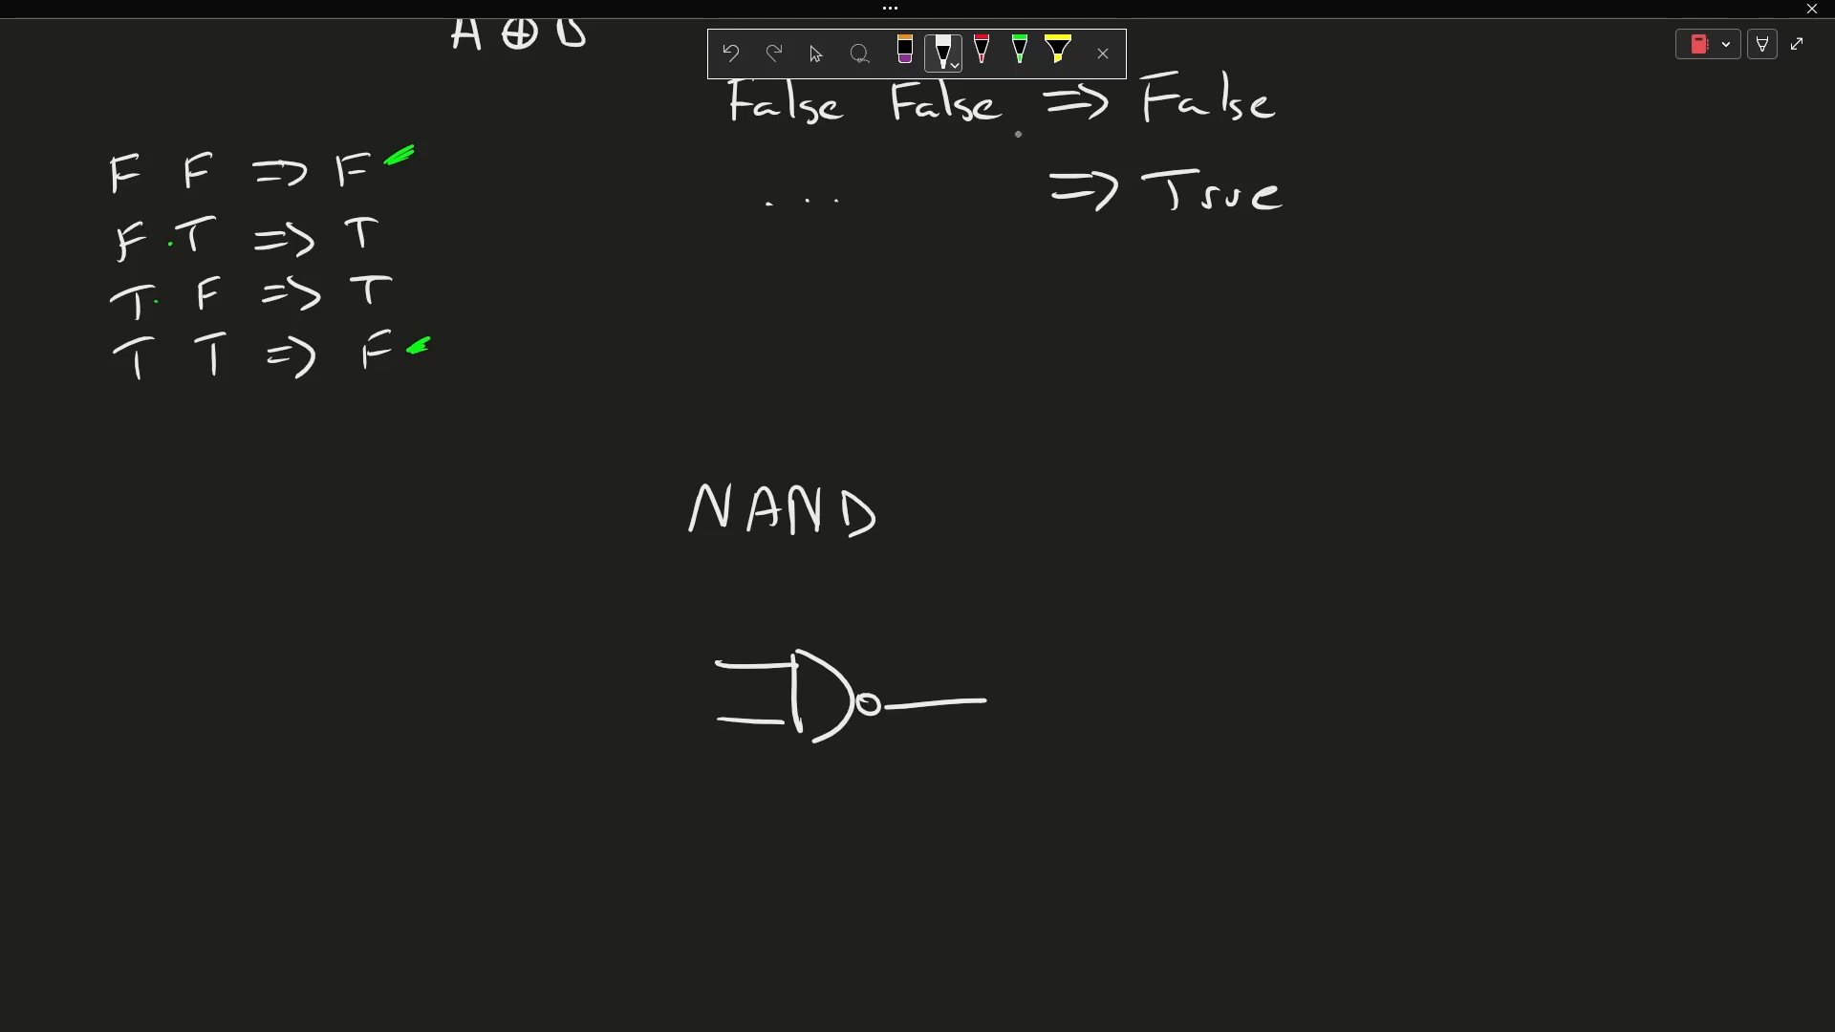
click(981, 54)
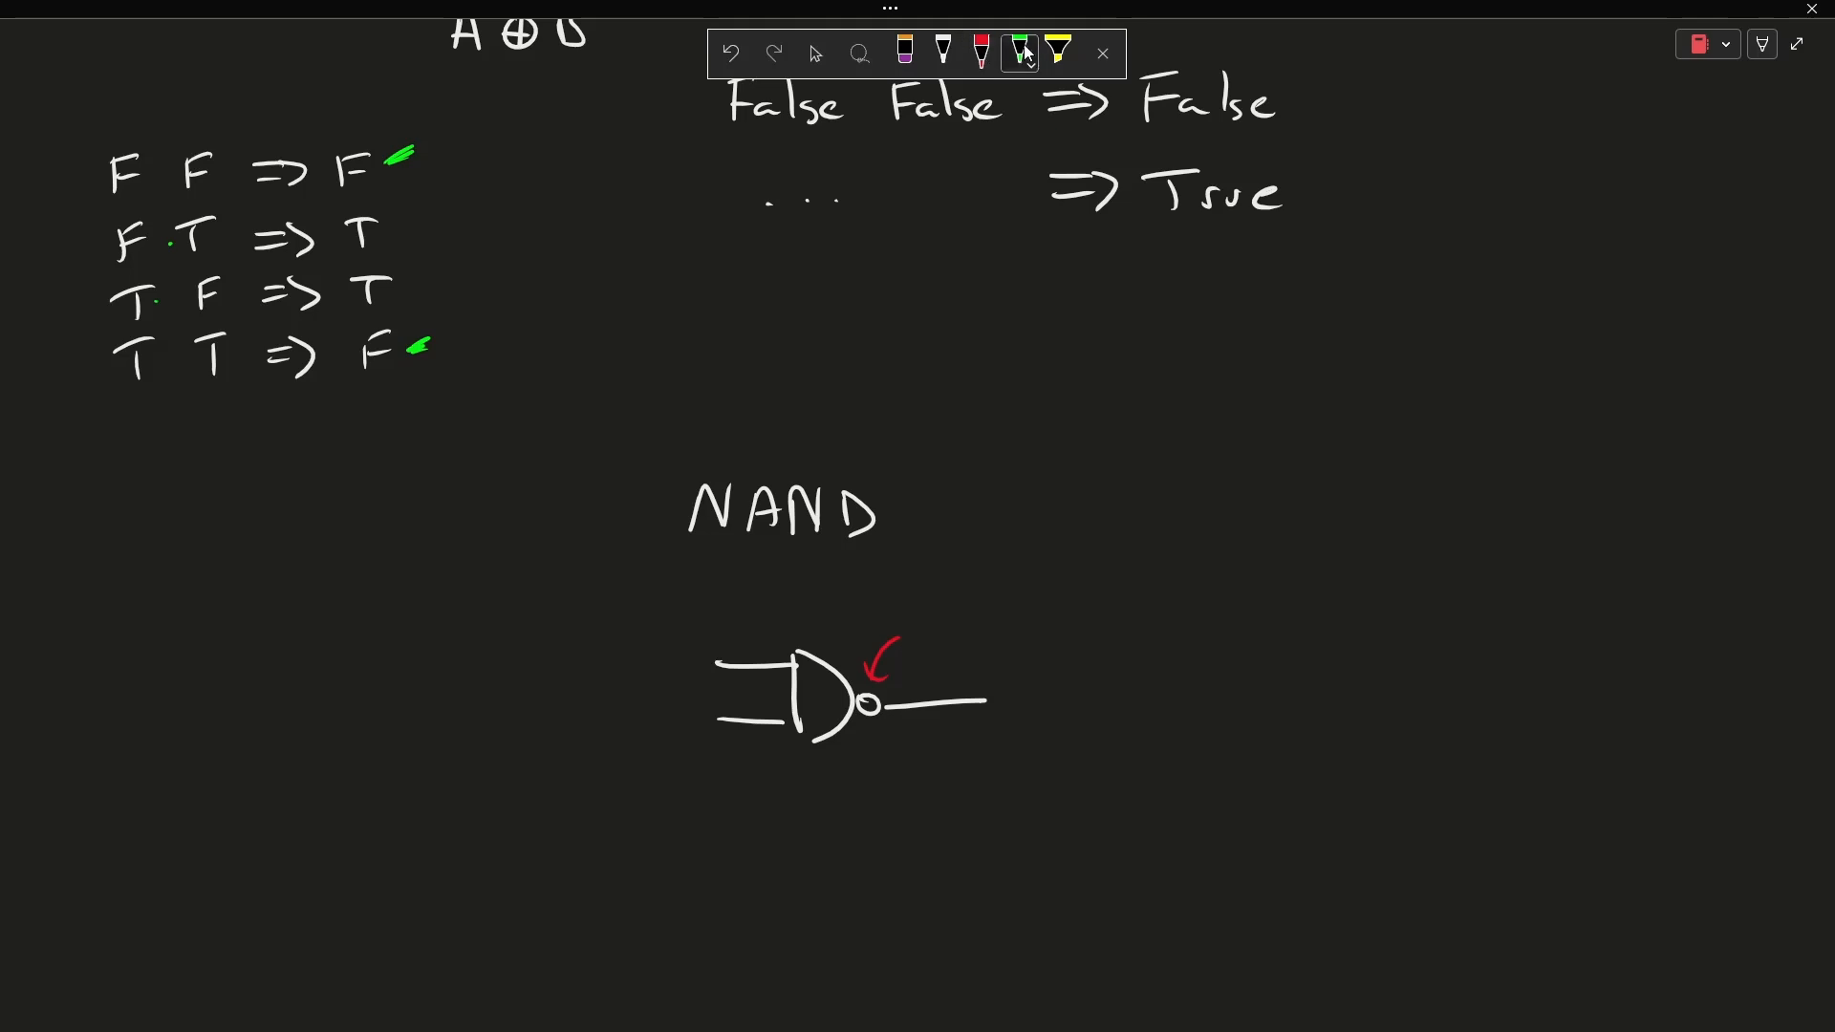
click(942, 52)
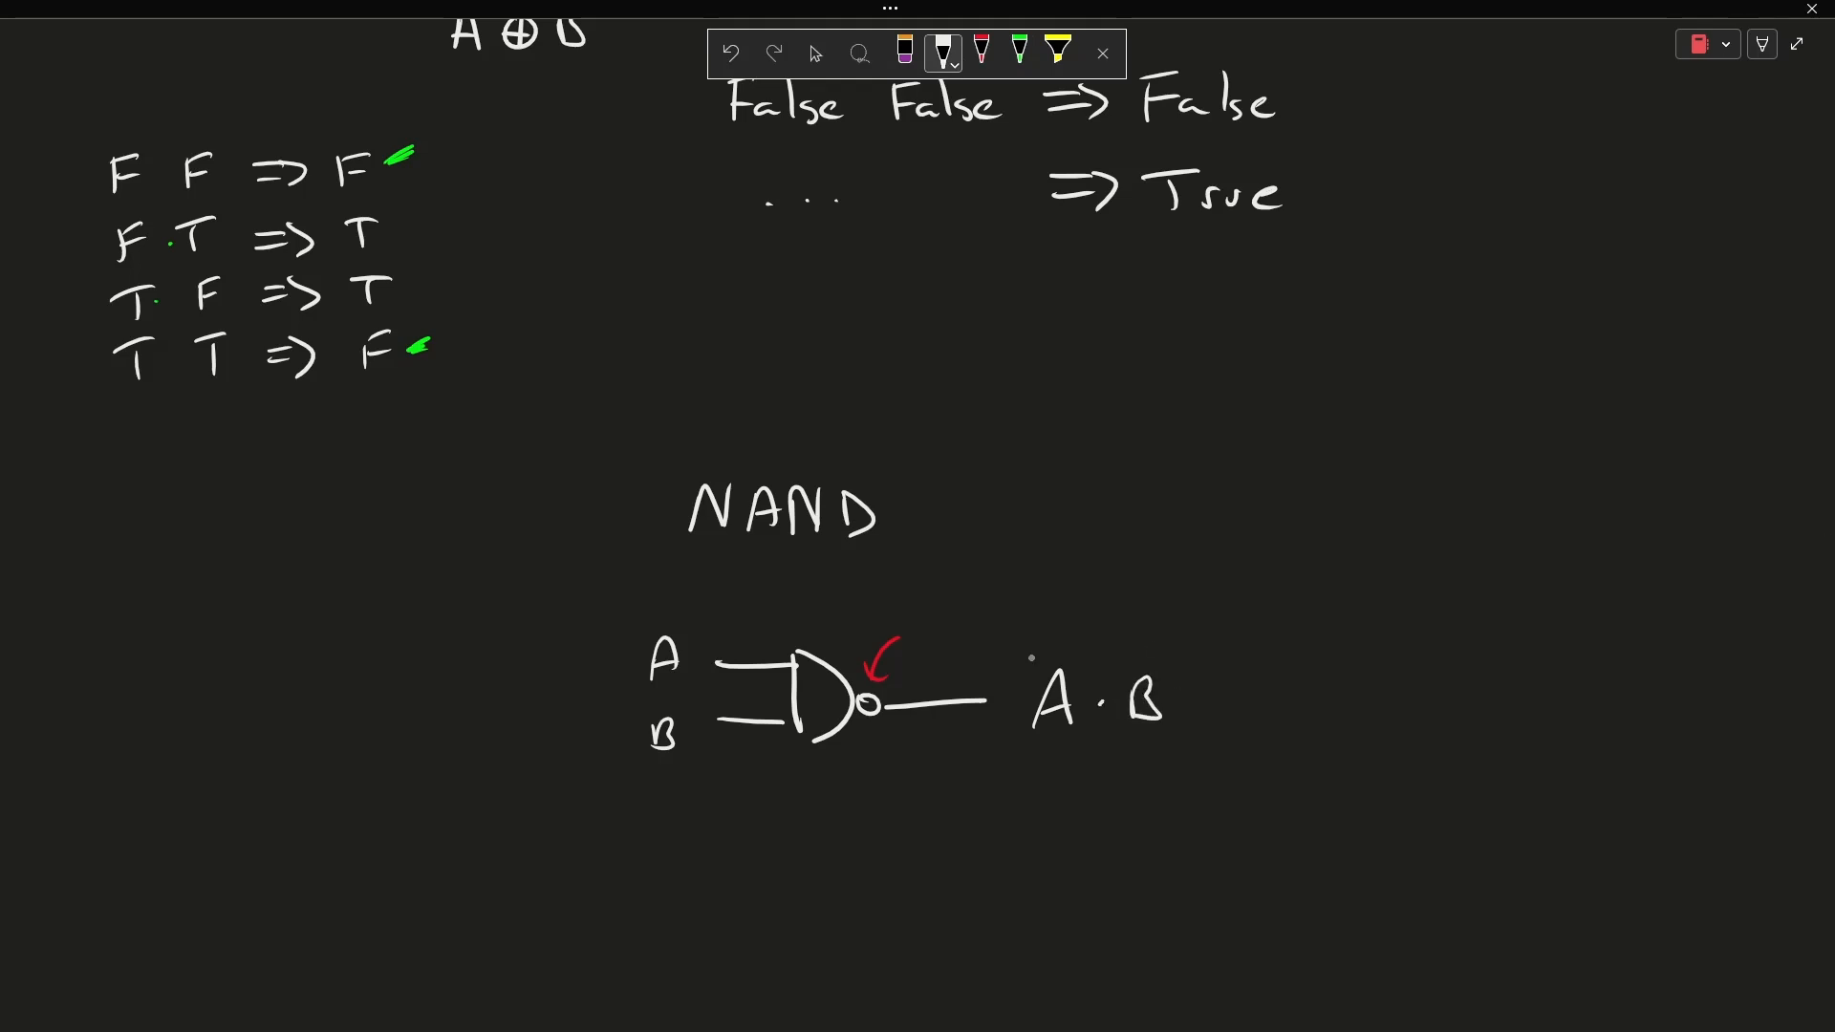
drag(1023, 652, 1182, 646)
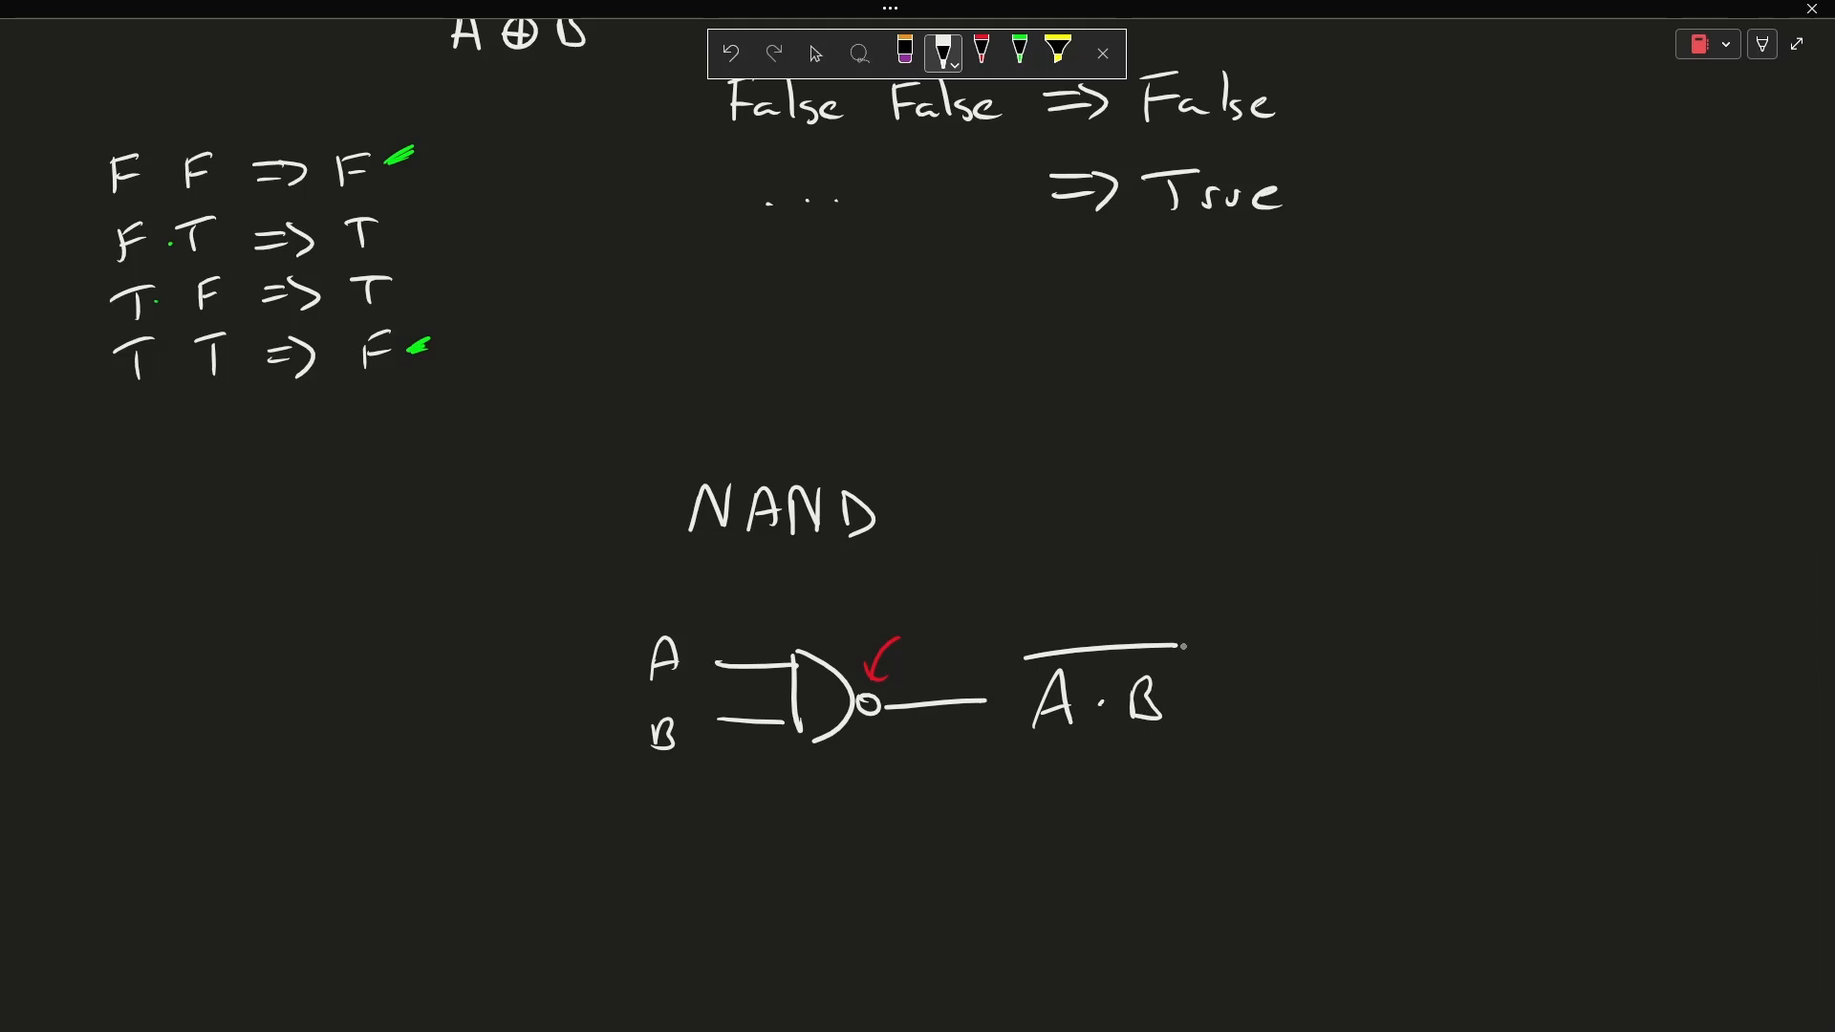
scroll(down, 3)
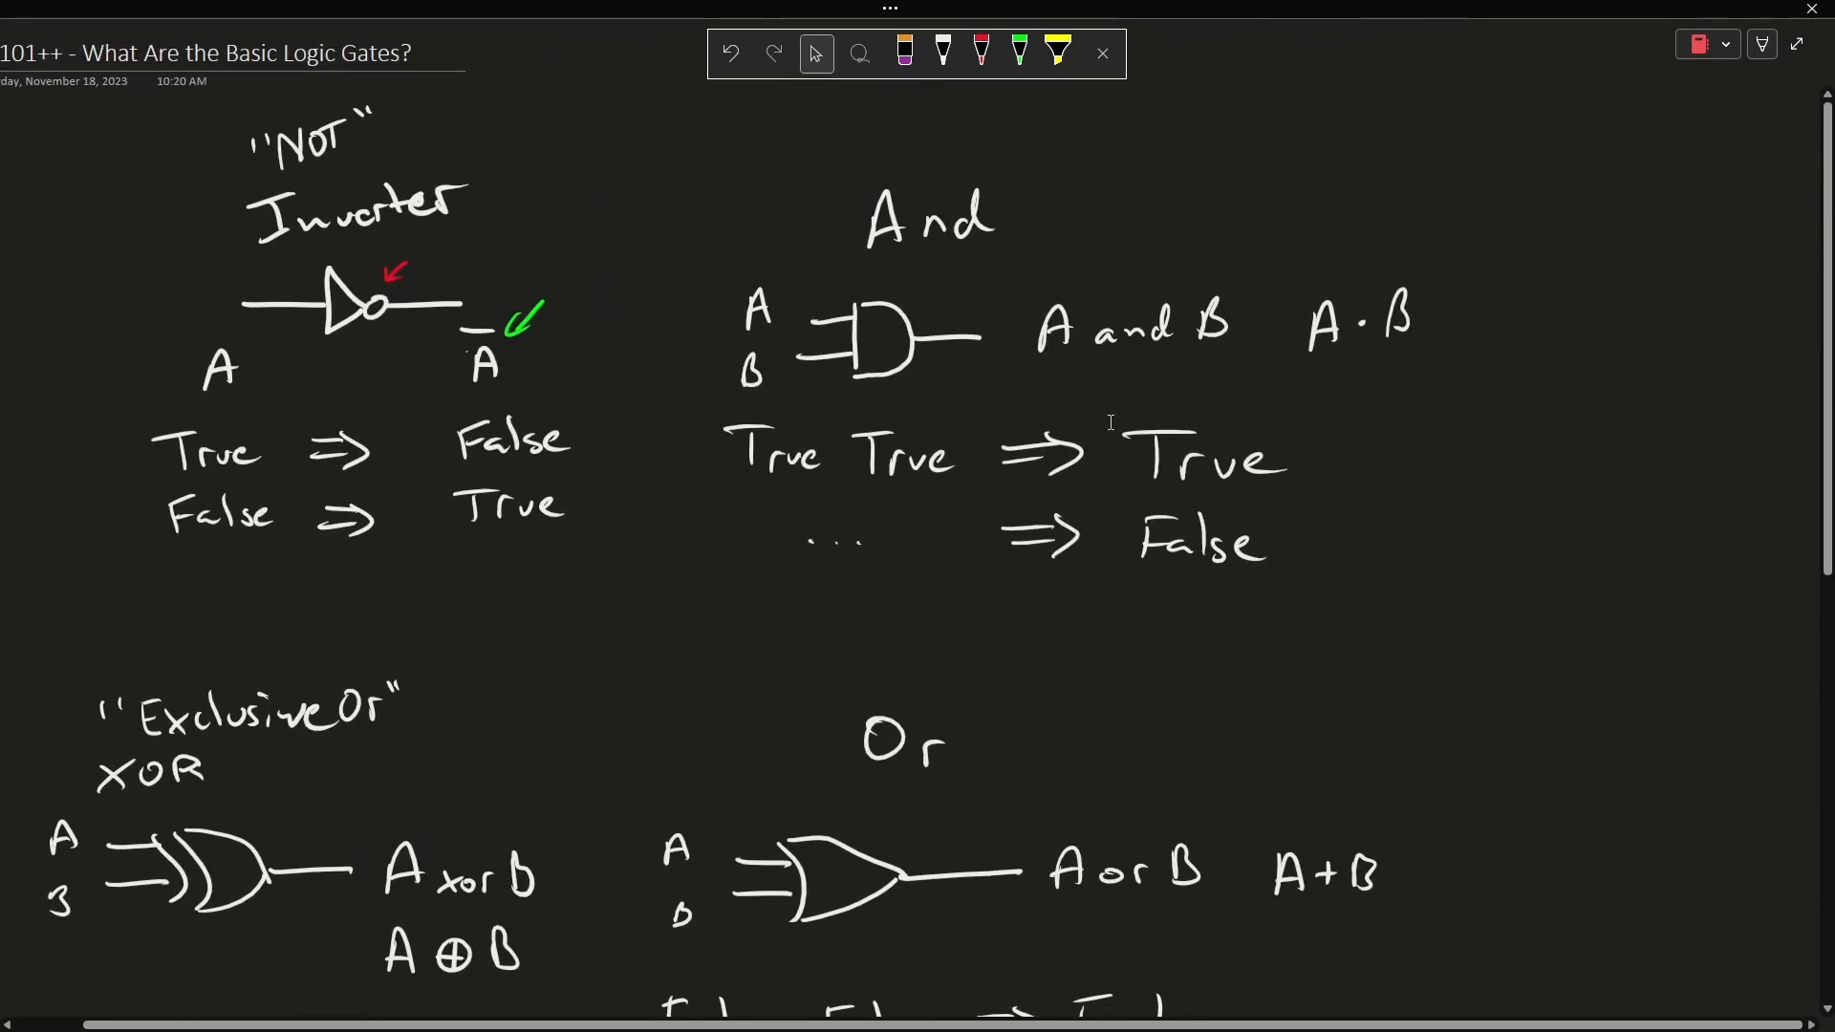
Write NOR and draw the NOR gate in white ink below the NAND gate.
scroll(down, 3)
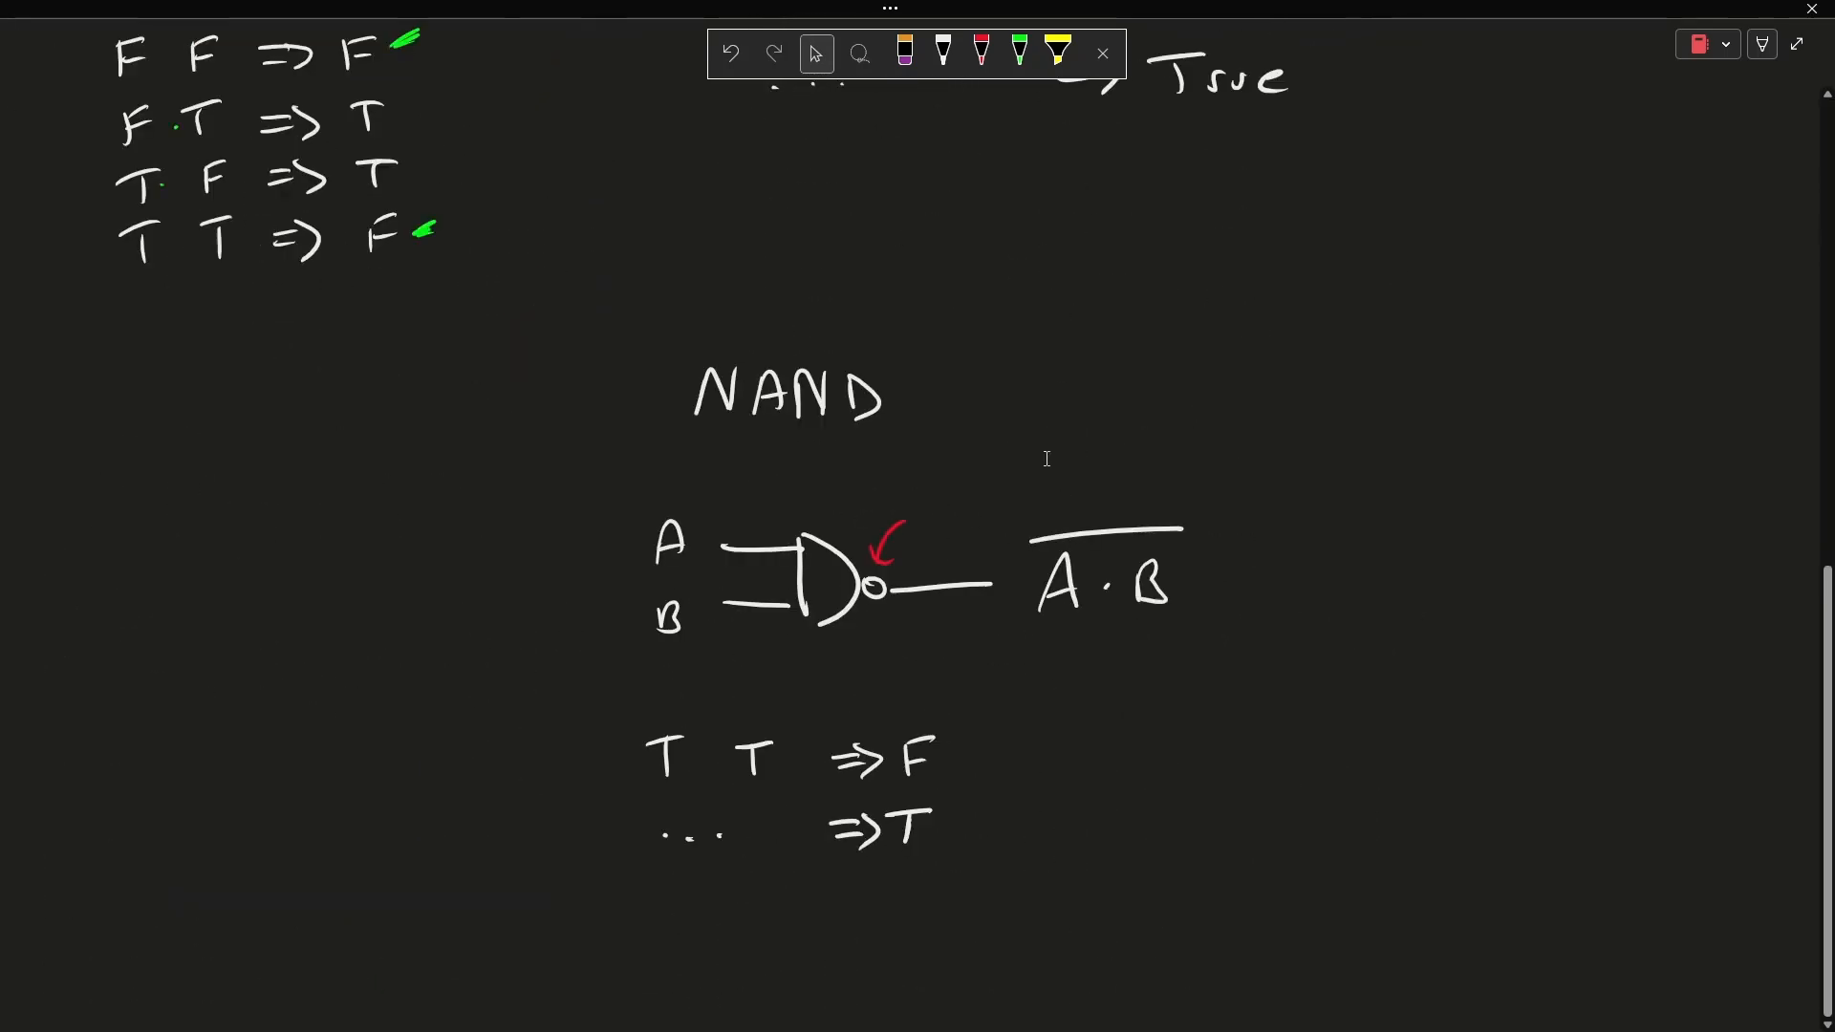
click(940, 53)
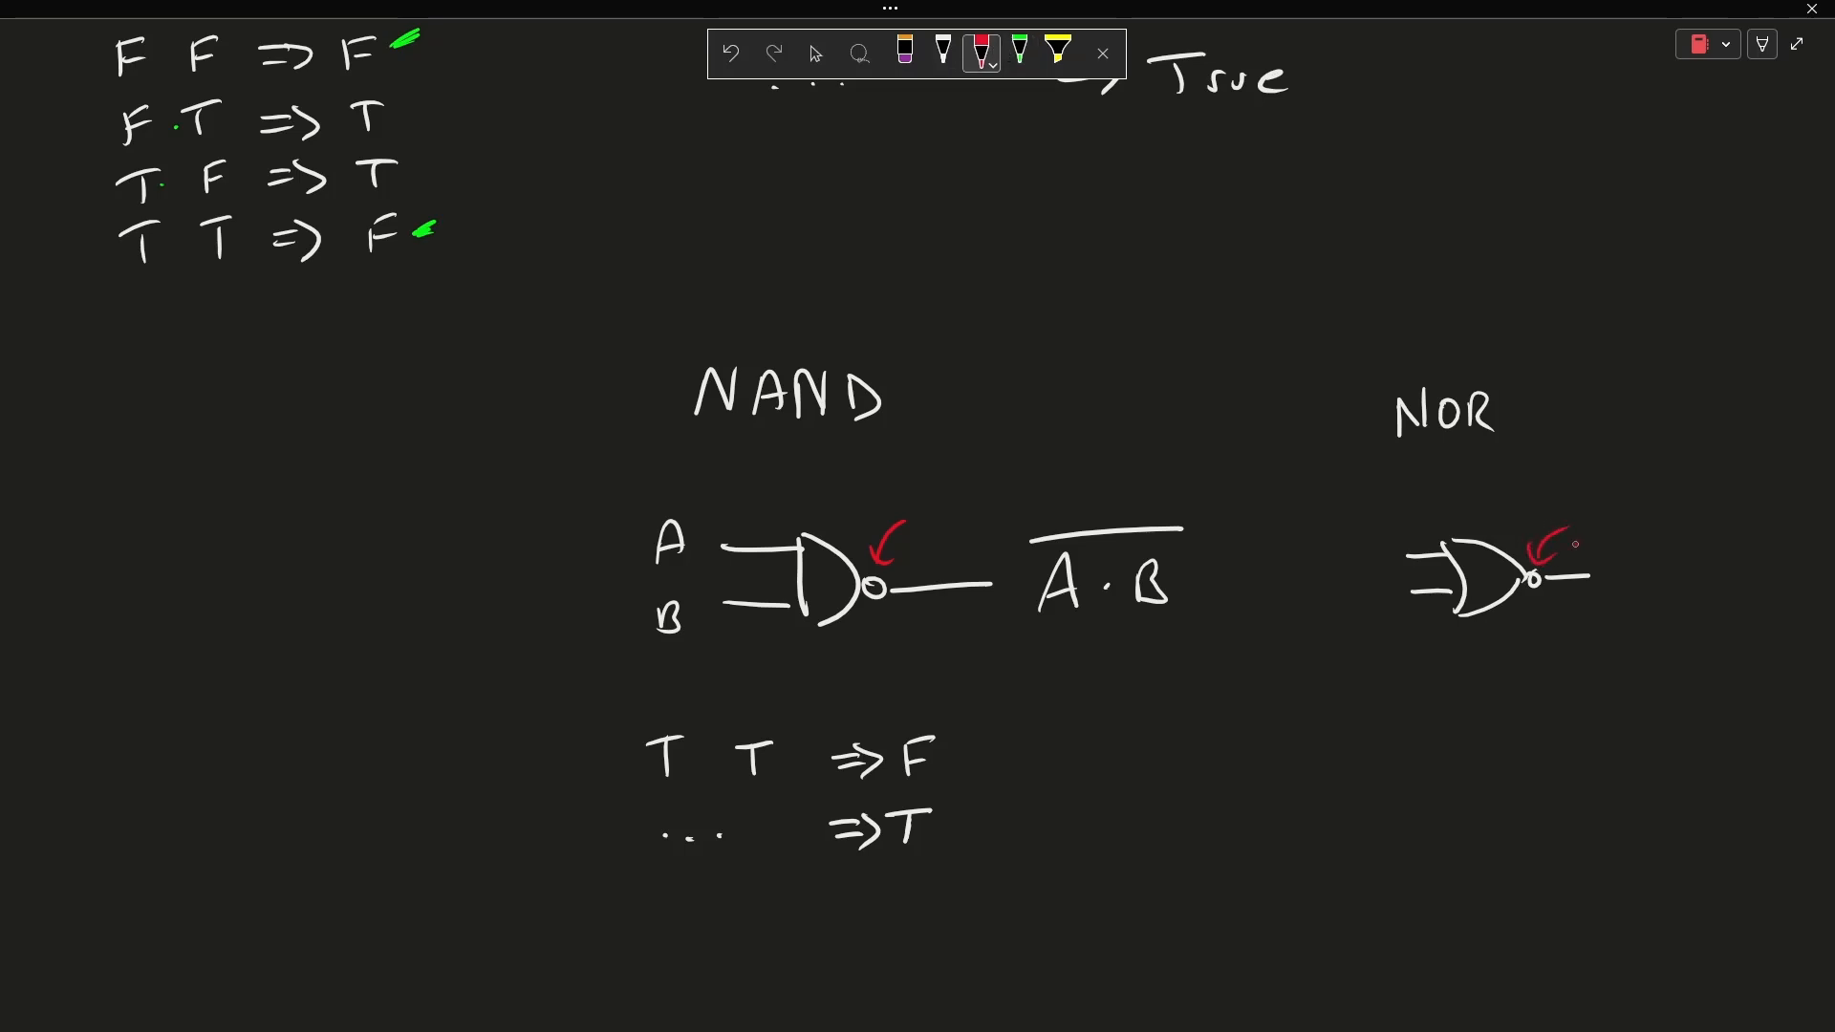
Write the four-row table listing OR results F T T T beside NOR results T F F F.
click(942, 54)
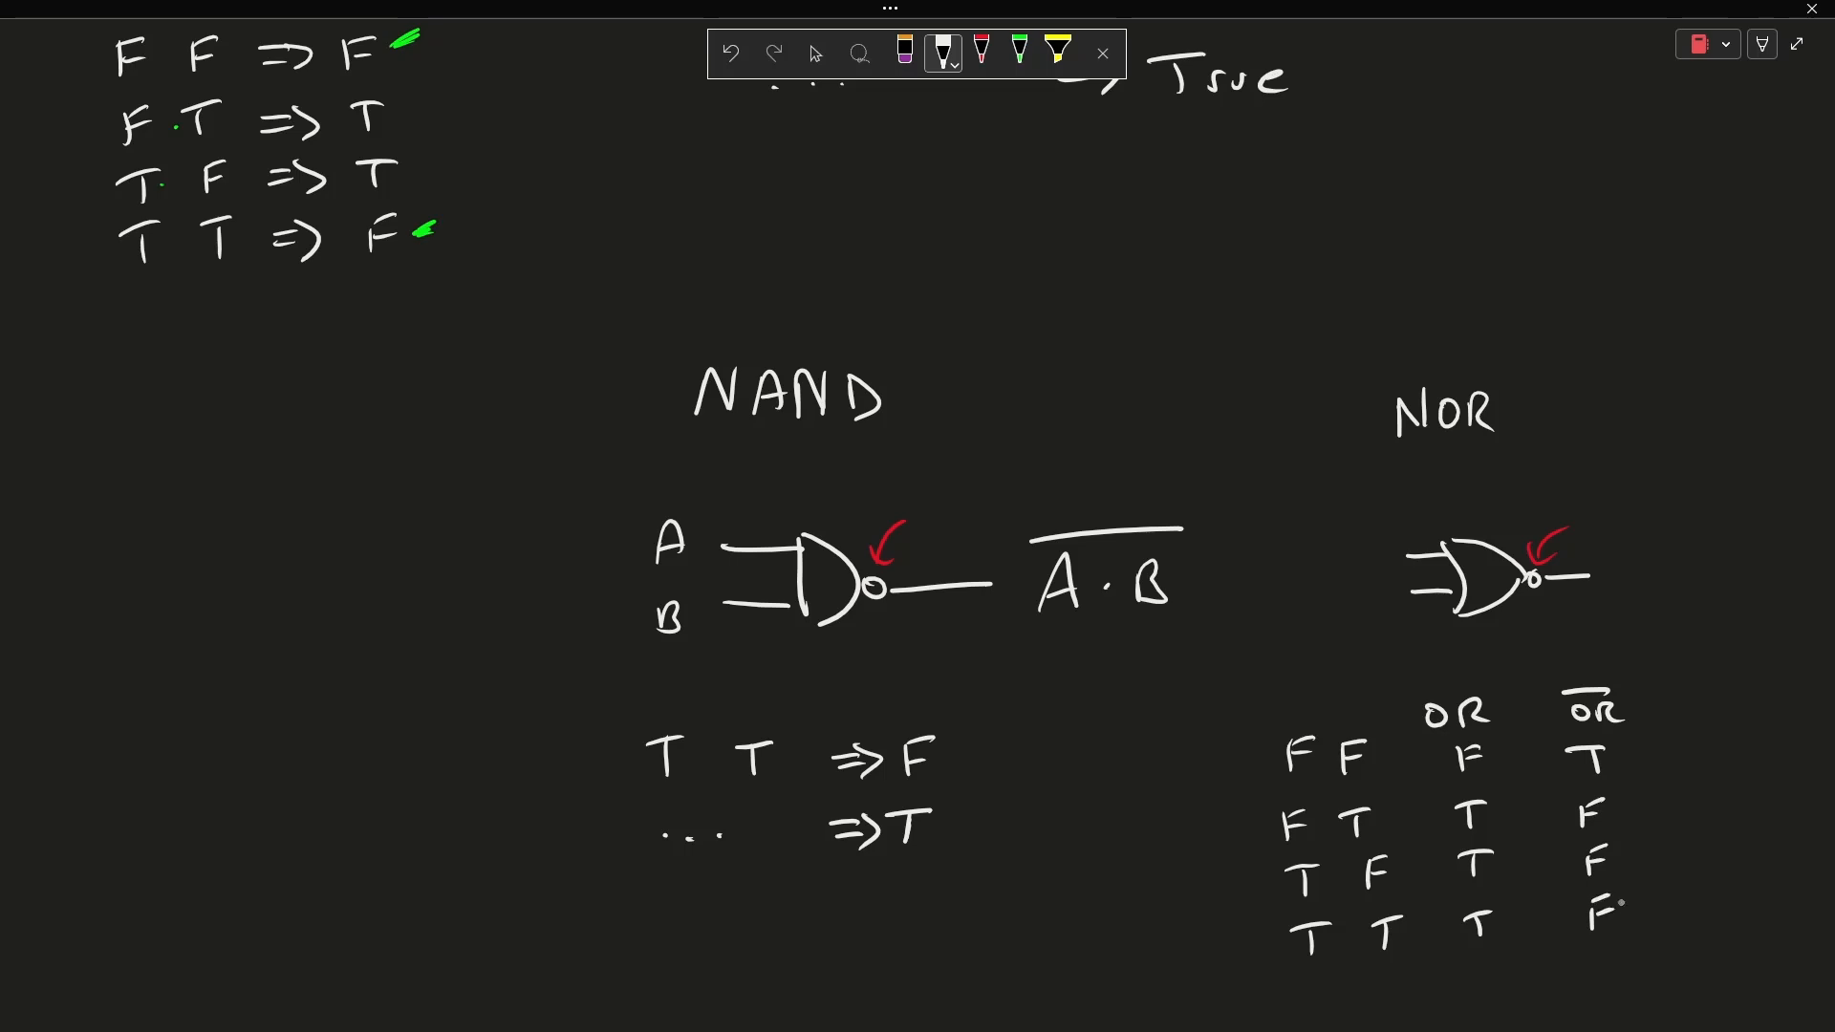
click(815, 54)
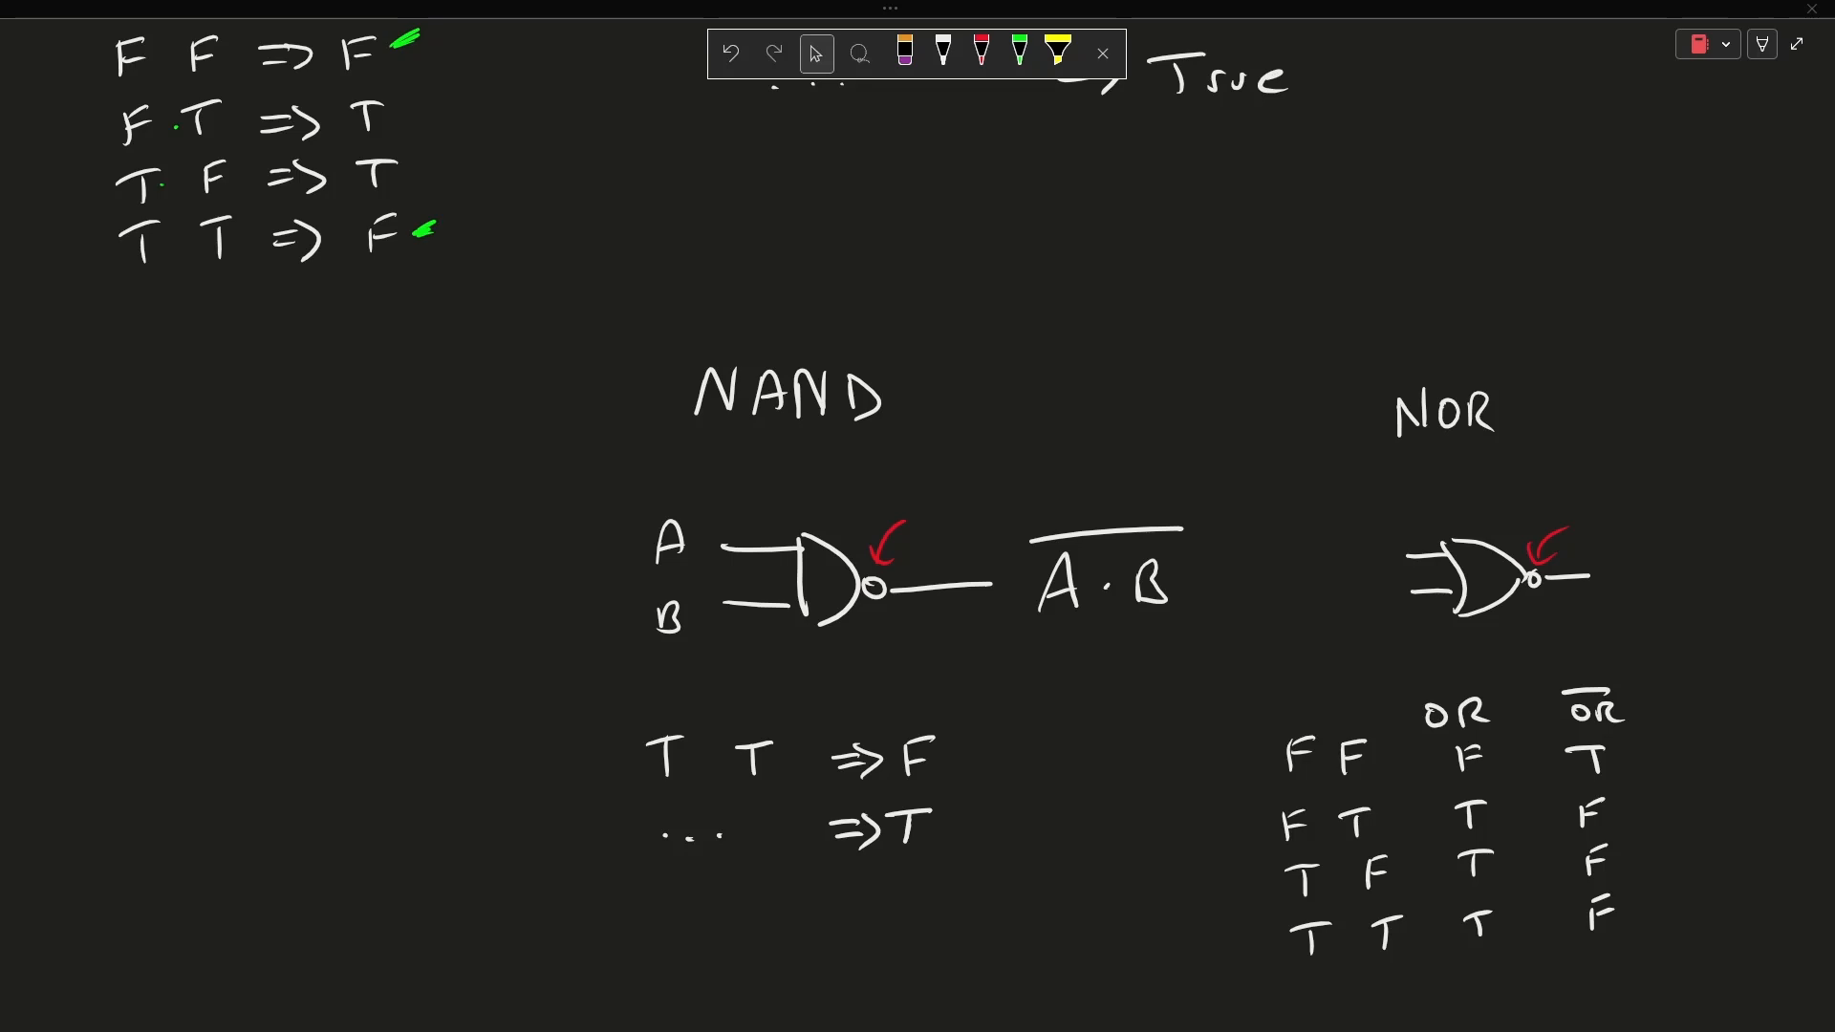
click(1016, 53)
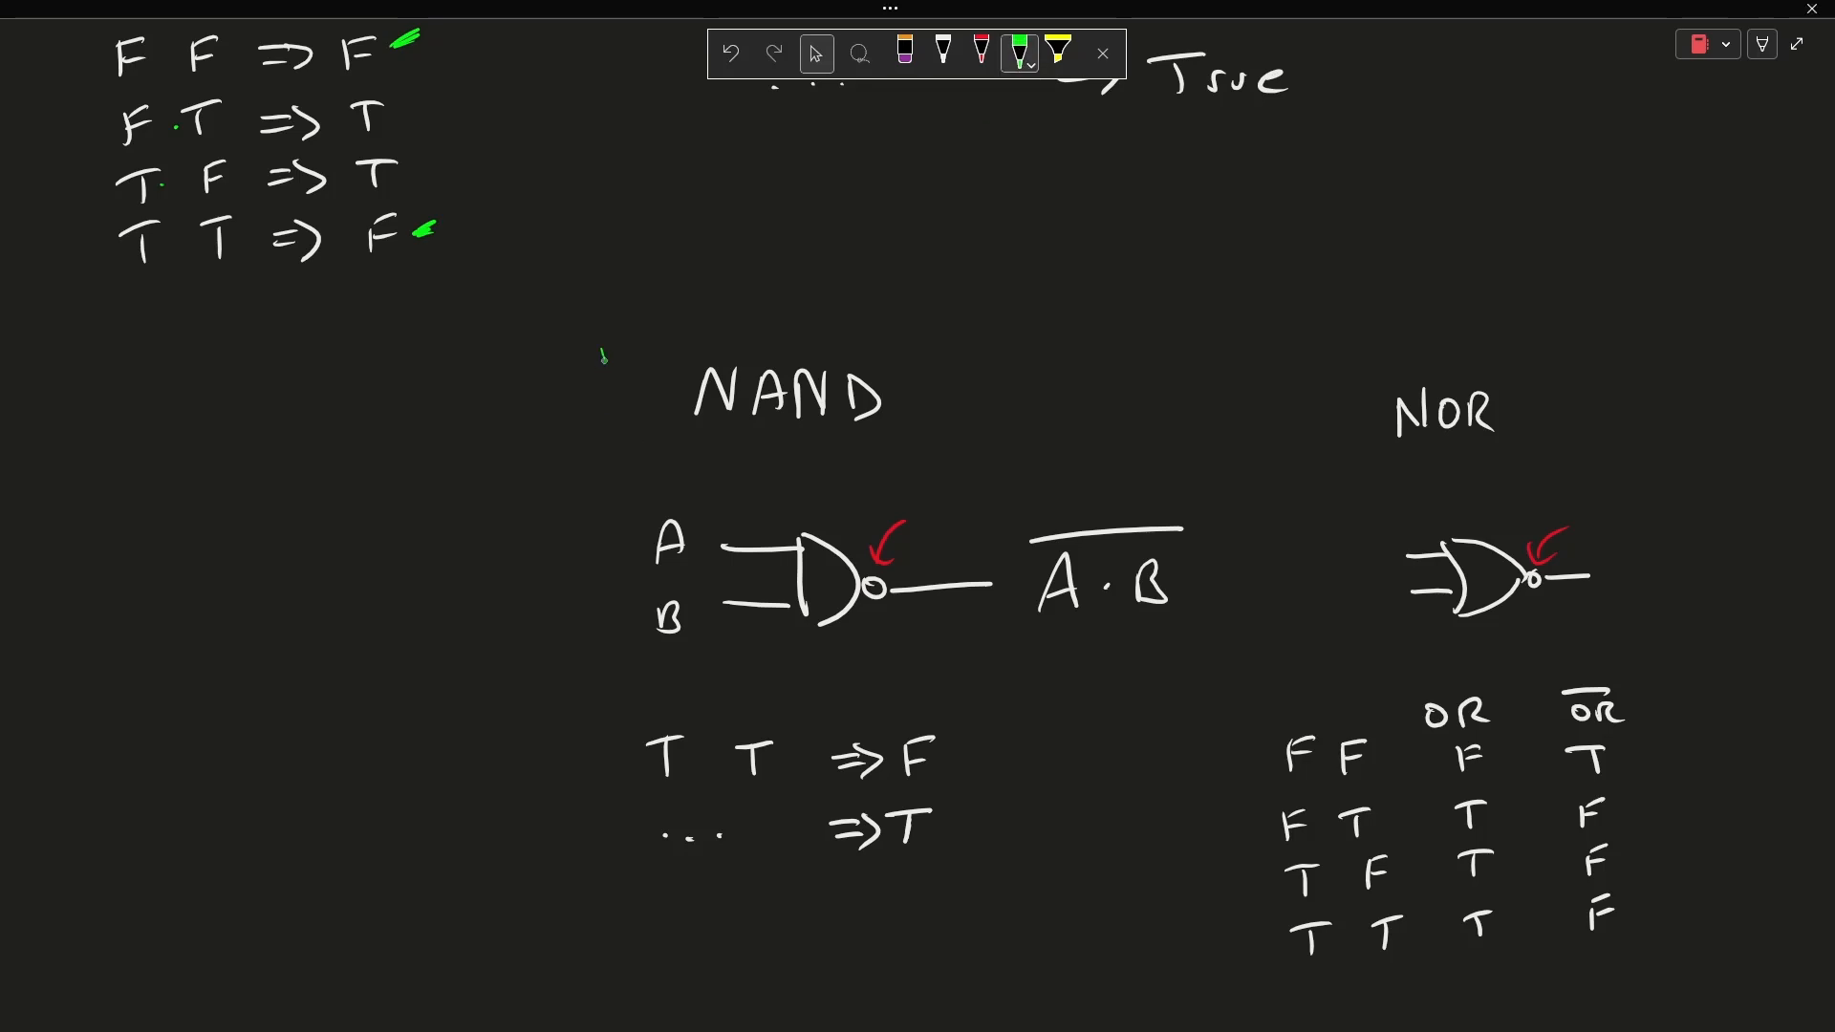
Bracket NAND in green, note other gates can be constructed from these, and write that most logic uses NAND.
drag(677, 325, 596, 895)
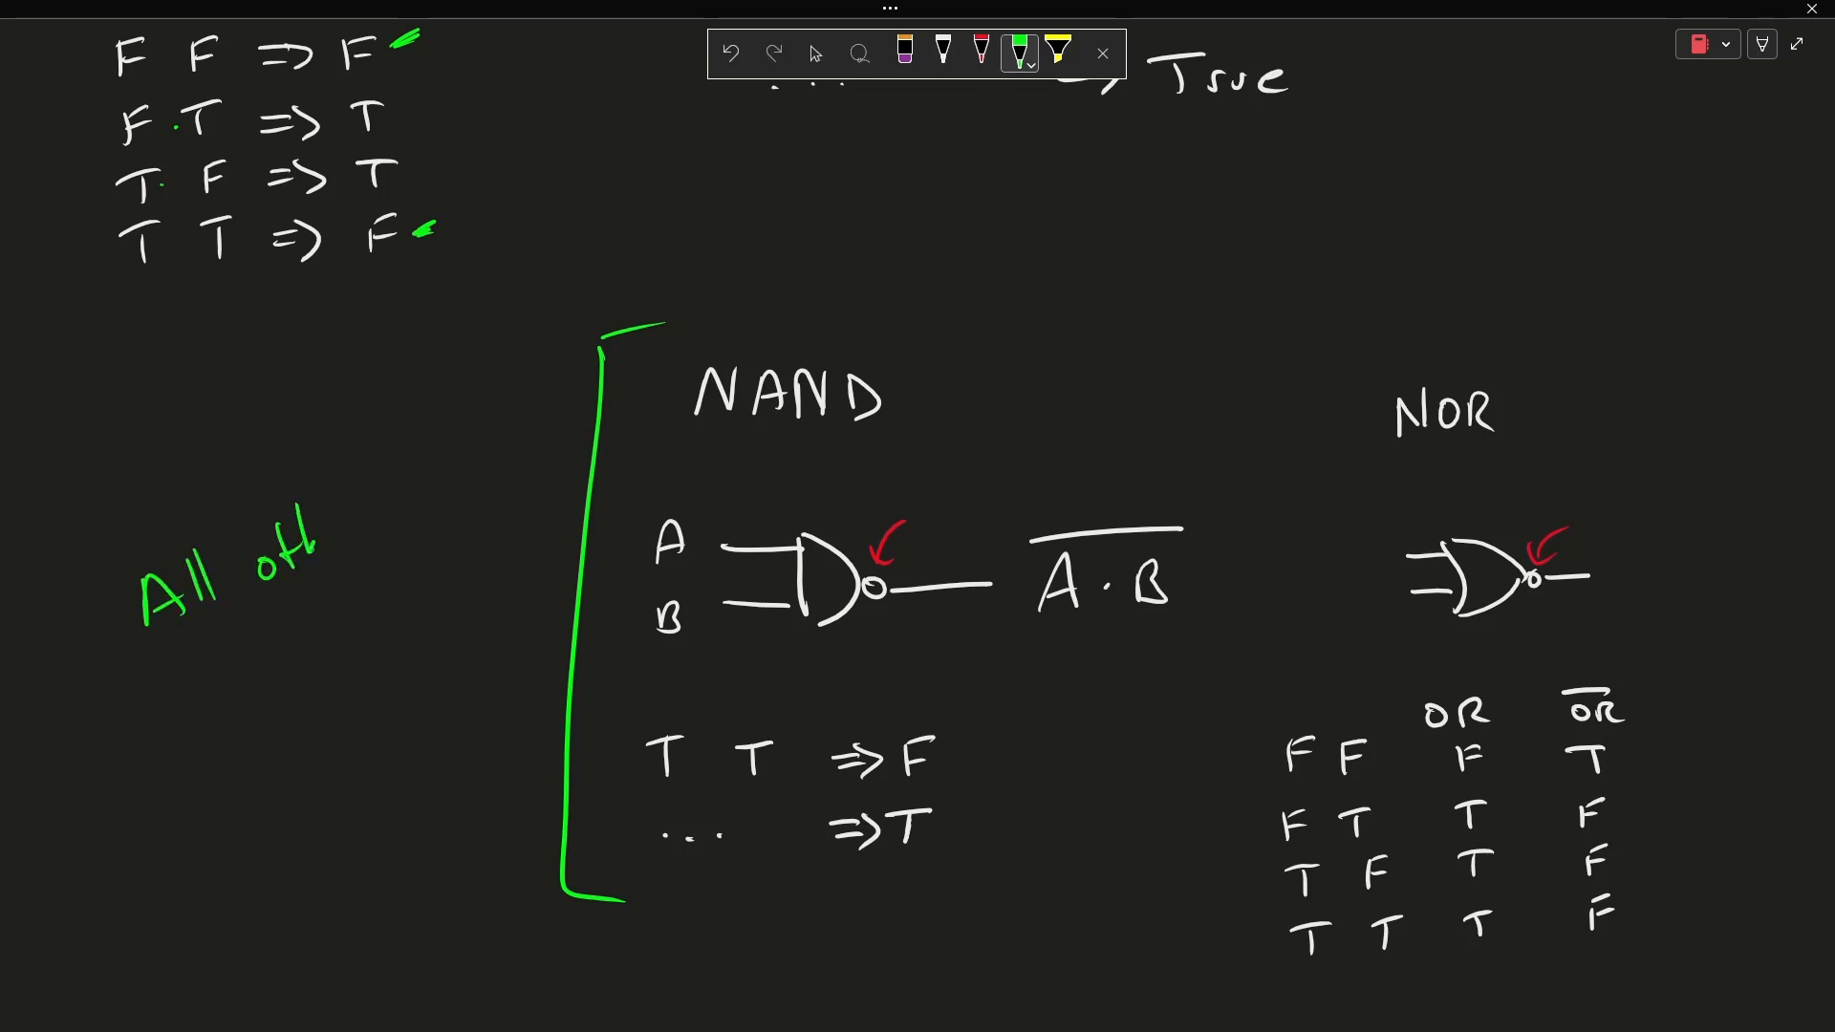
text(other gates can be constructed by combining these)
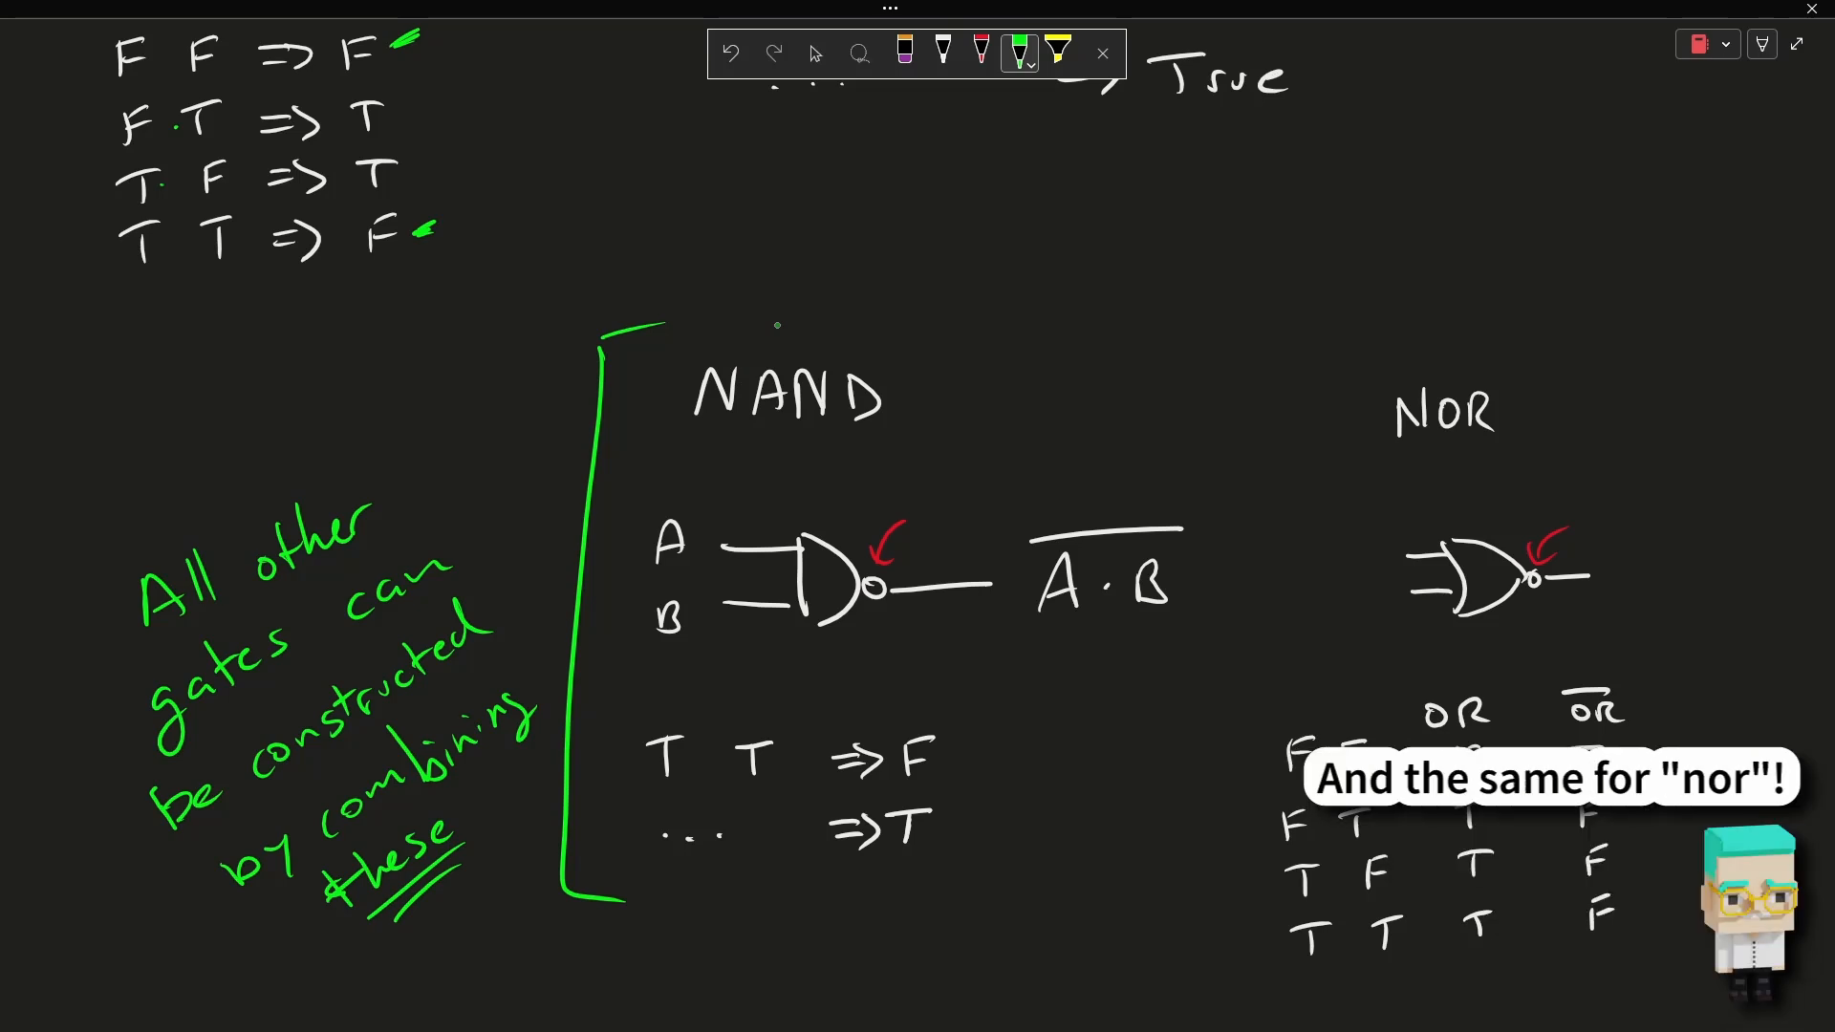
scroll(down, 3)
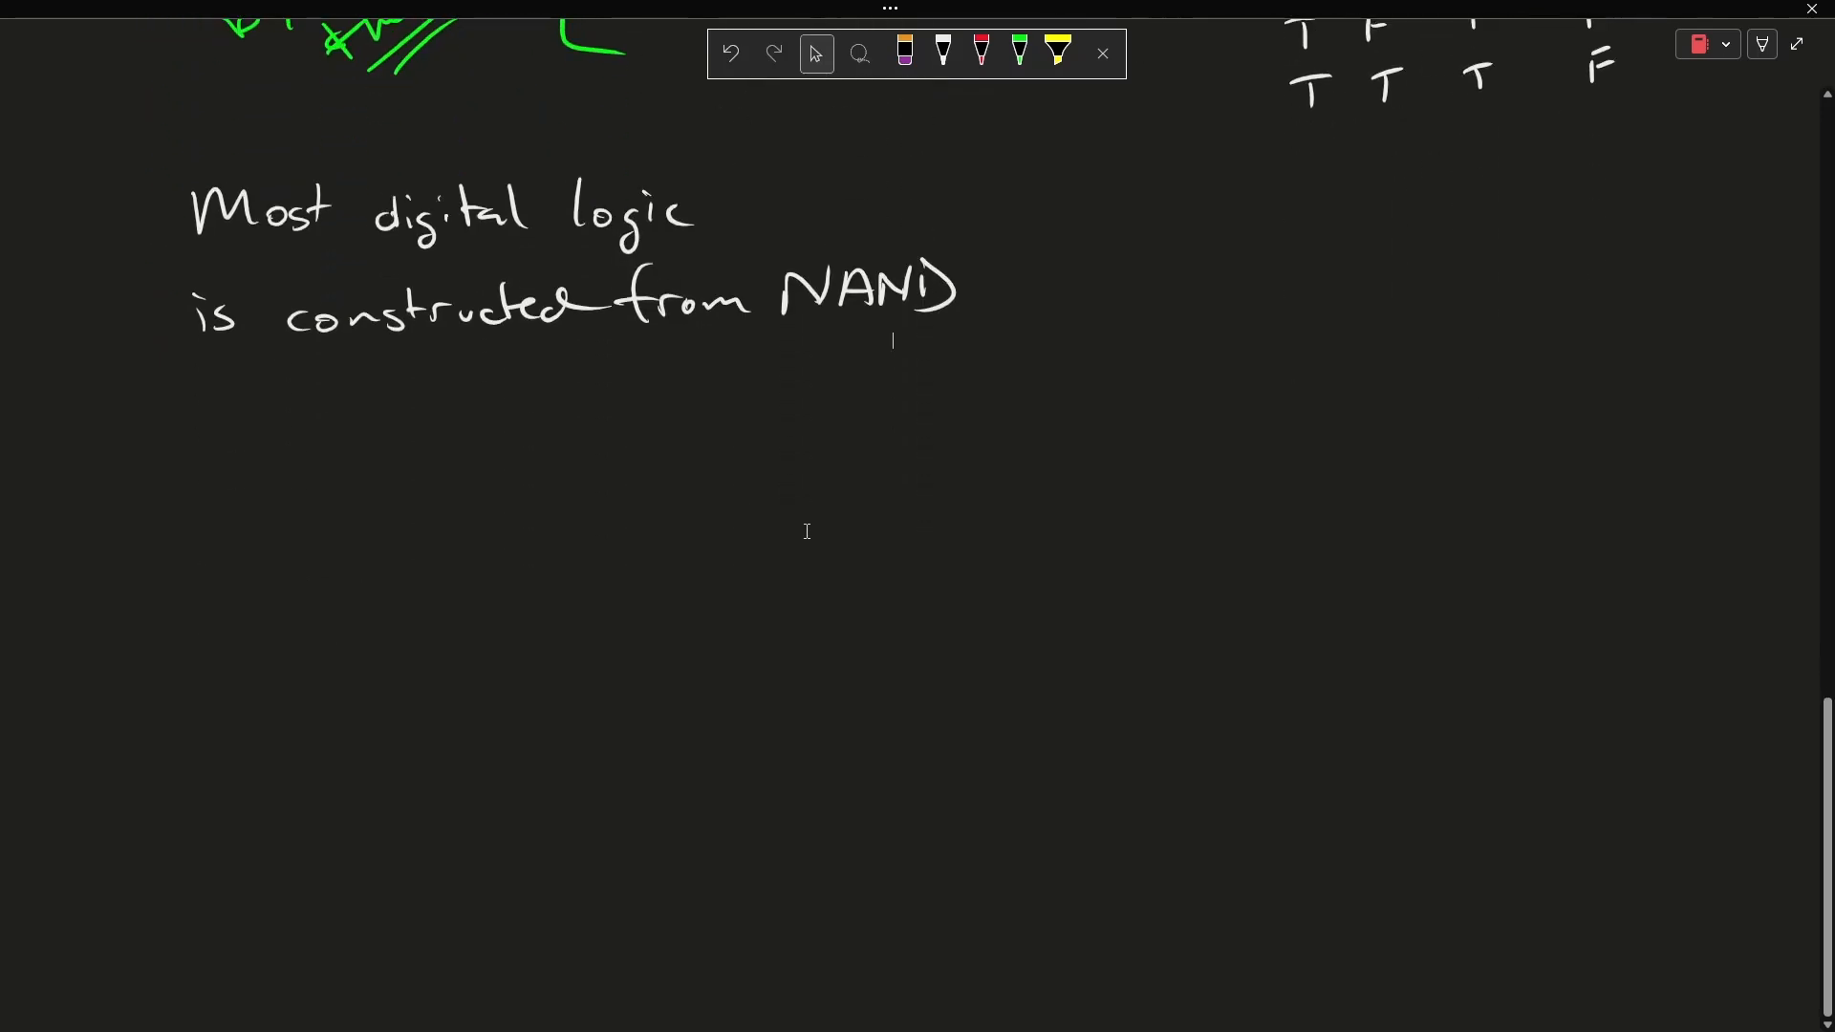
Switch to white ink to sketch the NAND gate with one inverted input.
click(942, 52)
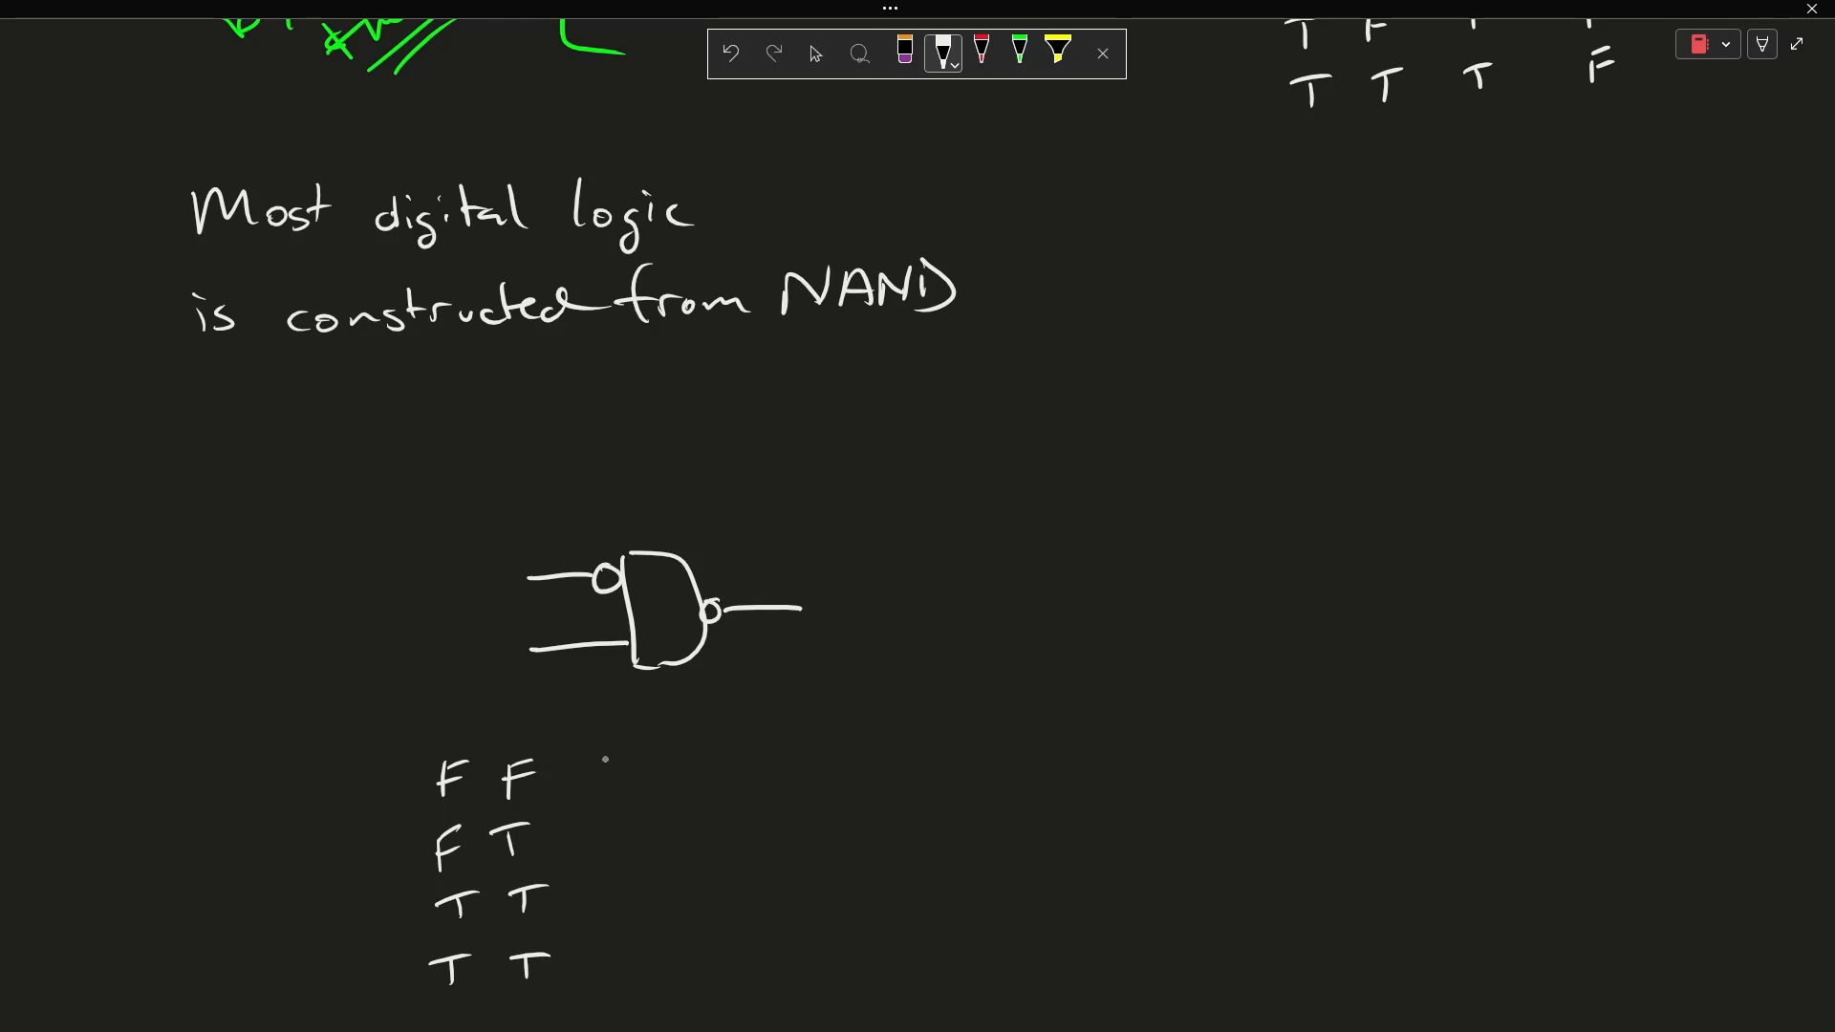
Label the truth table's A and B input columns and add the Ā column header in white ink.
drag(443, 744, 462, 743)
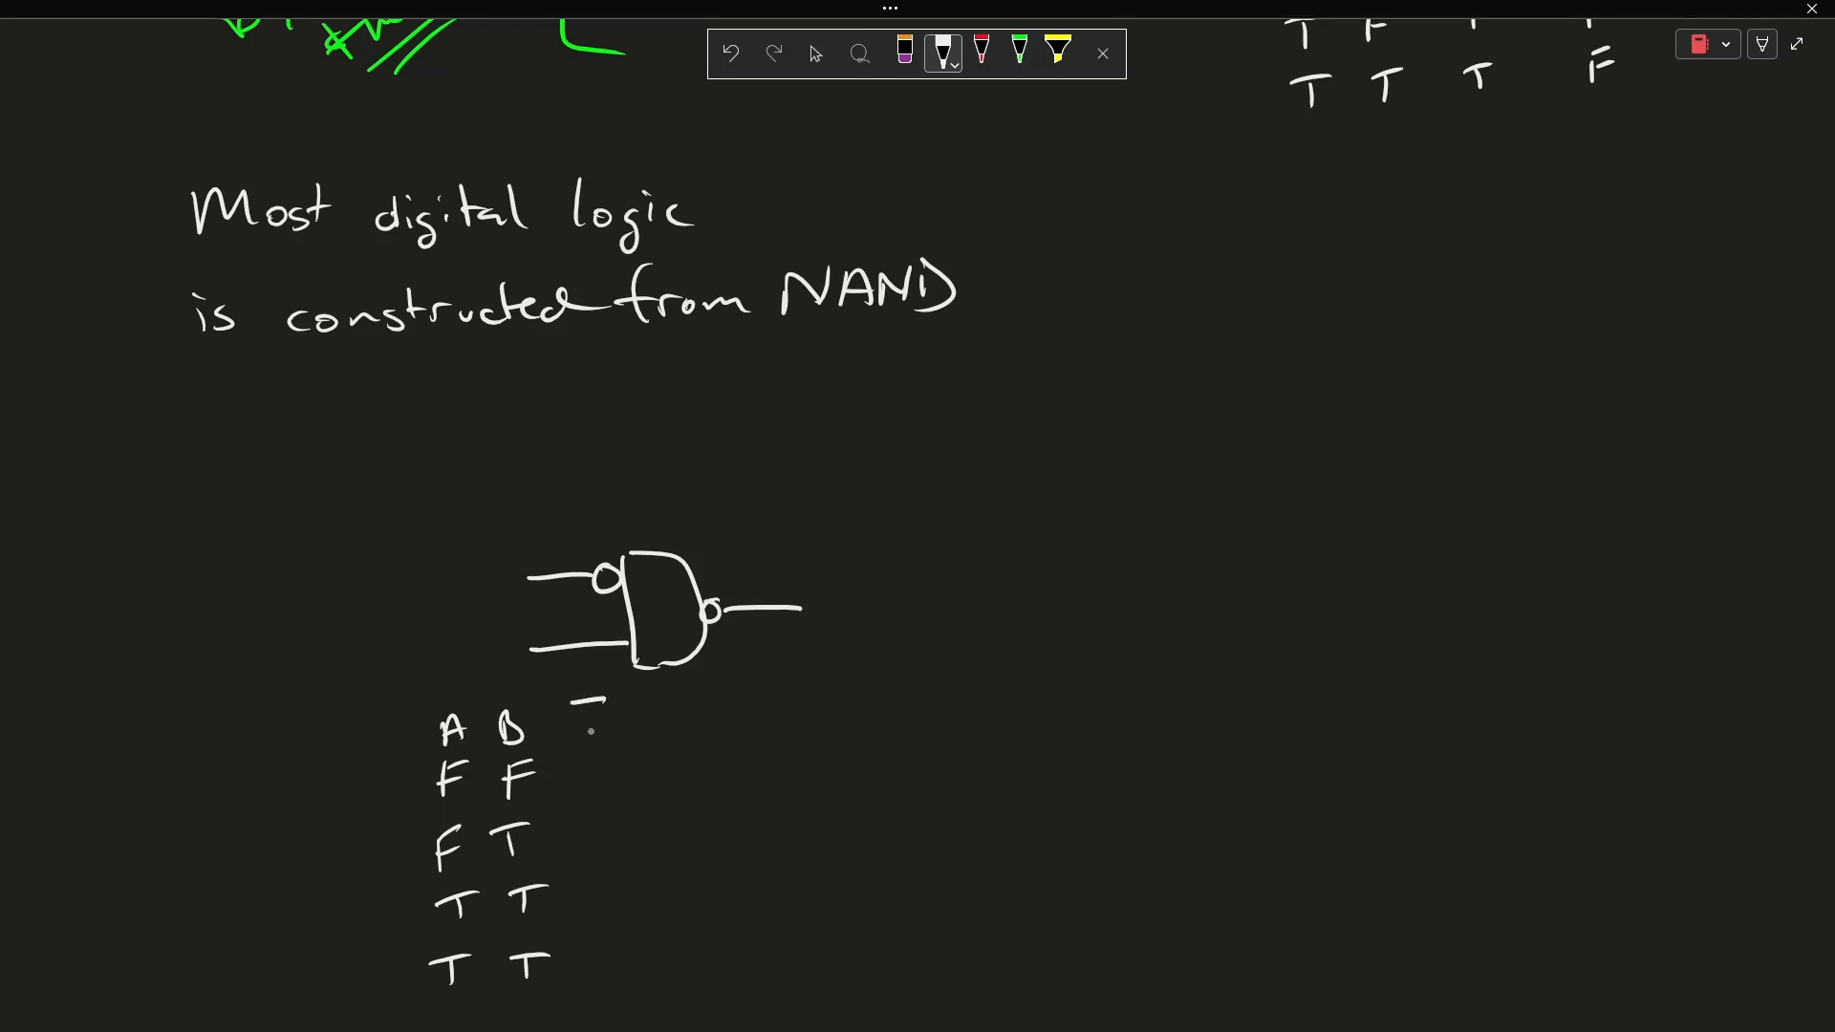
text(Ā)
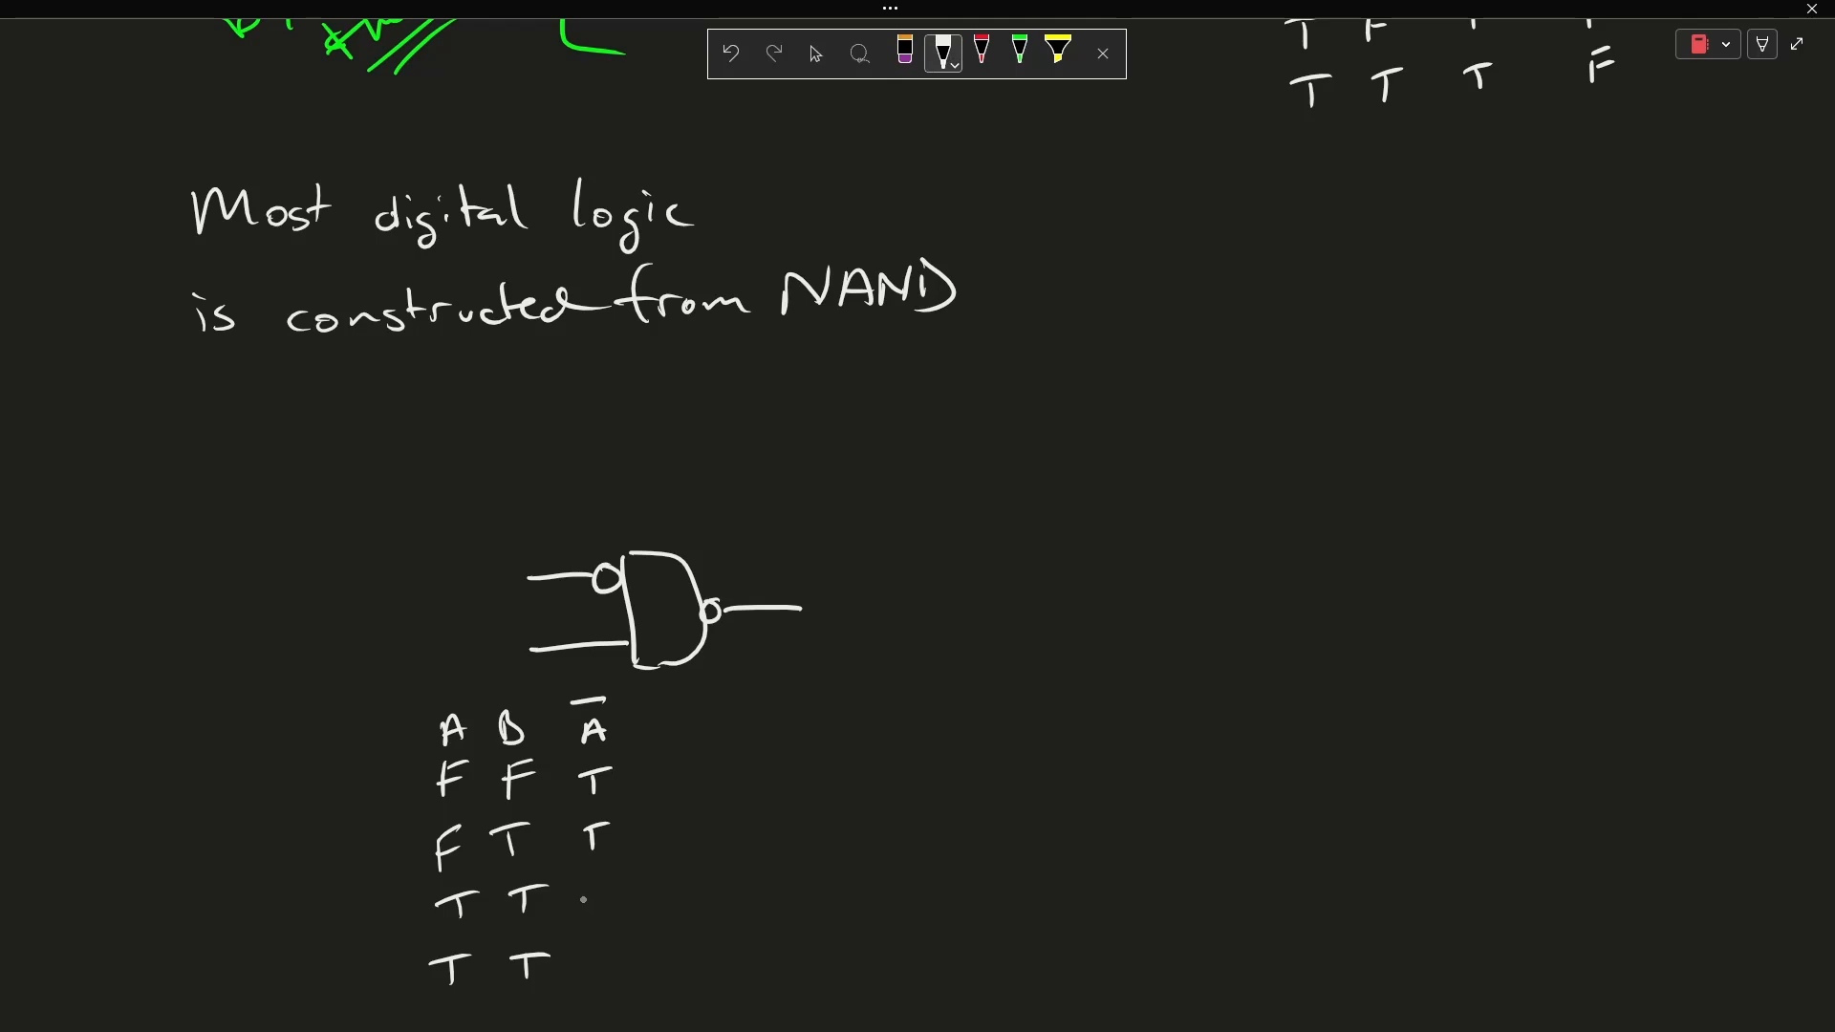
text(F)
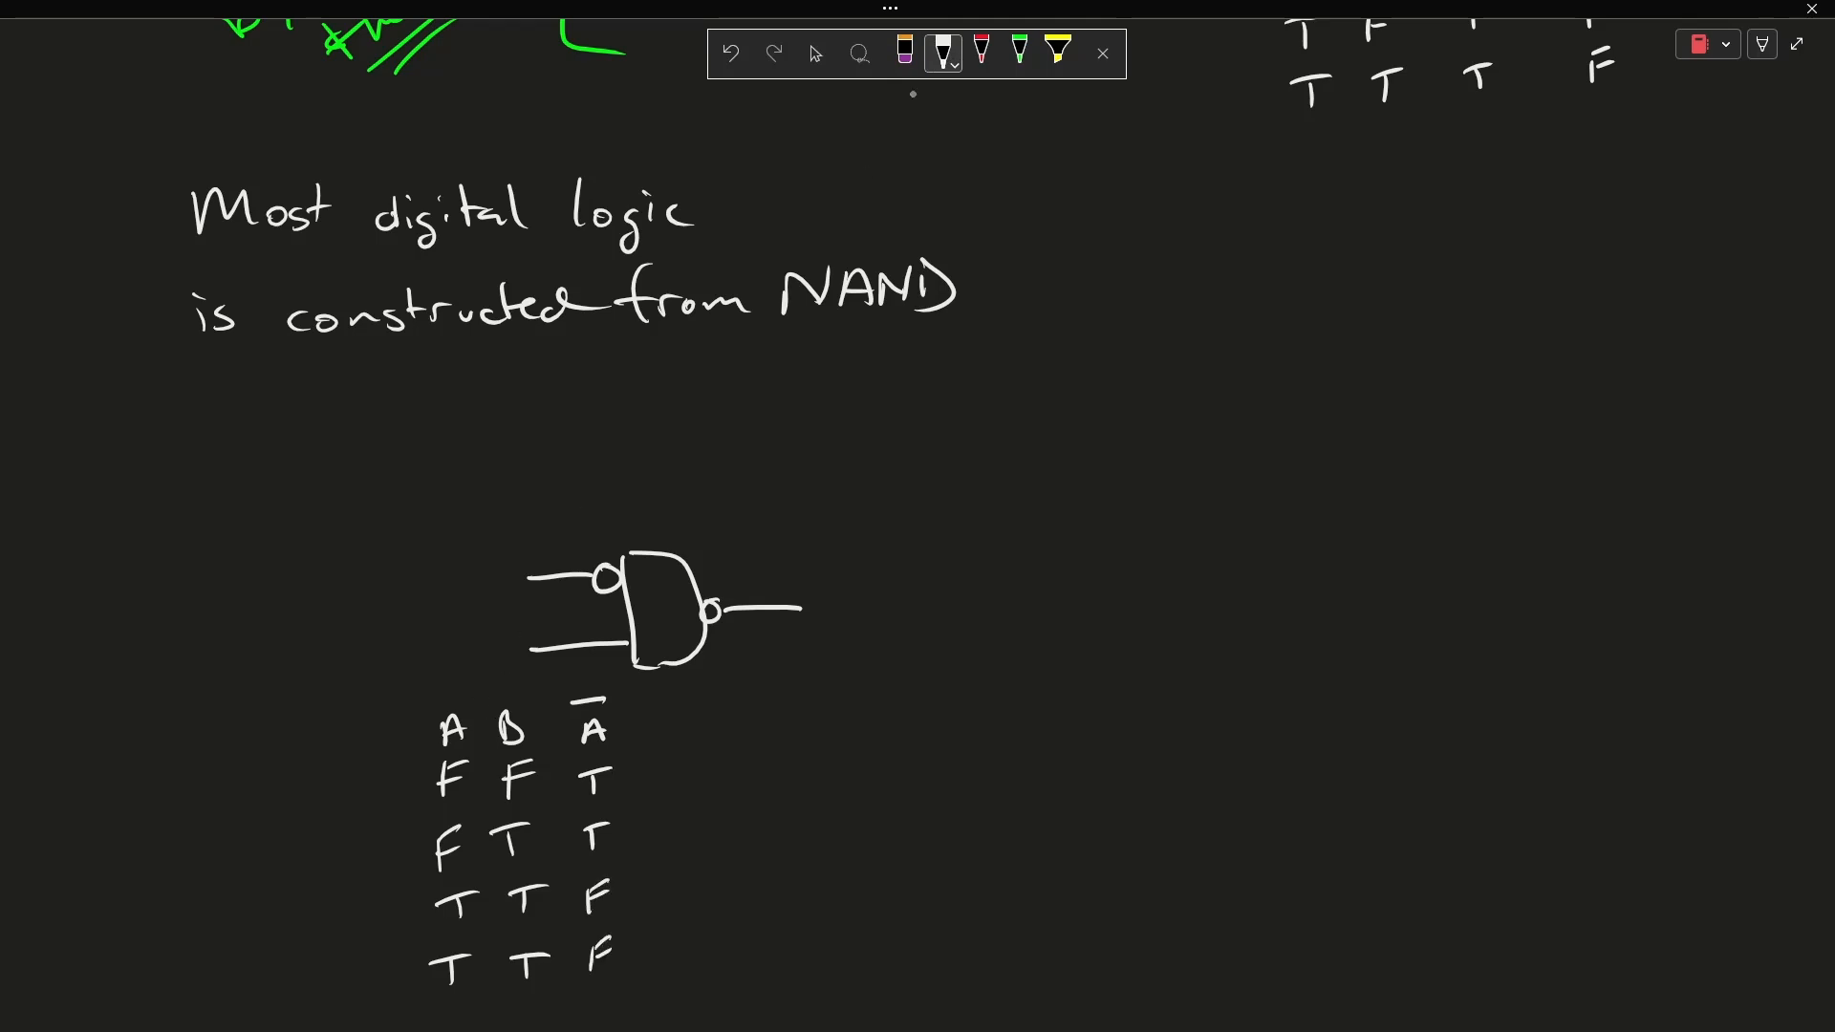
Draw green column dividers and the bar over Ā·B, box the A and B columns in red.
click(1016, 53)
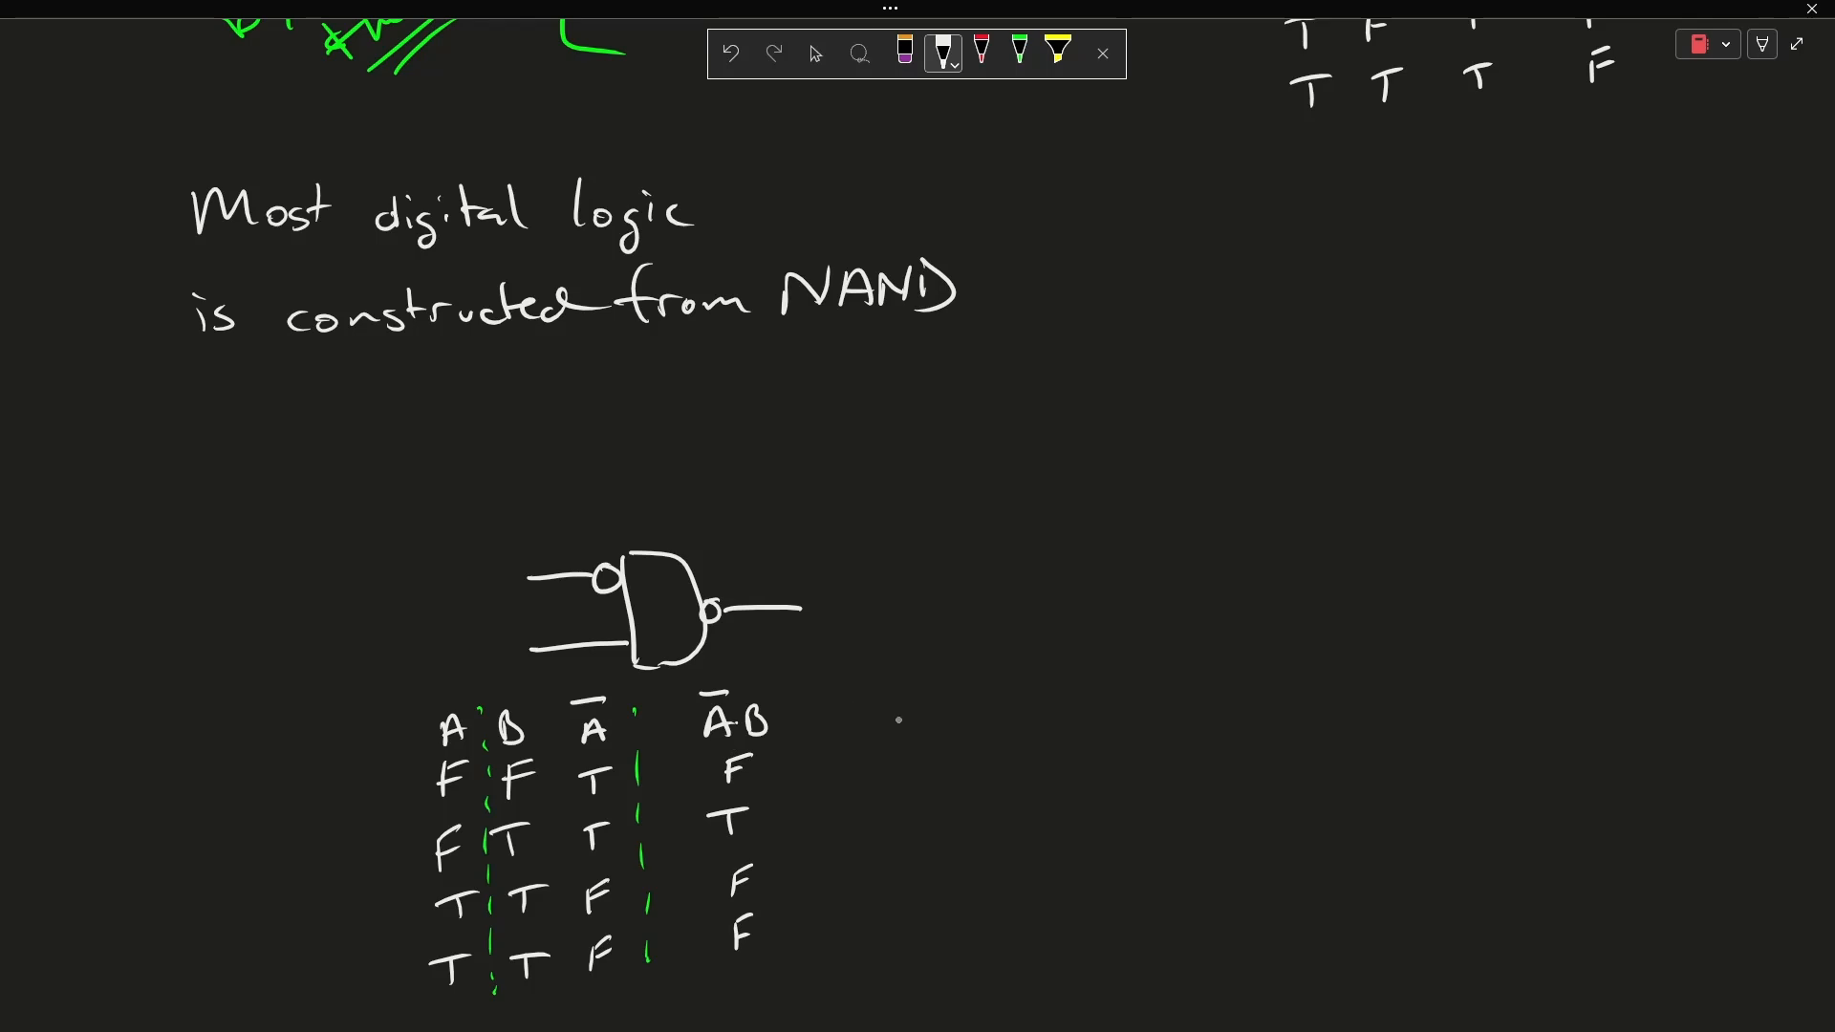
drag(837, 667, 948, 661)
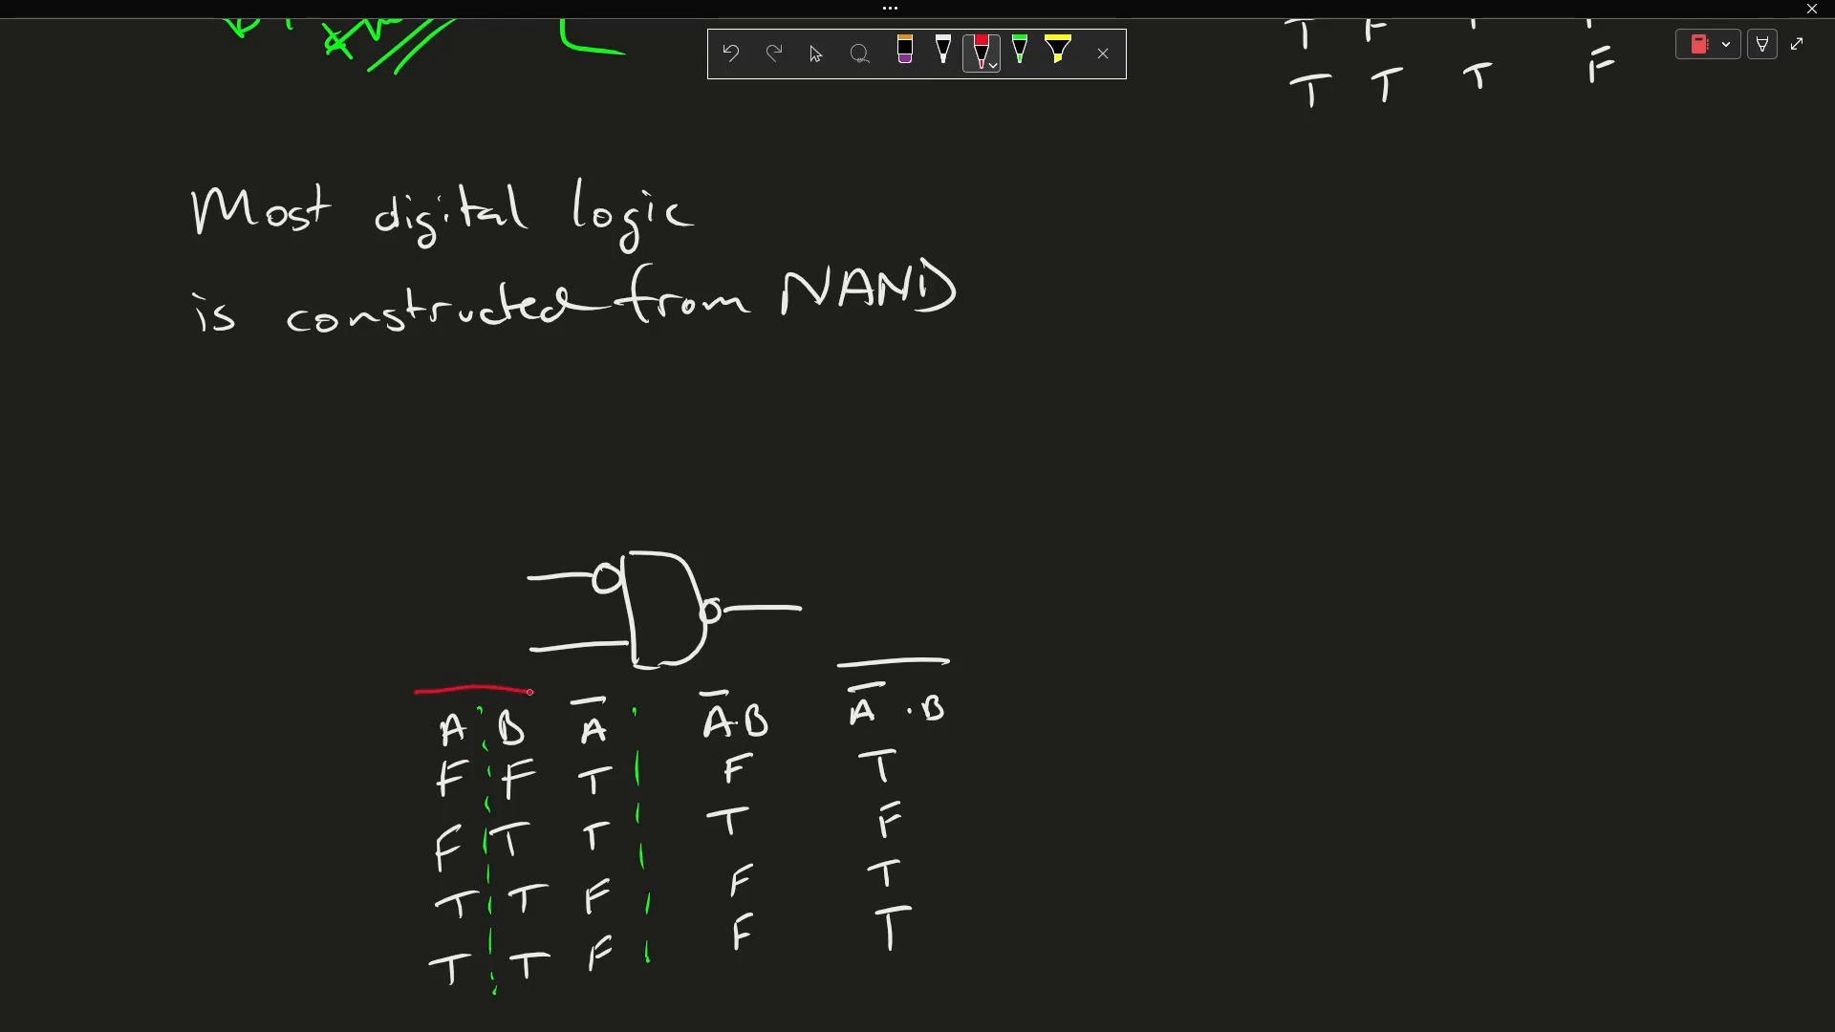
drag(526, 690, 543, 995)
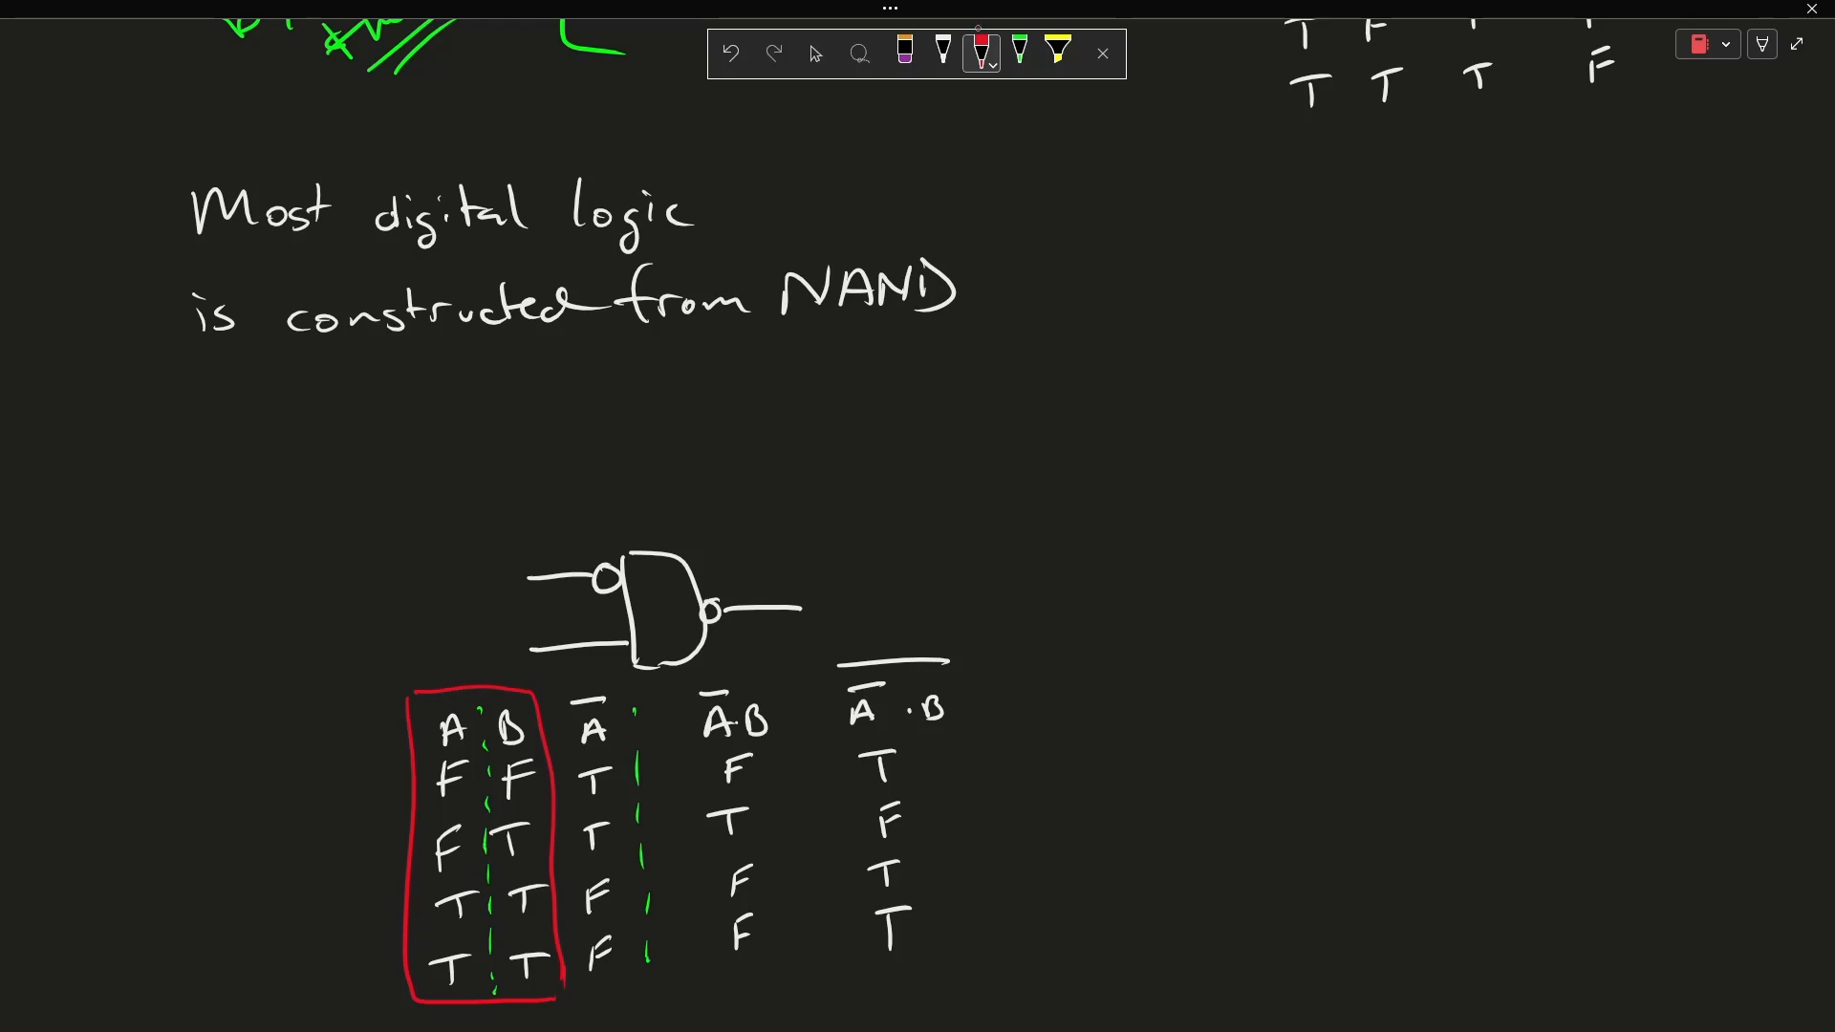
click(943, 53)
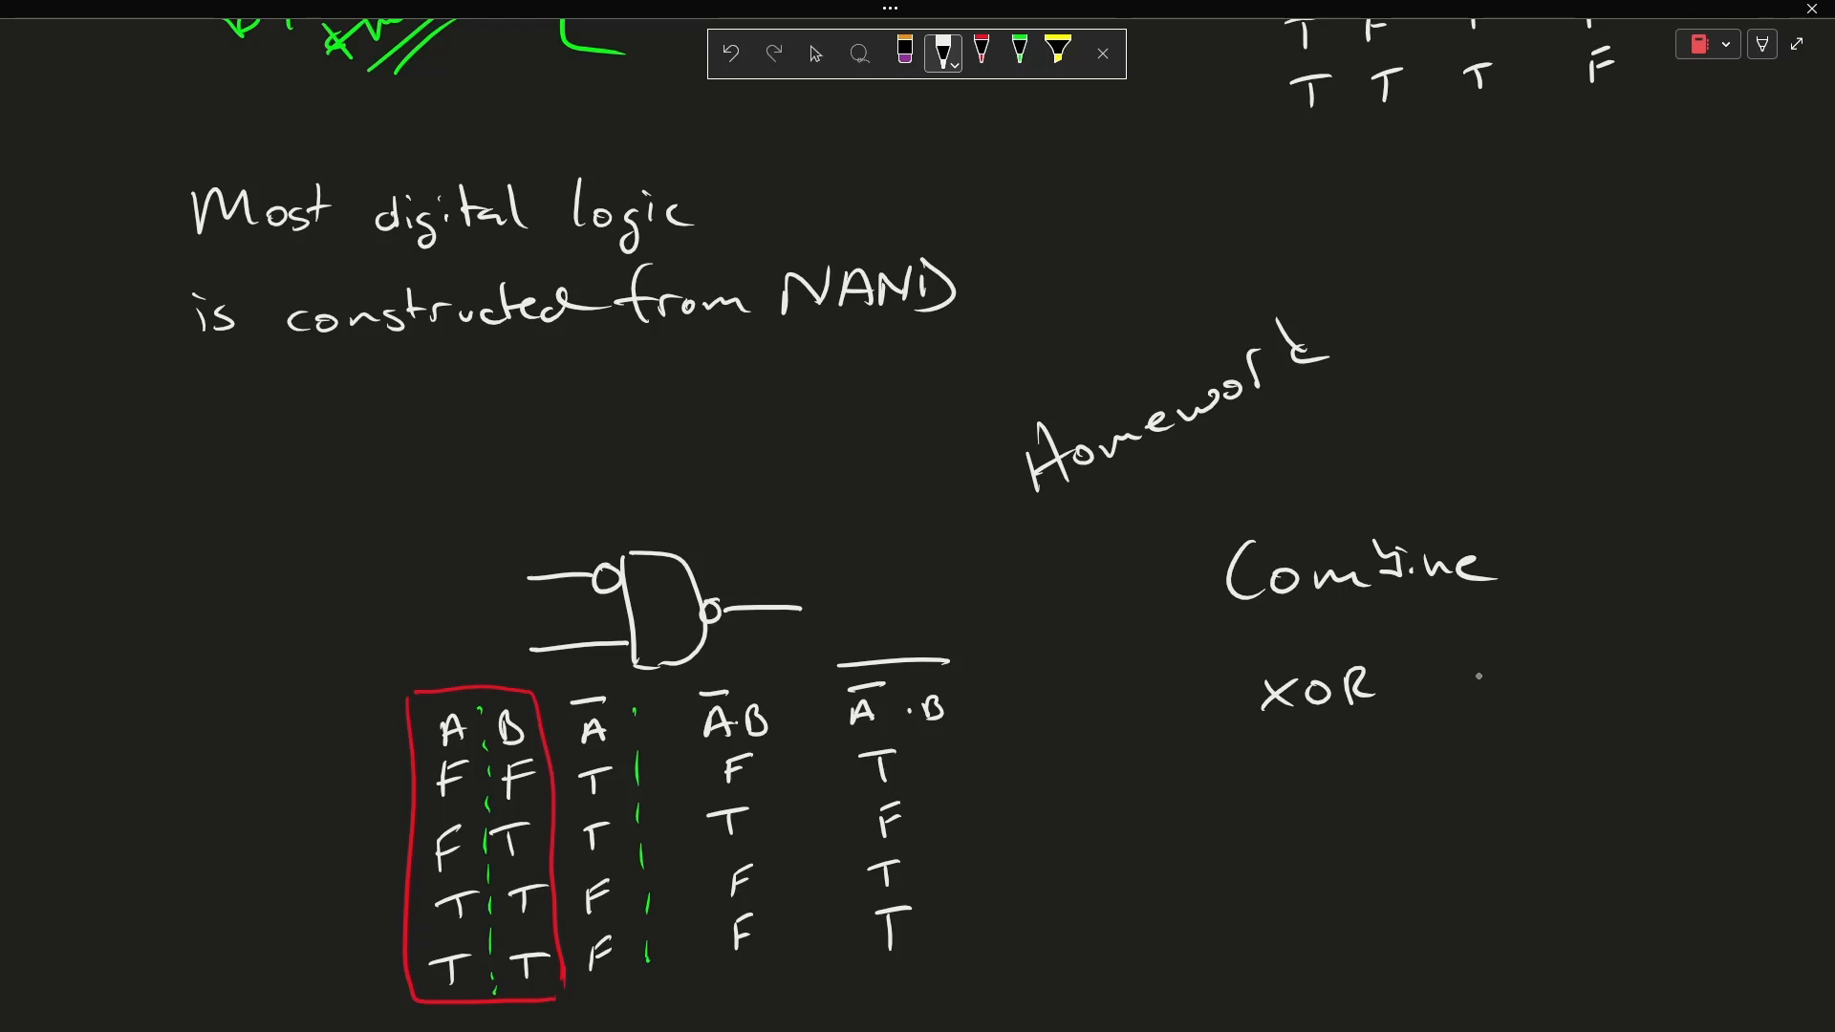
Write 'Combine XOR and NAND' and sketch an XOR gate on inputs A and B feeding a NAND gate.
text(and NAN)
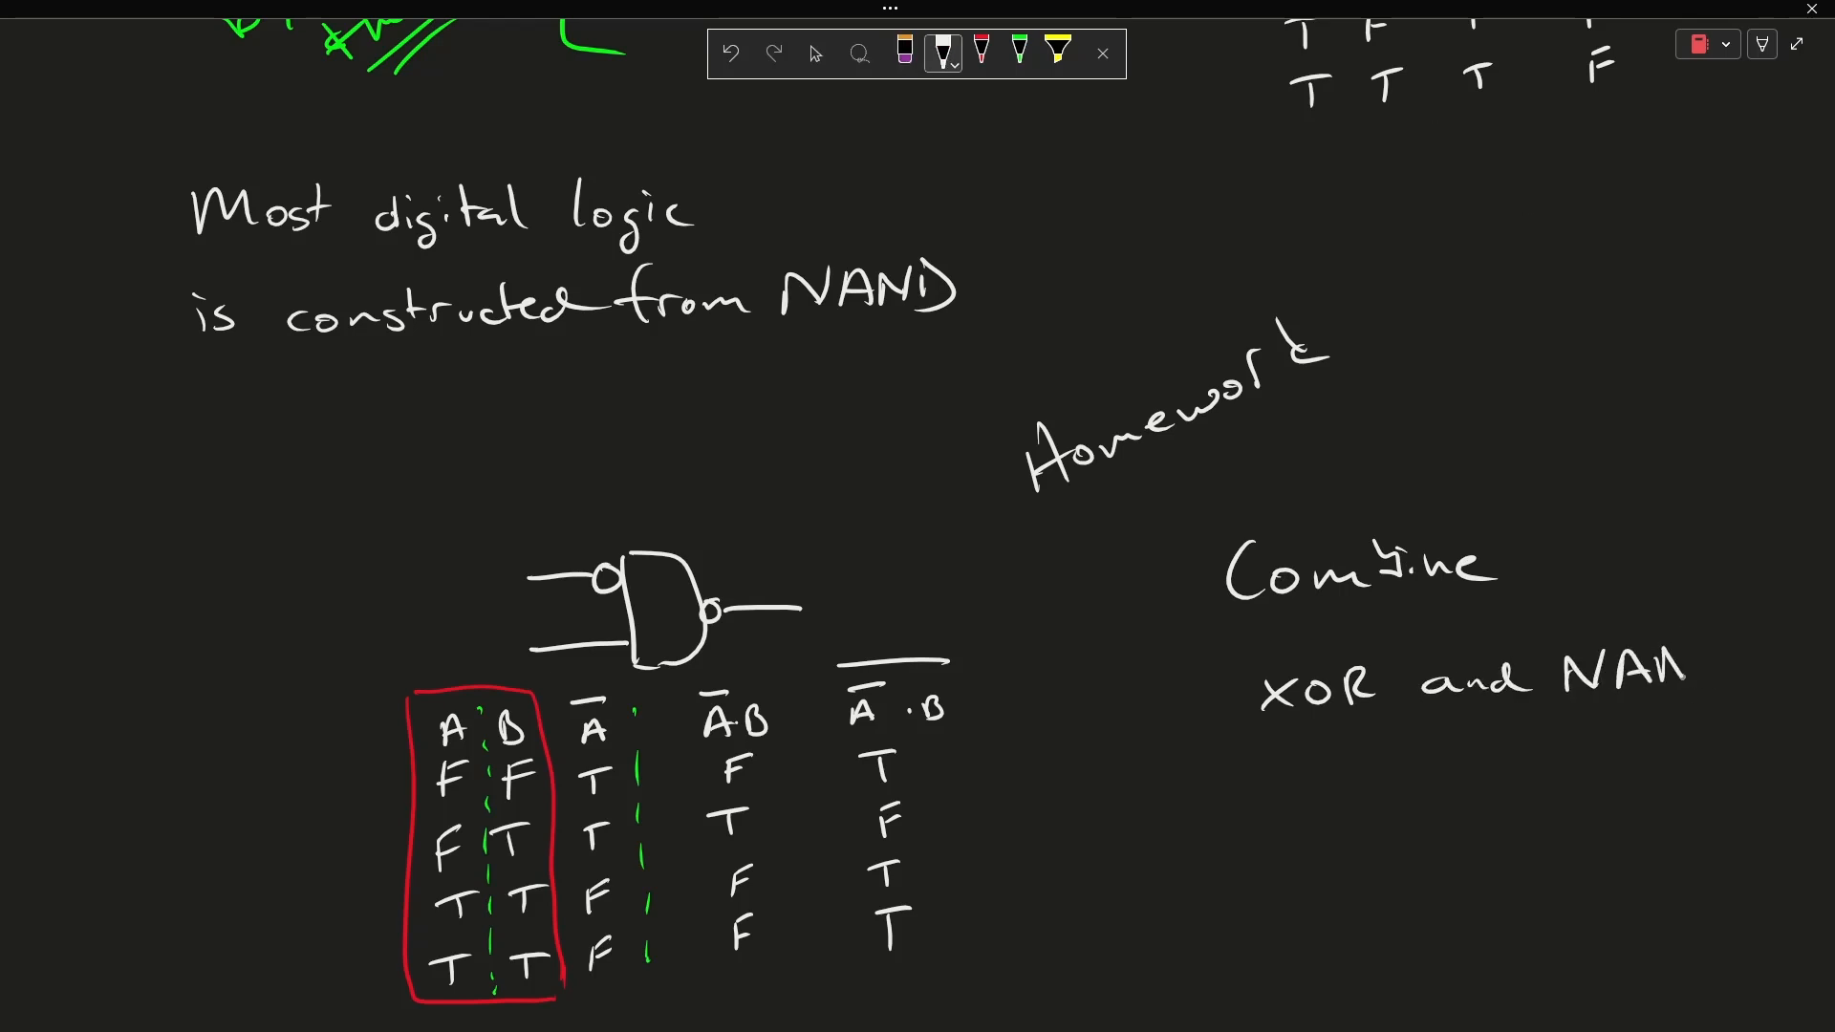
text(D)
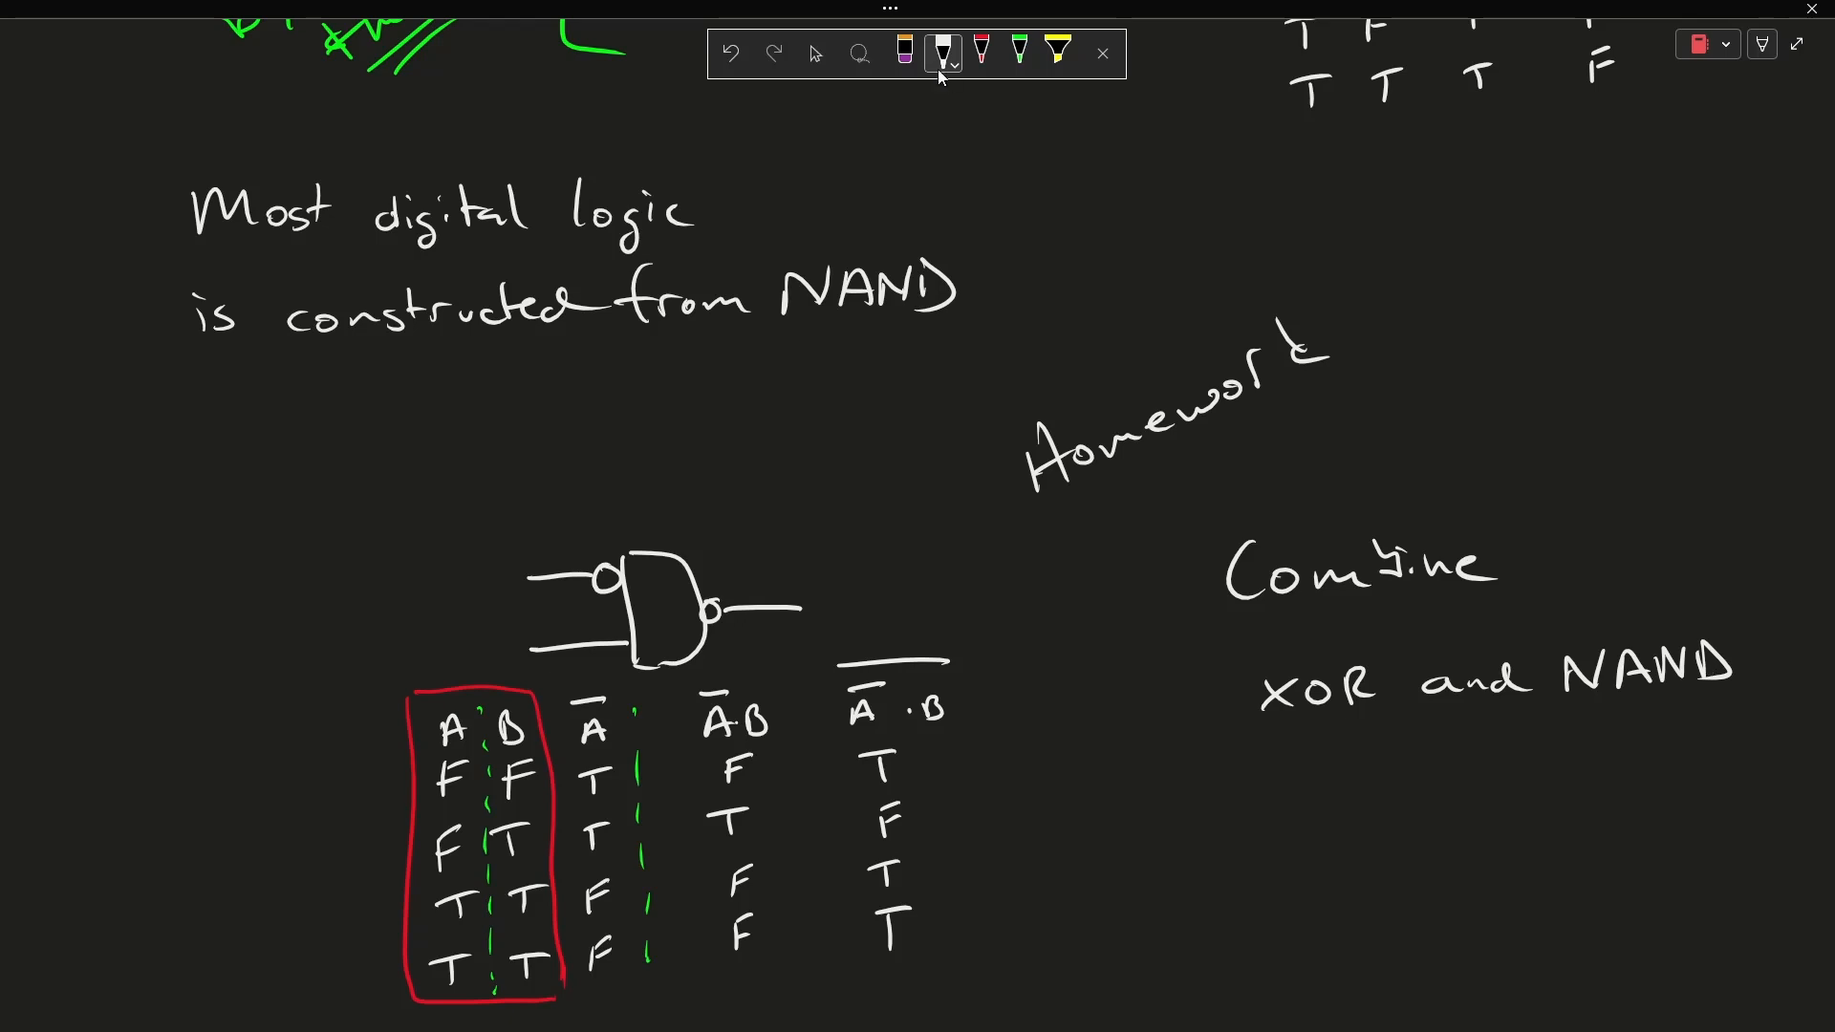
drag(1164, 802, 1246, 799)
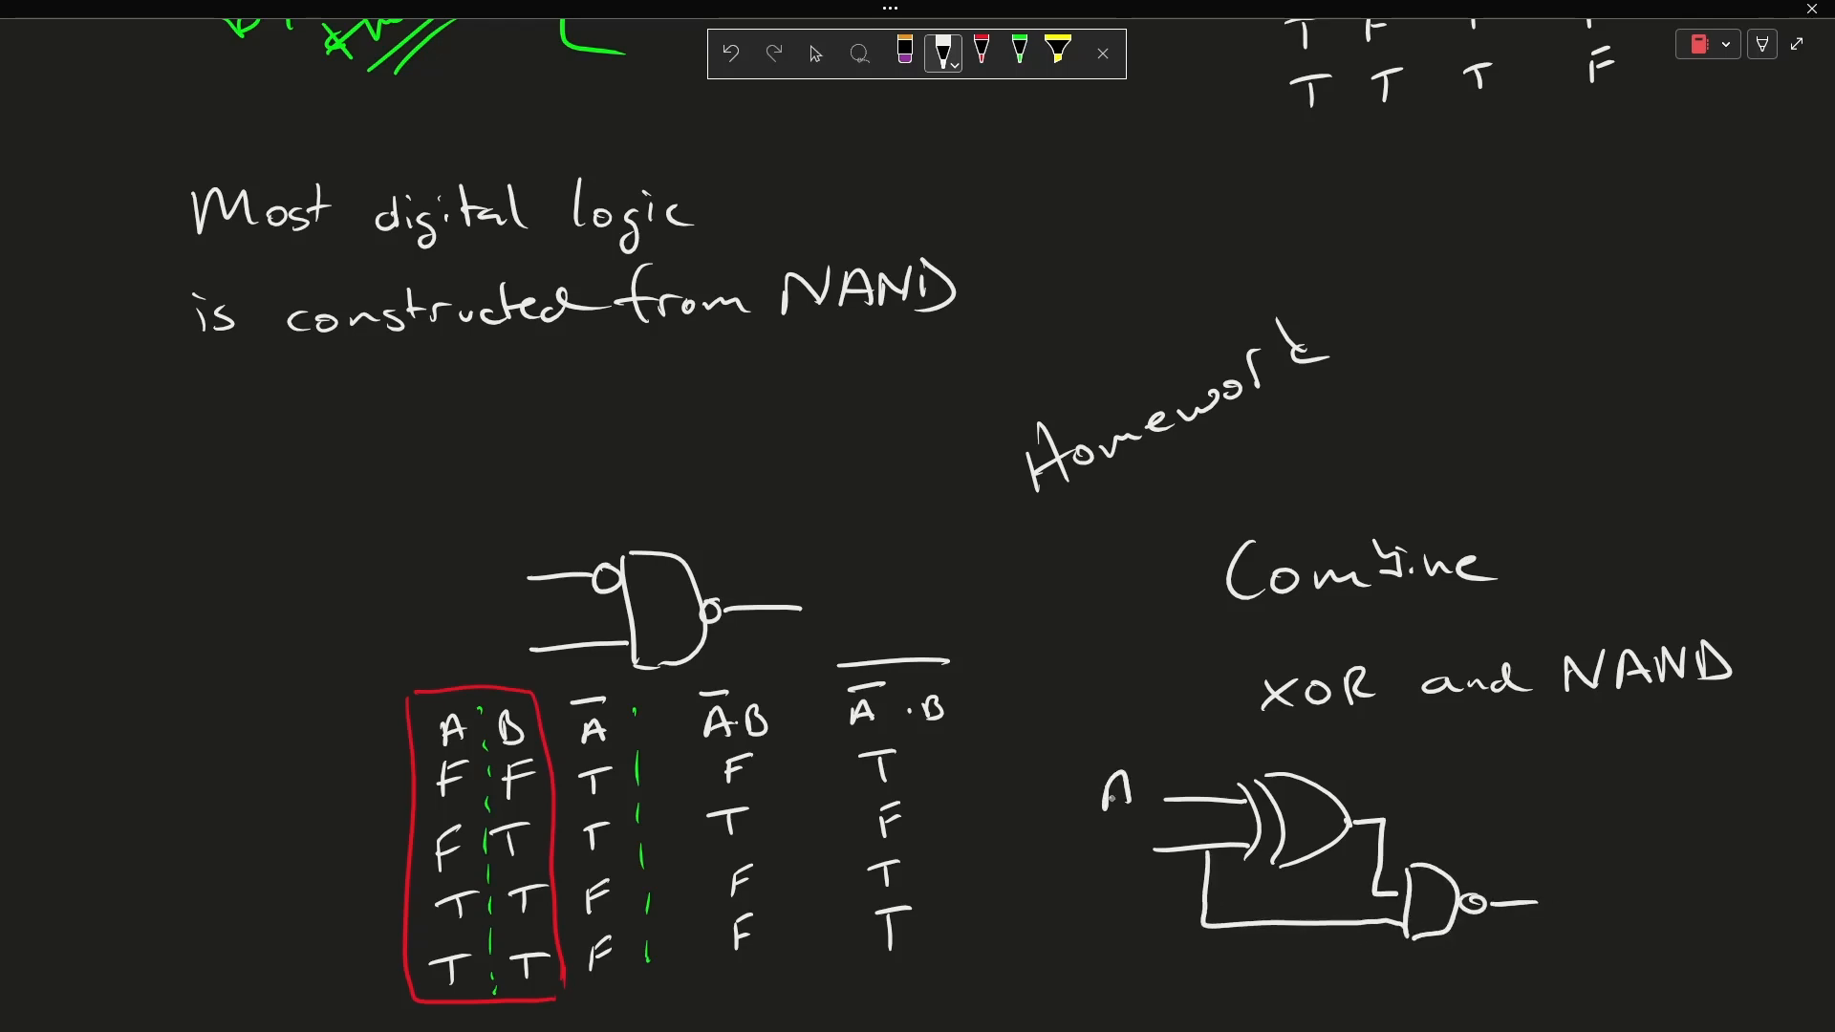
text(B)
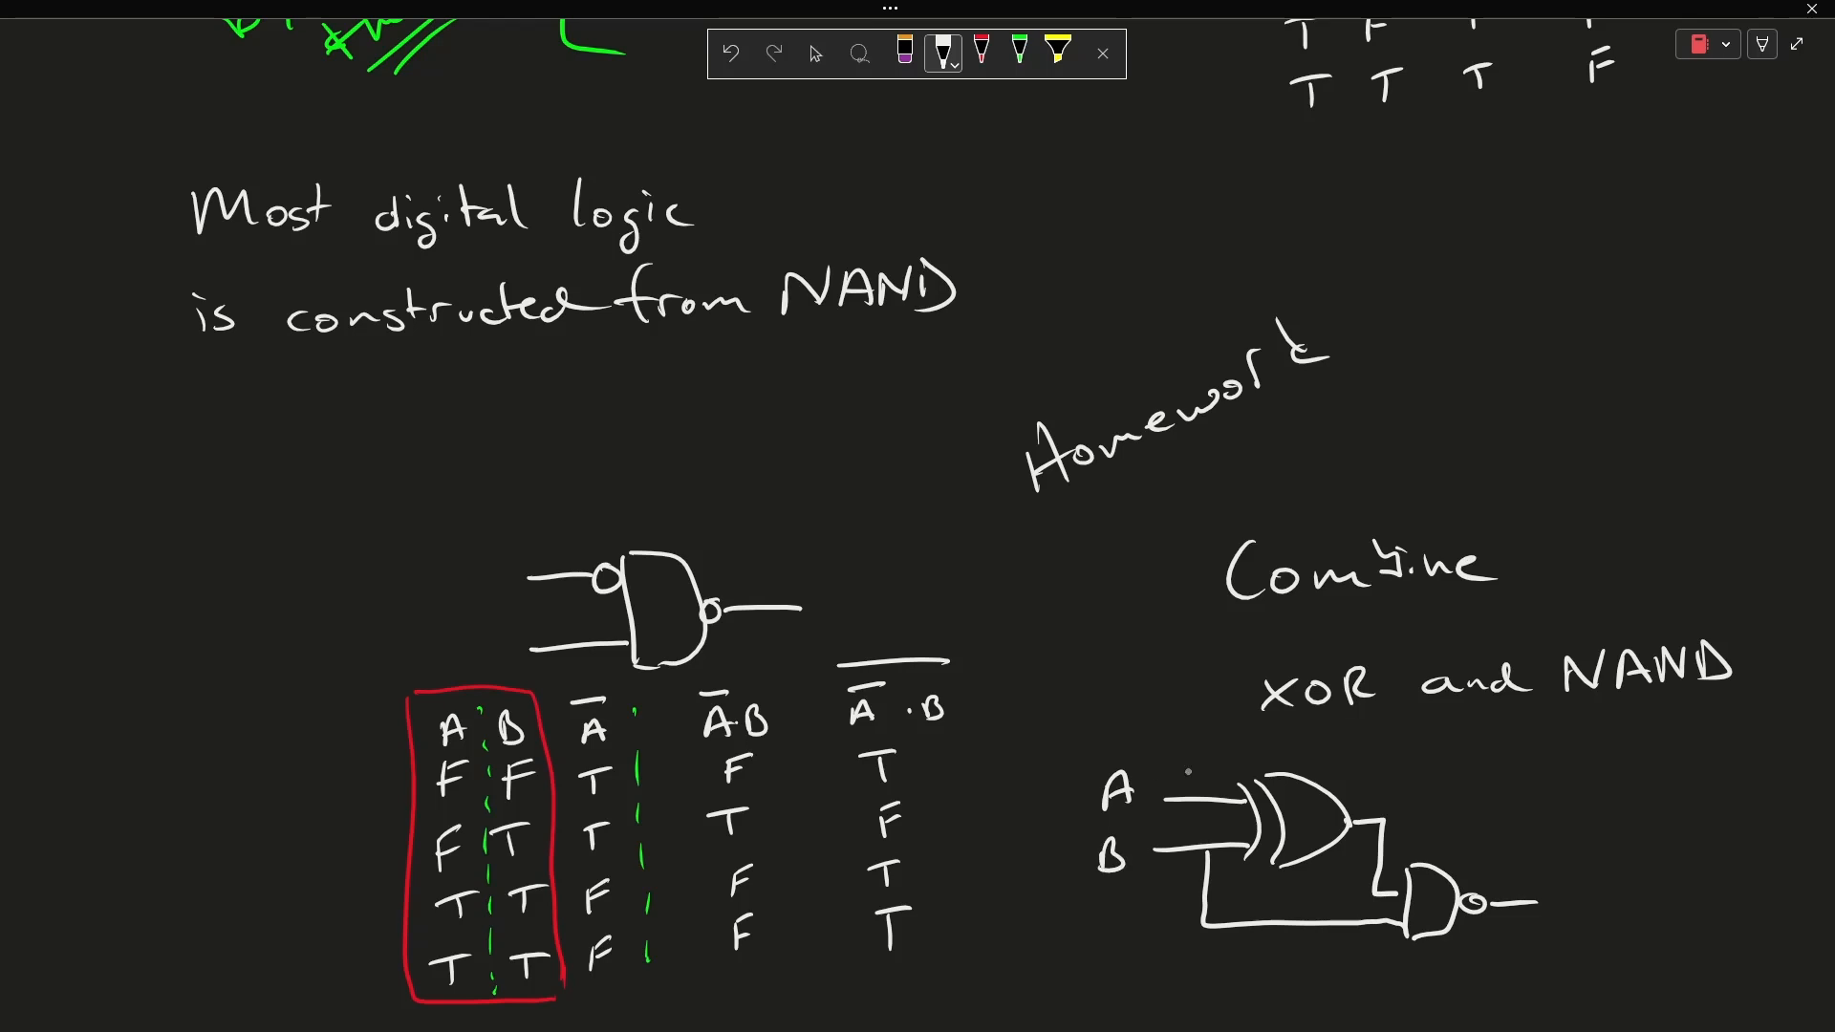